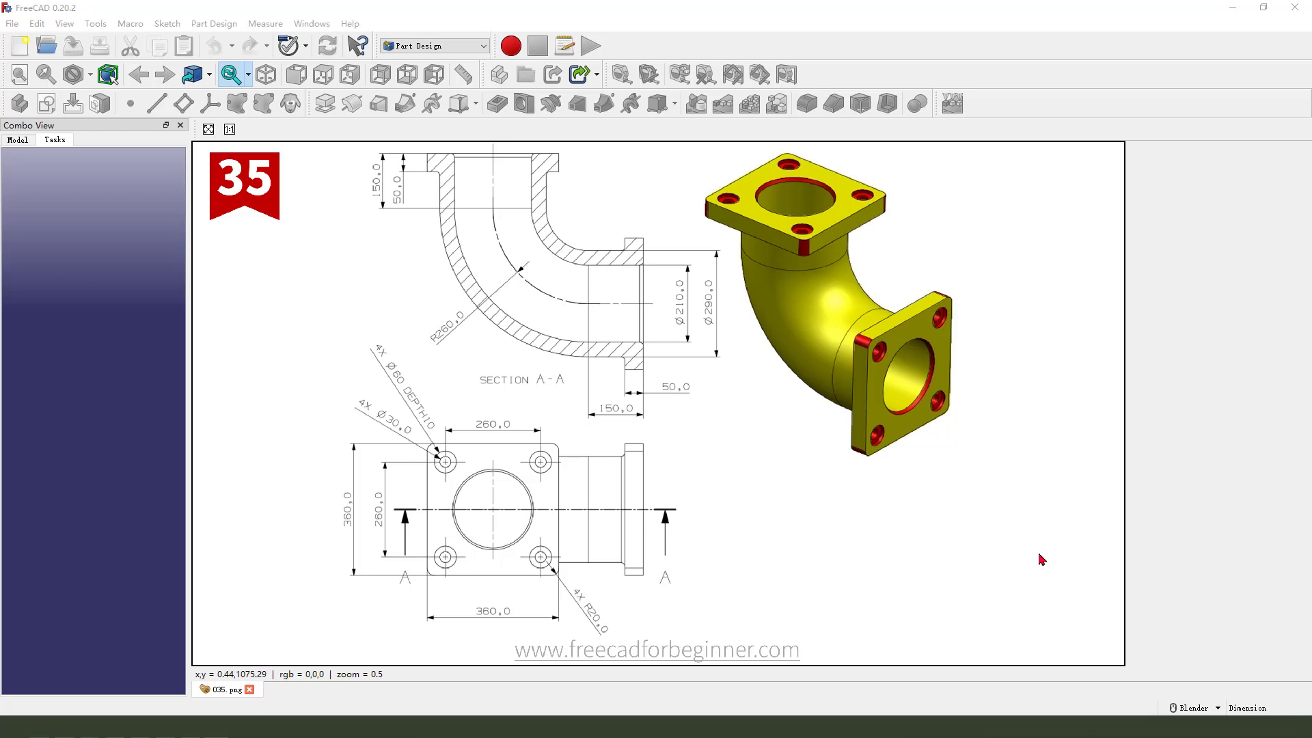
{"action": "mouse_move", "coordinate": [733, 388]}
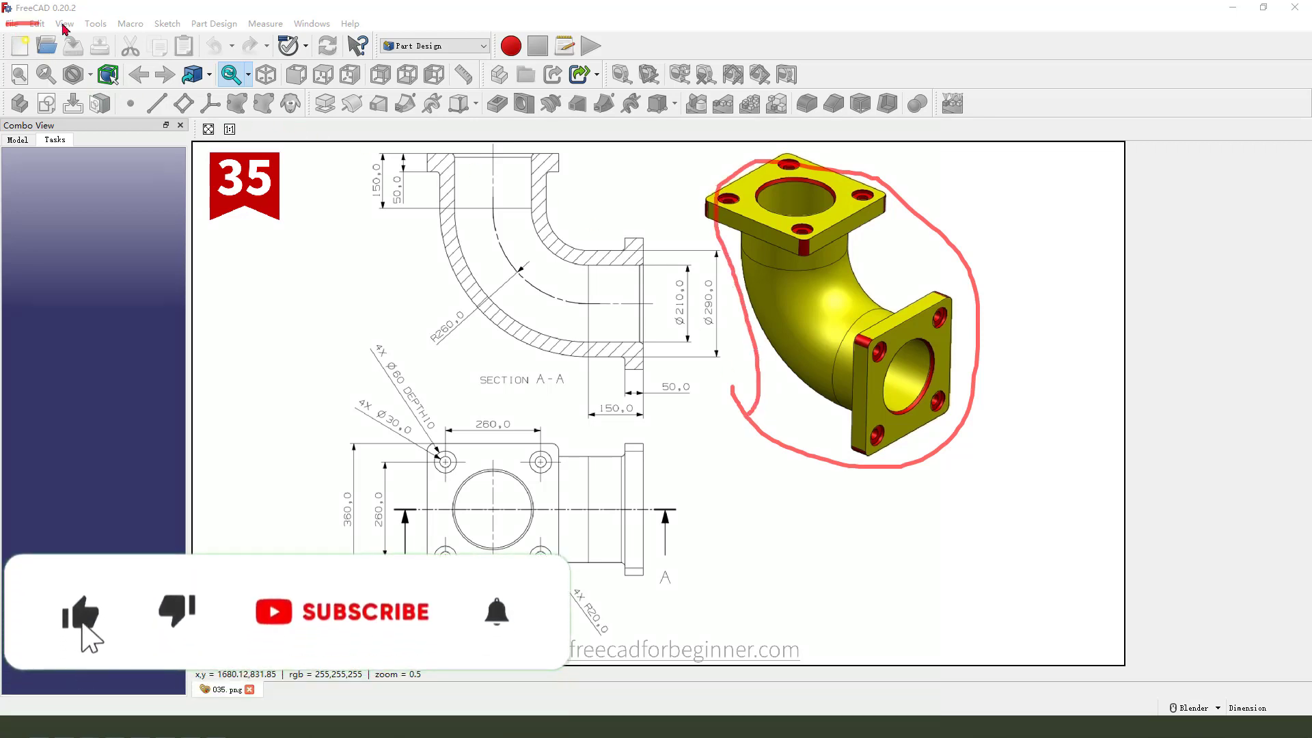
Create a new document and start a body sketch on the XZ plane
{"action": "left_click", "coordinate": [366, 612]}
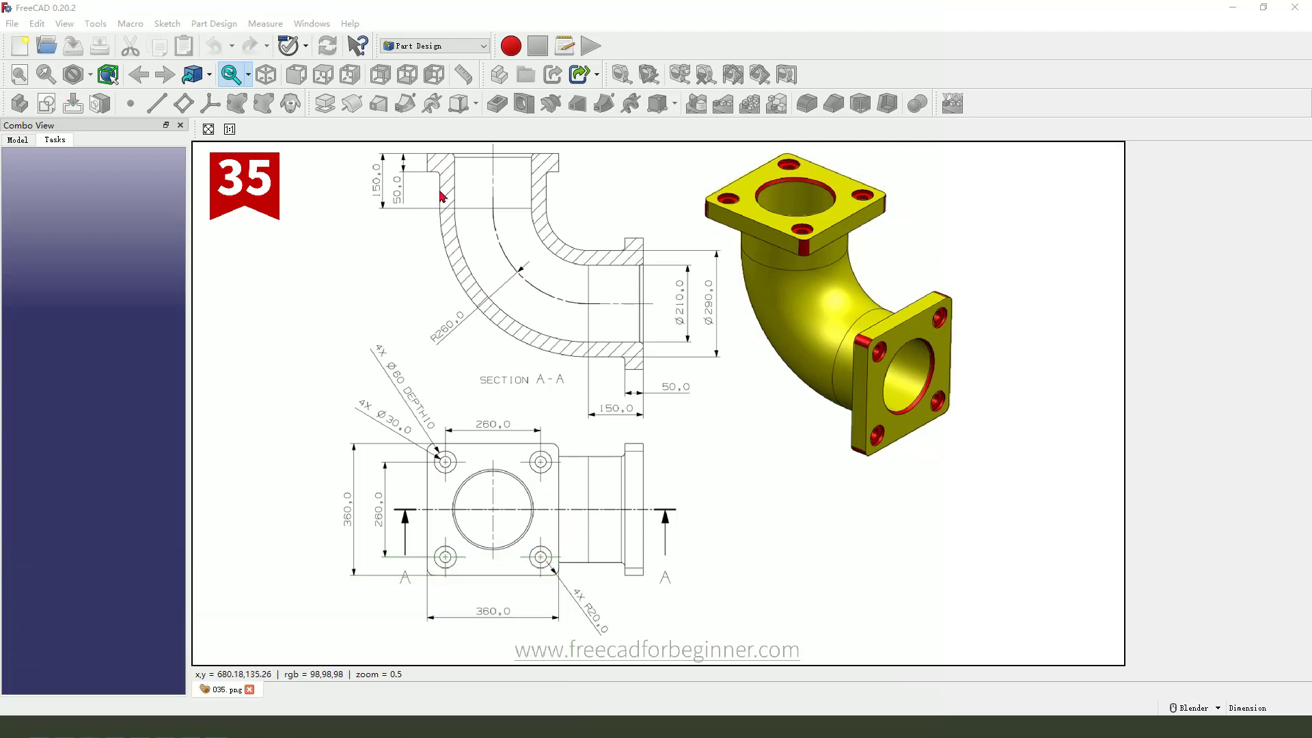
{"action": "mouse_move", "coordinate": [842, 186]}
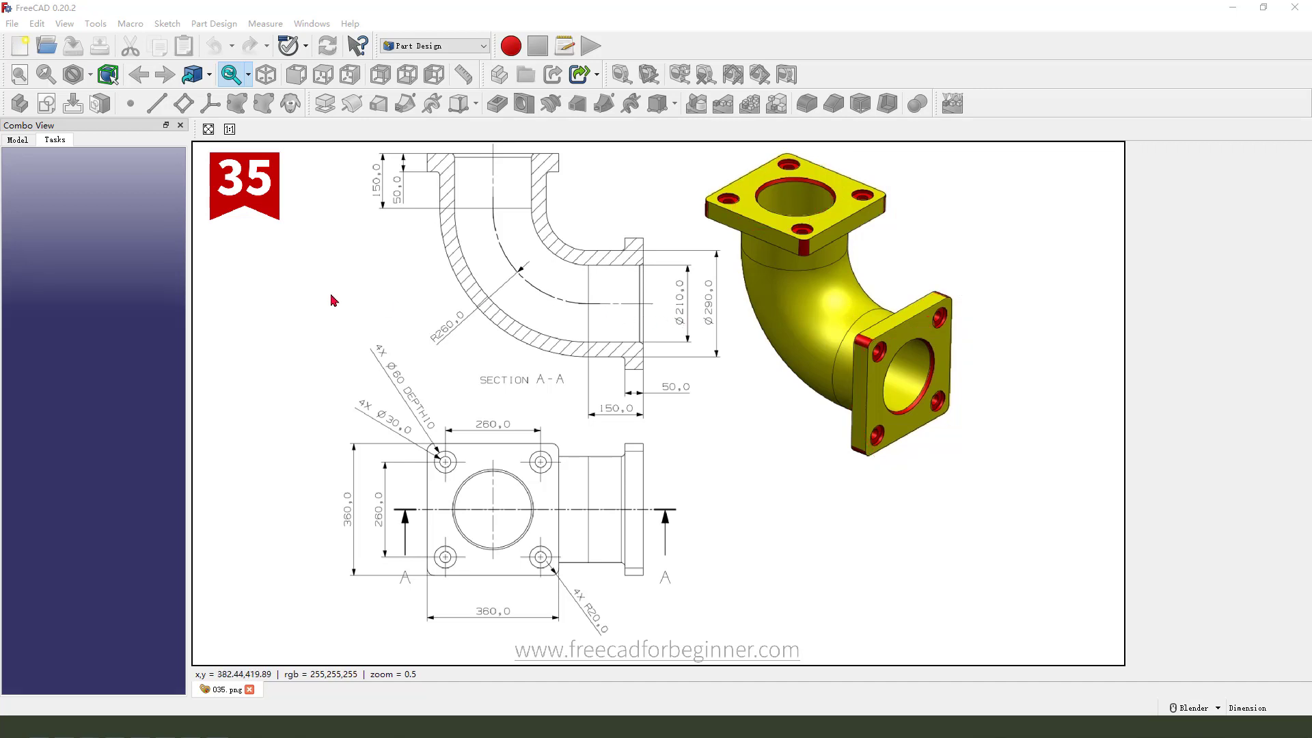
{"action": "mouse_move", "coordinate": [46, 75]}
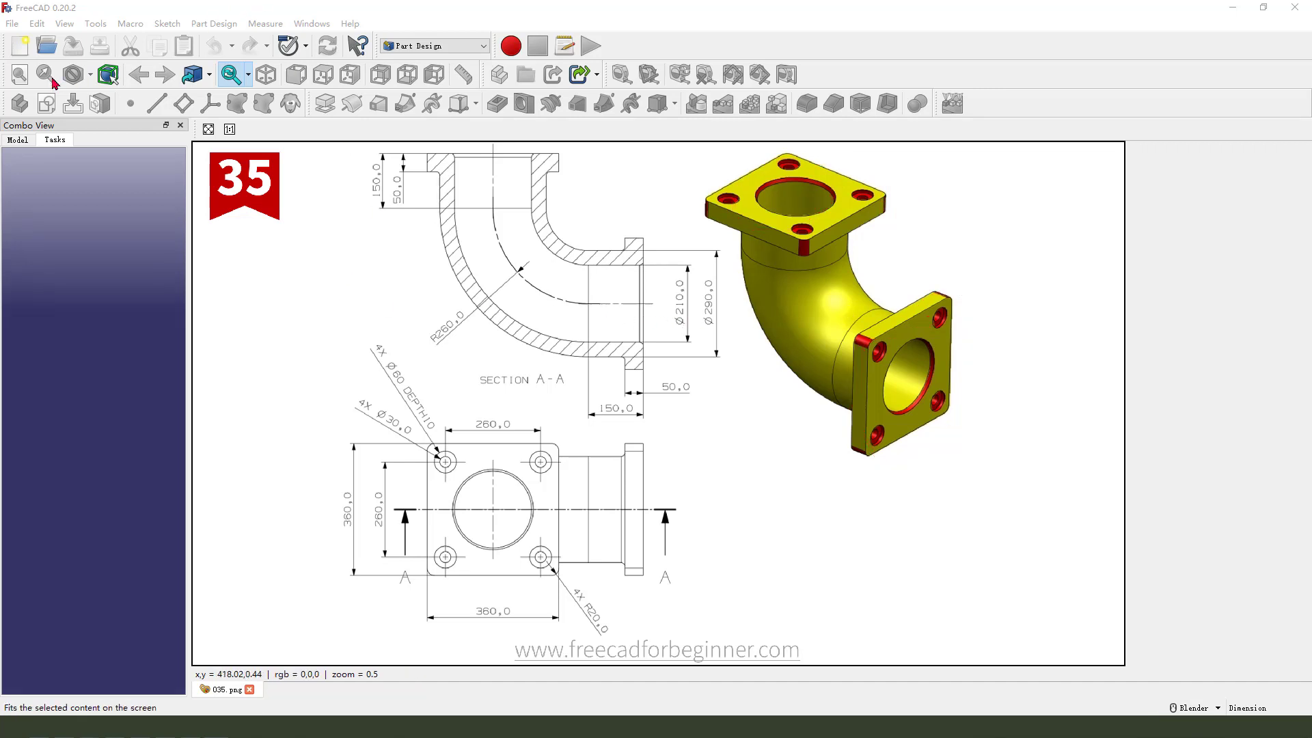
{"action": "mouse_move", "coordinate": [21, 50]}
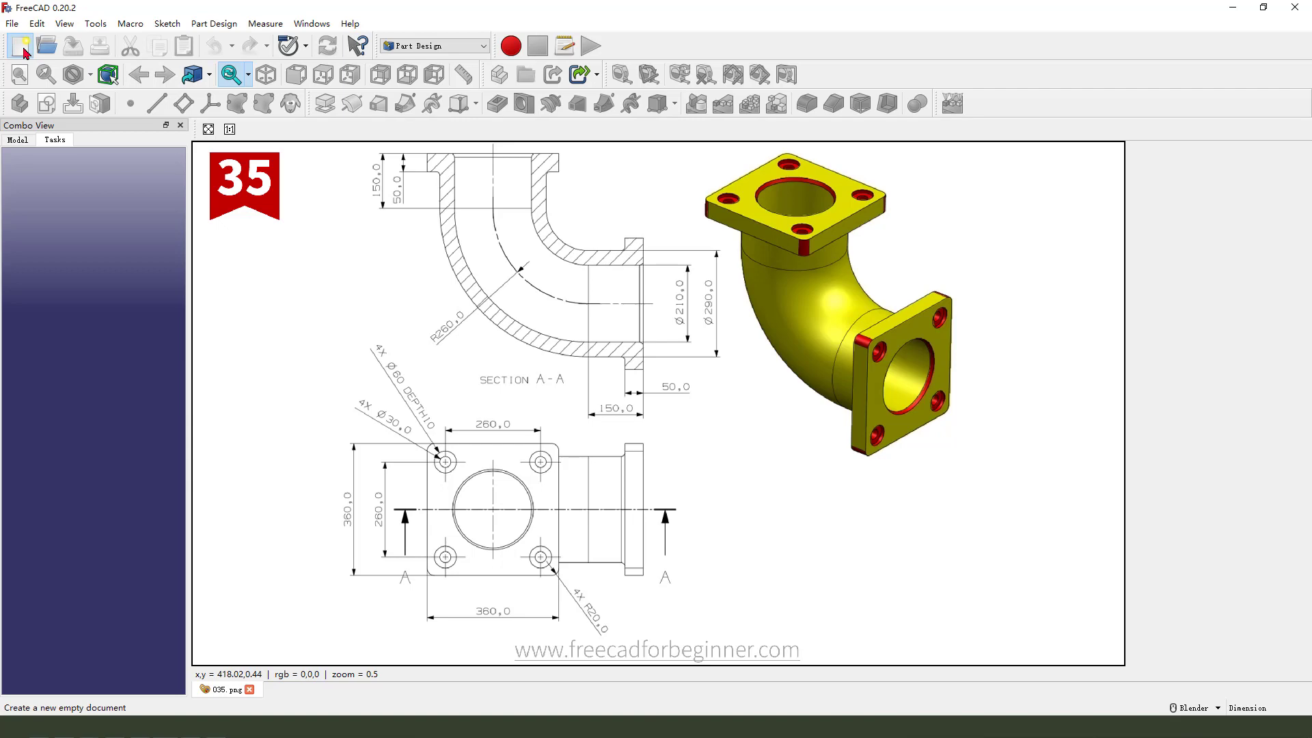
{"action": "left_click", "coordinate": [19, 49]}
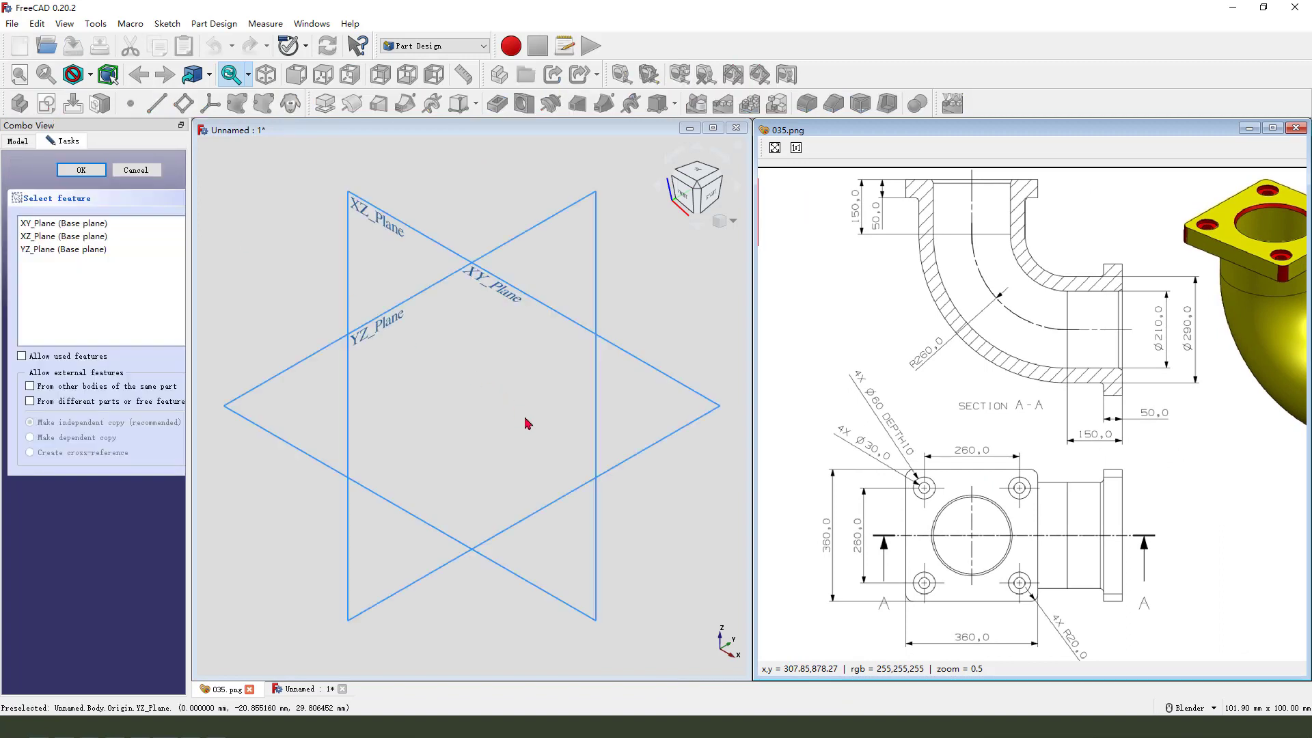
{"action": "left_click_drag", "start_coordinate": [527, 423], "coordinate": [538, 438]}
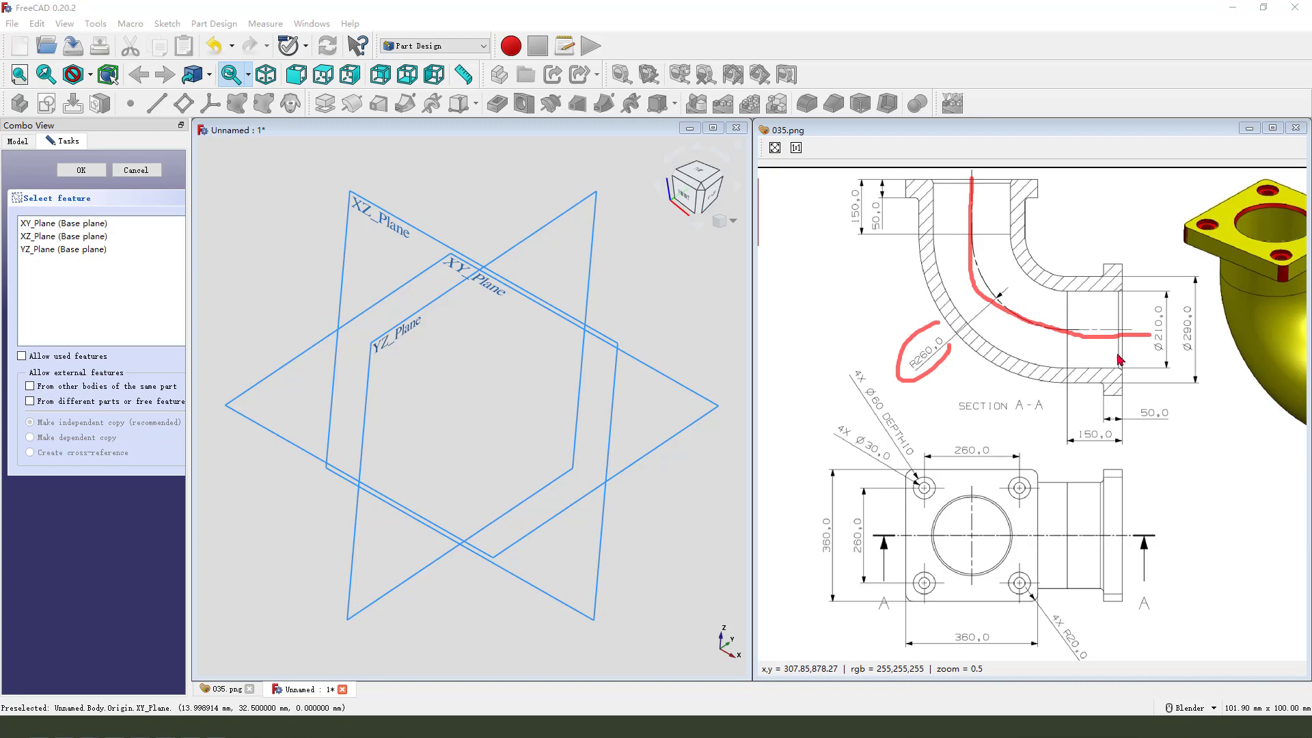
{"action": "mouse_move", "coordinate": [1043, 321]}
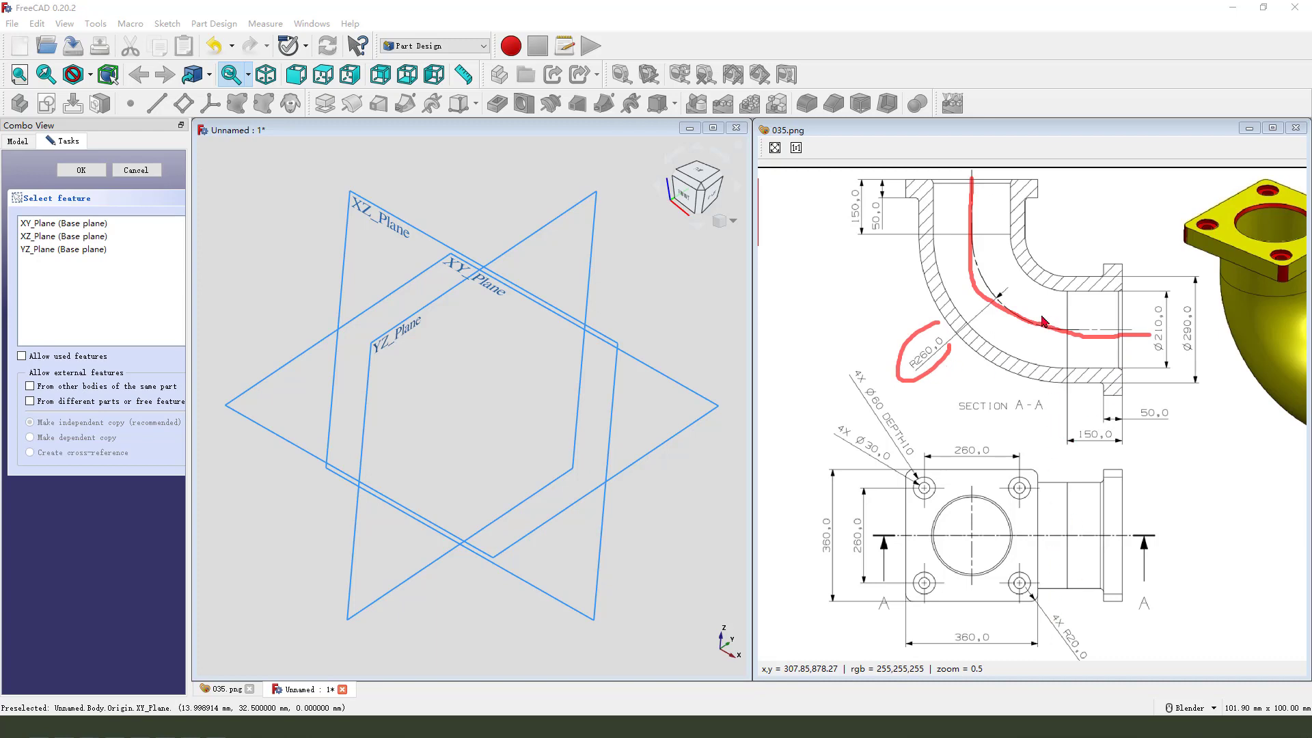
{"action": "mouse_move", "coordinate": [1095, 440]}
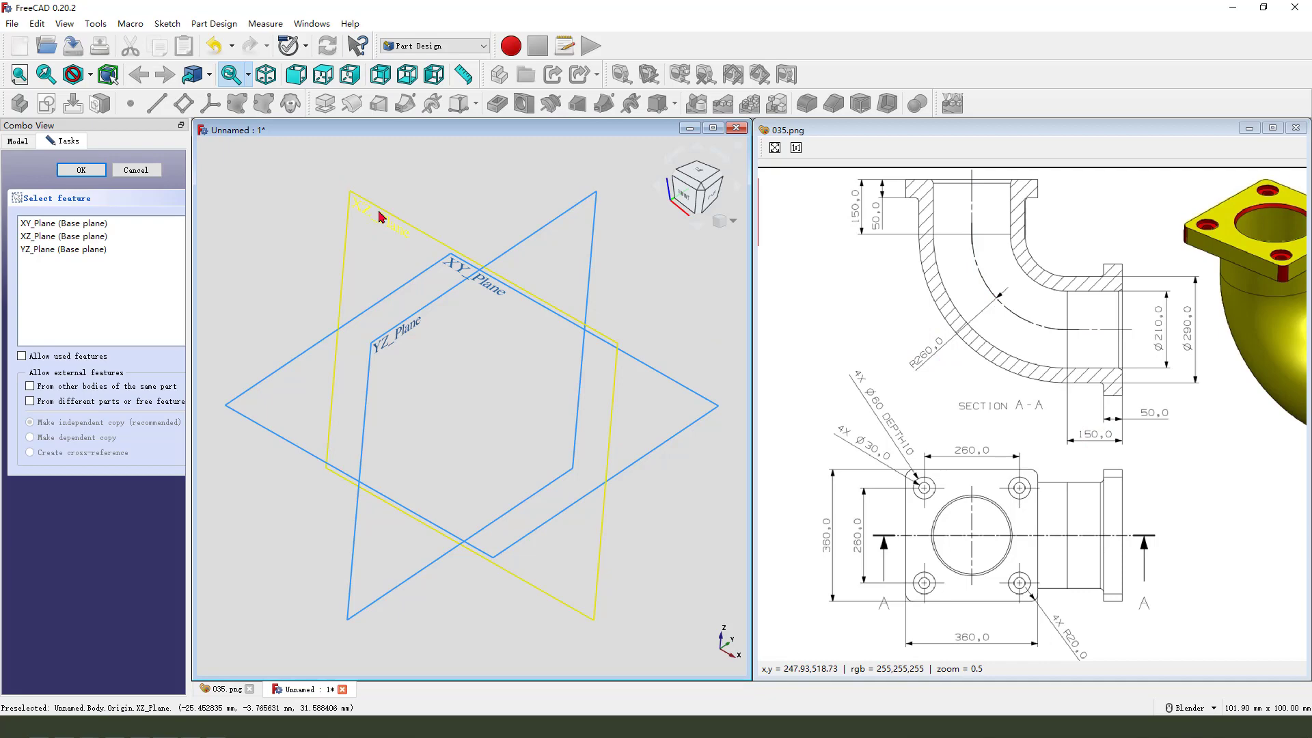
{"action": "left_click", "coordinate": [81, 169]}
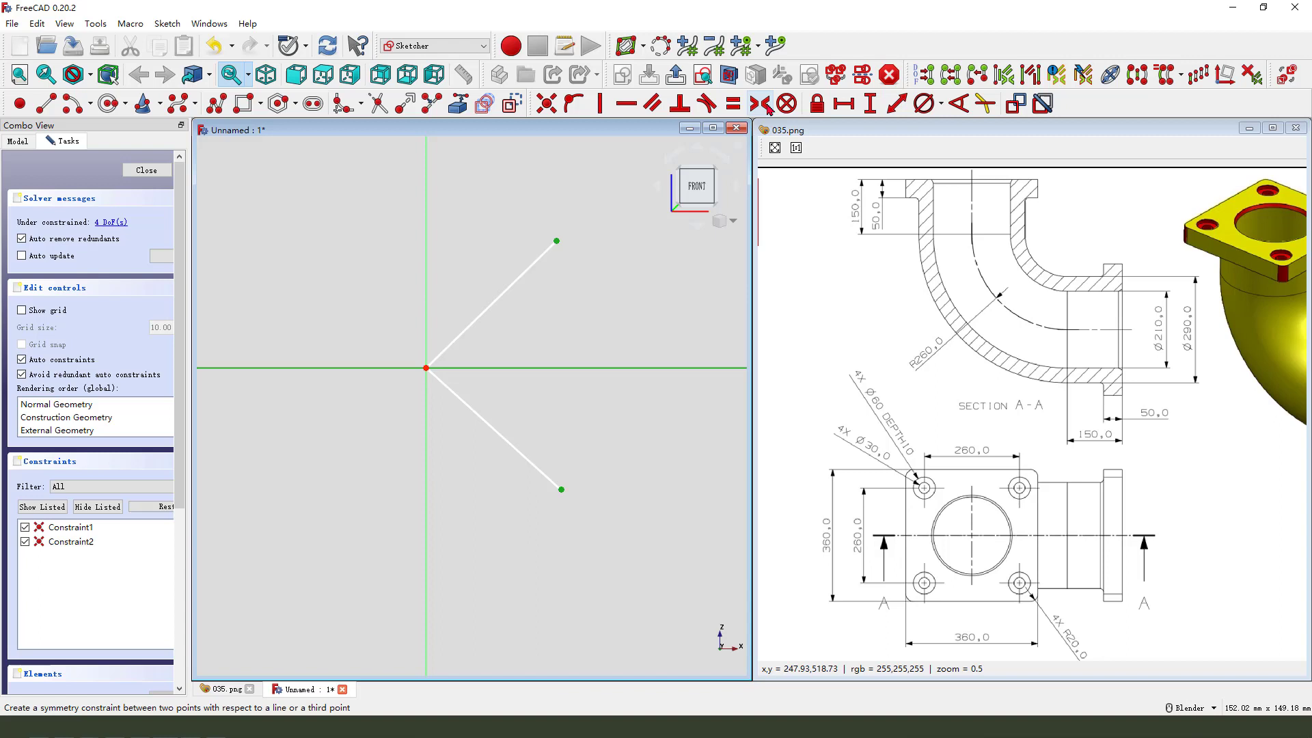
Fillet the corner where the lines meet and constrain the arc radius to 260 mm
{"action": "left_click", "coordinate": [761, 104]}
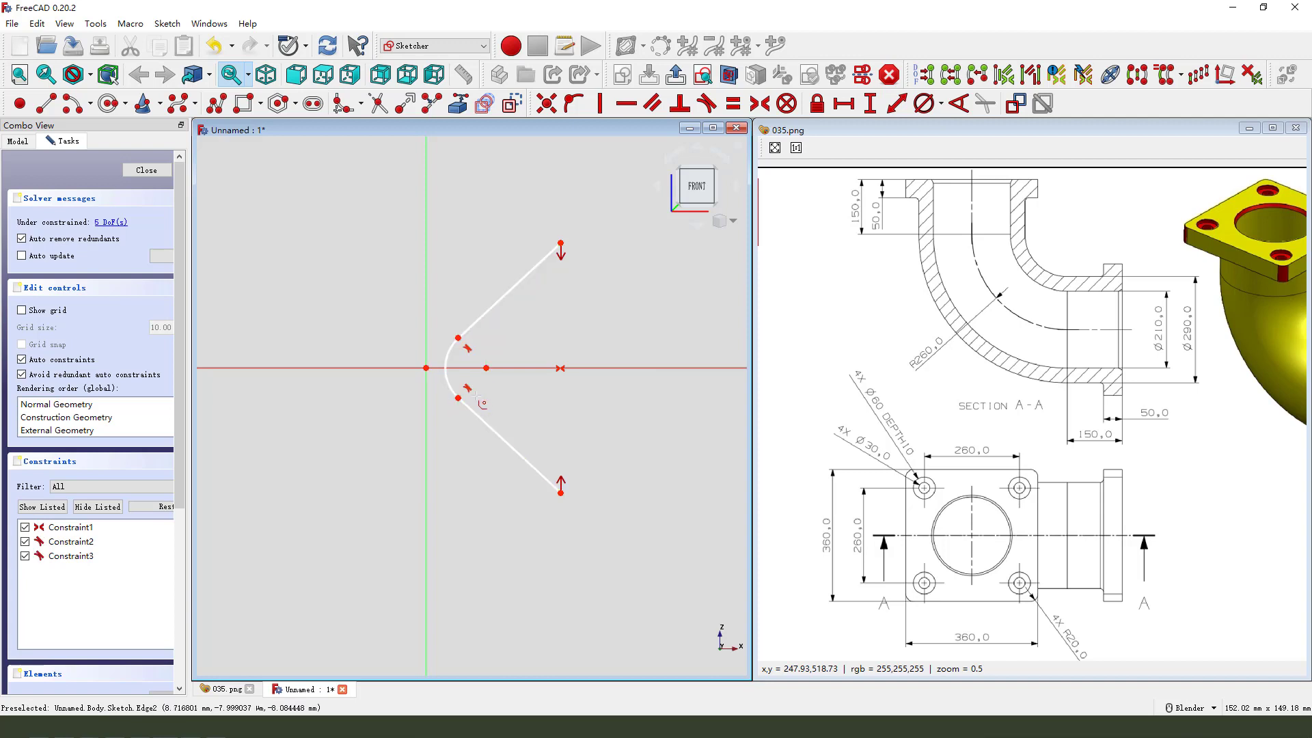
{"action": "mouse_move", "coordinate": [451, 358]}
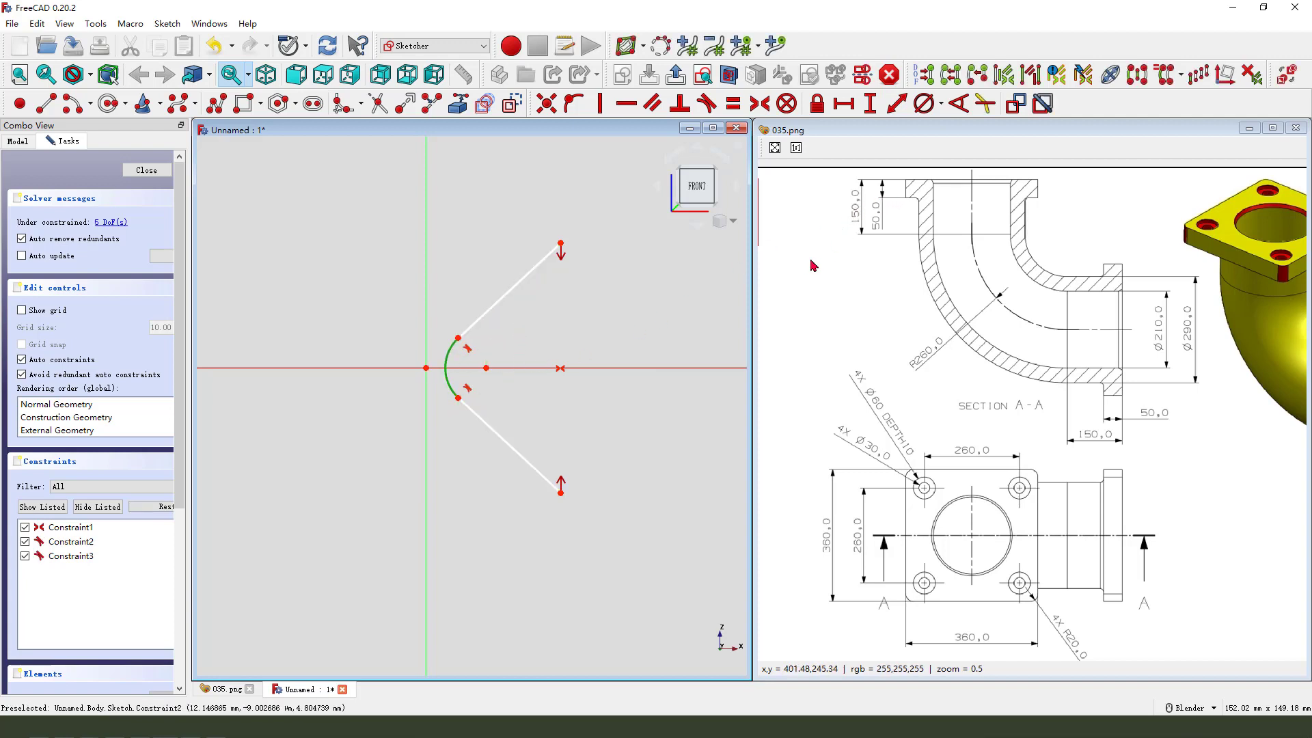
{"action": "mouse_move", "coordinate": [610, 329]}
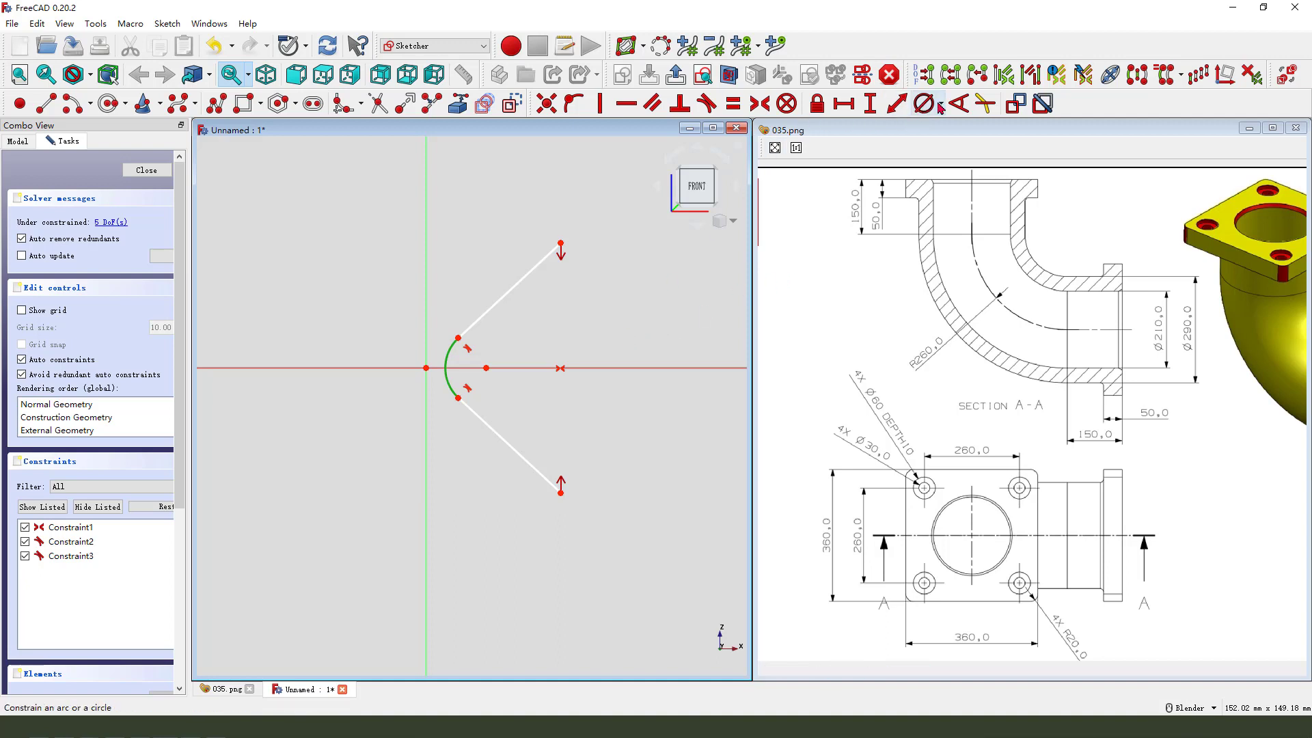
{"action": "left_click", "coordinate": [924, 103]}
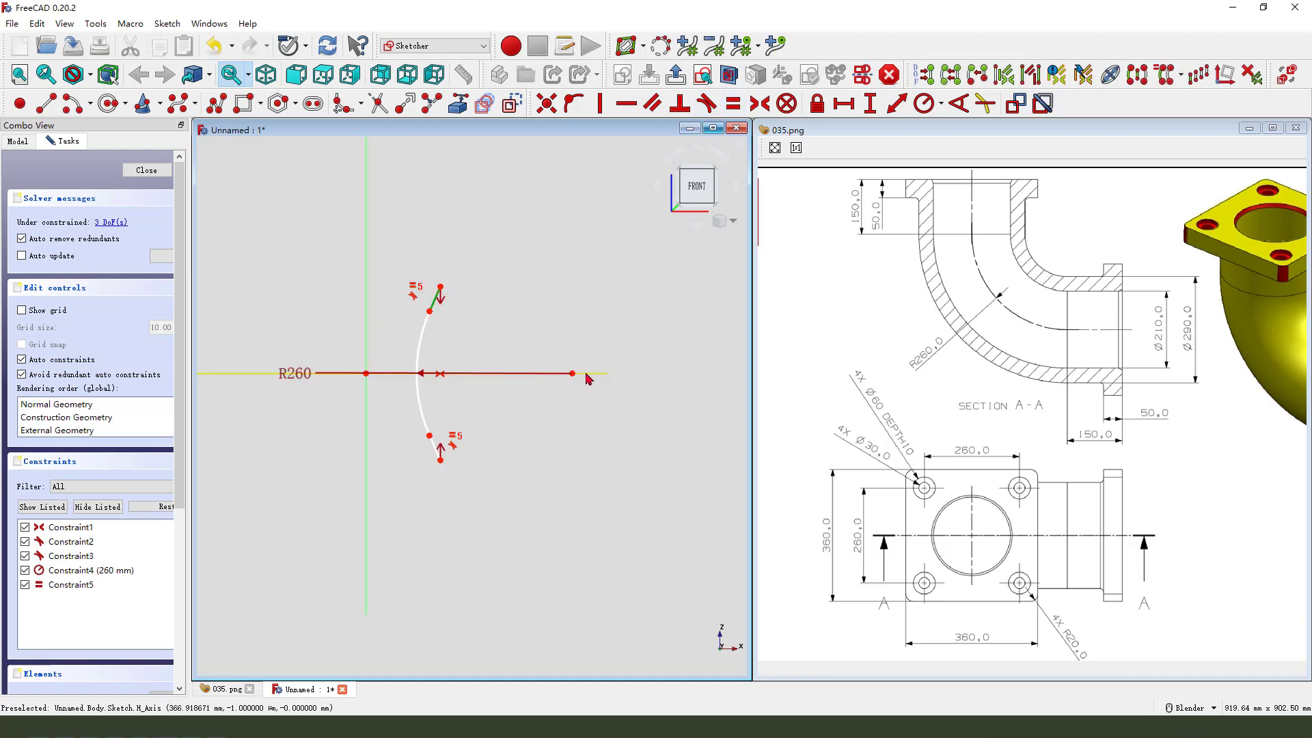
Constrain the upper line to 45° after a rejected 135°, and set its length to 150 mm
{"action": "left_click", "coordinate": [925, 102]}
{"action": "type", "text": "13"}
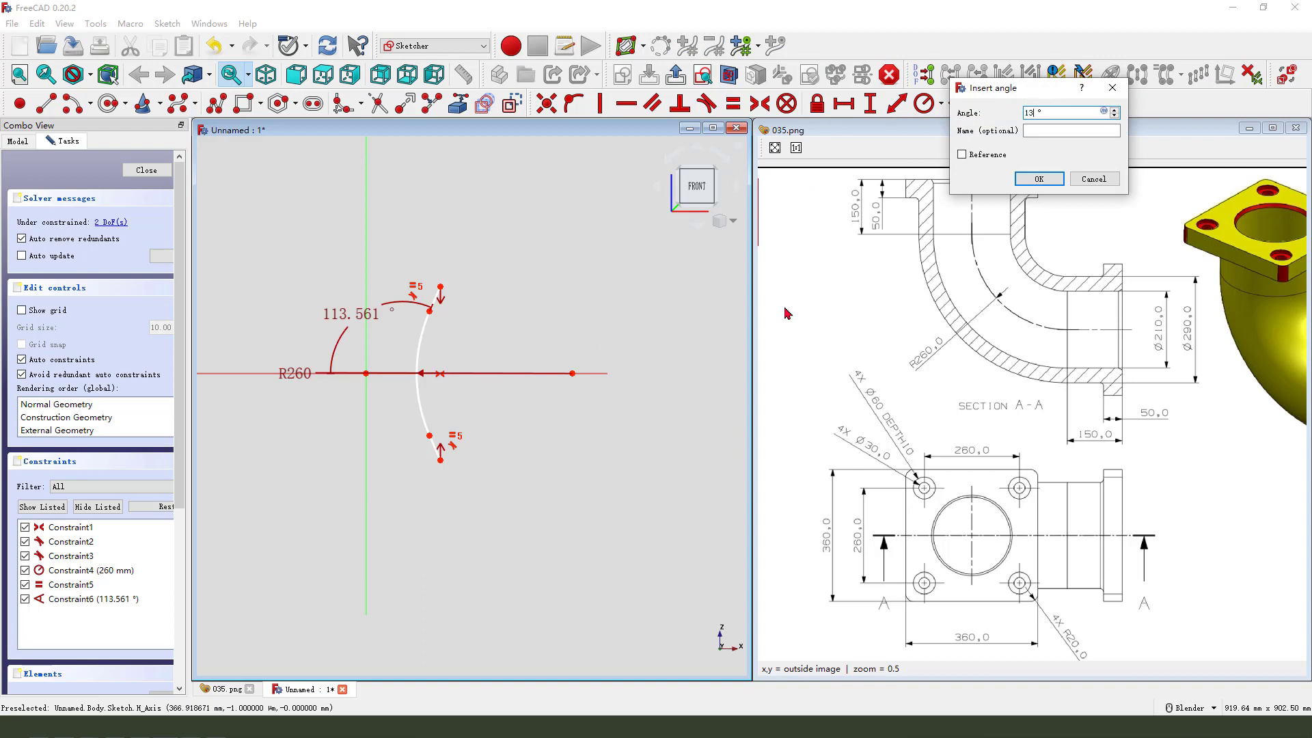
{"action": "left_click", "coordinate": [1038, 178]}
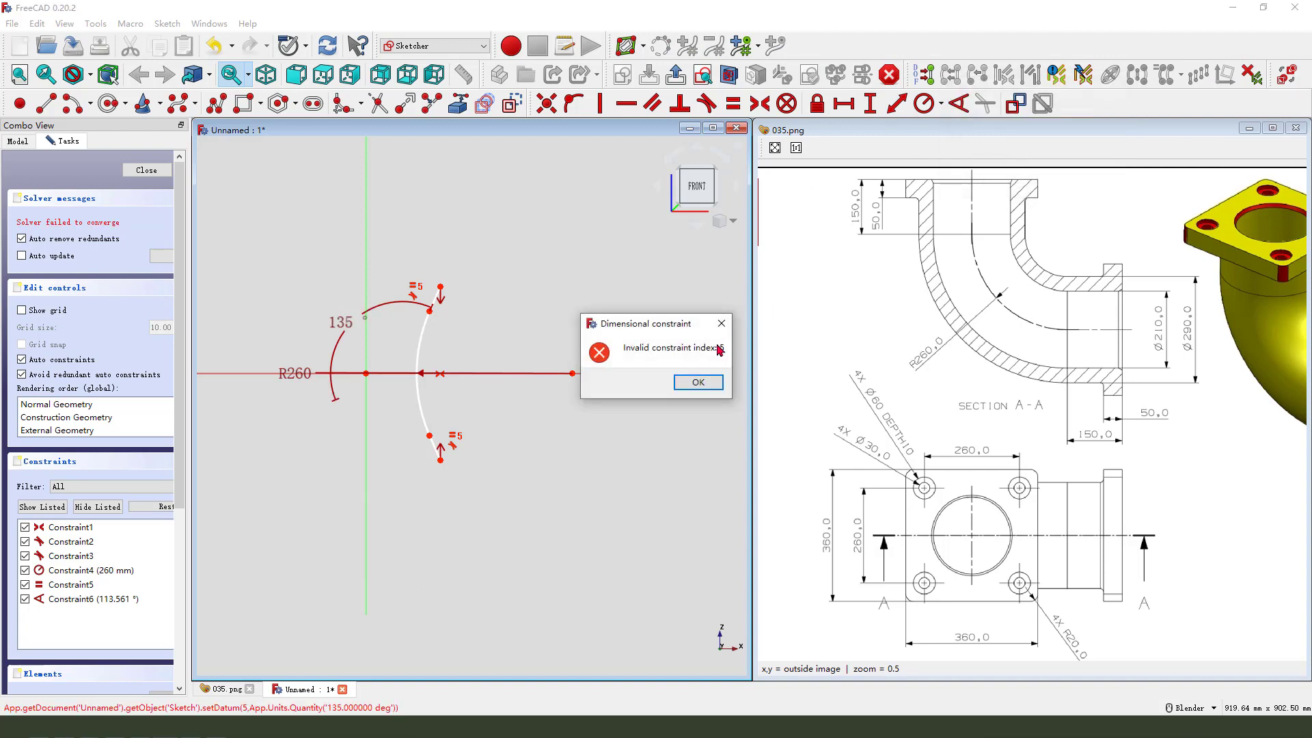
{"action": "left_click", "coordinate": [697, 382]}
{"action": "type", "text": "4"}
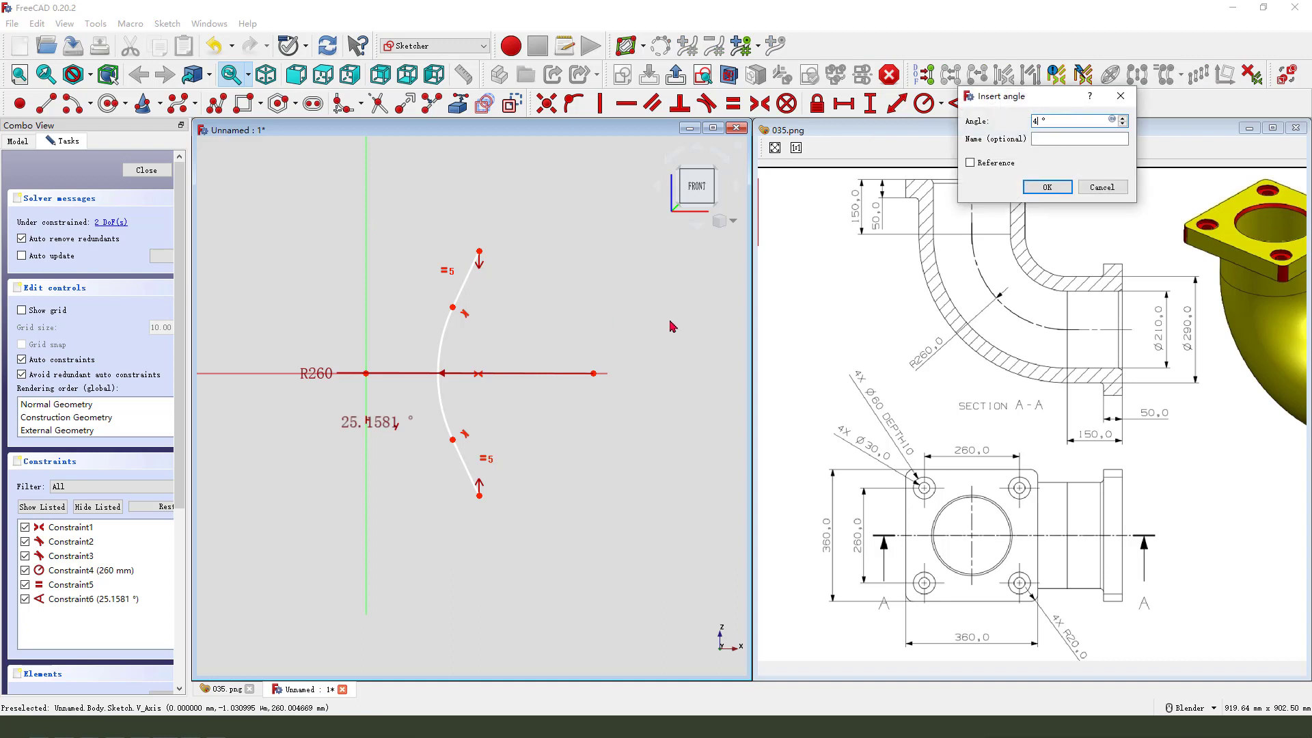
{"action": "left_click", "coordinate": [1046, 187]}
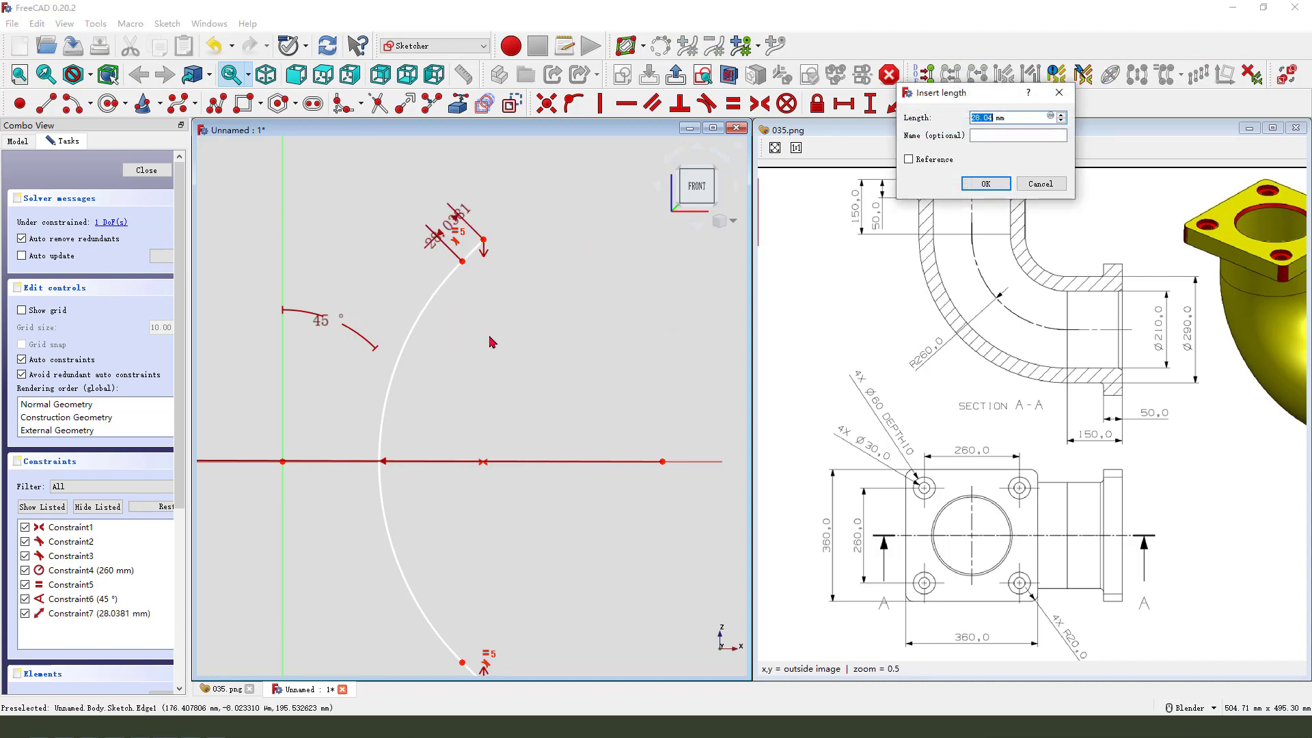
{"action": "left_click", "coordinate": [985, 183]}
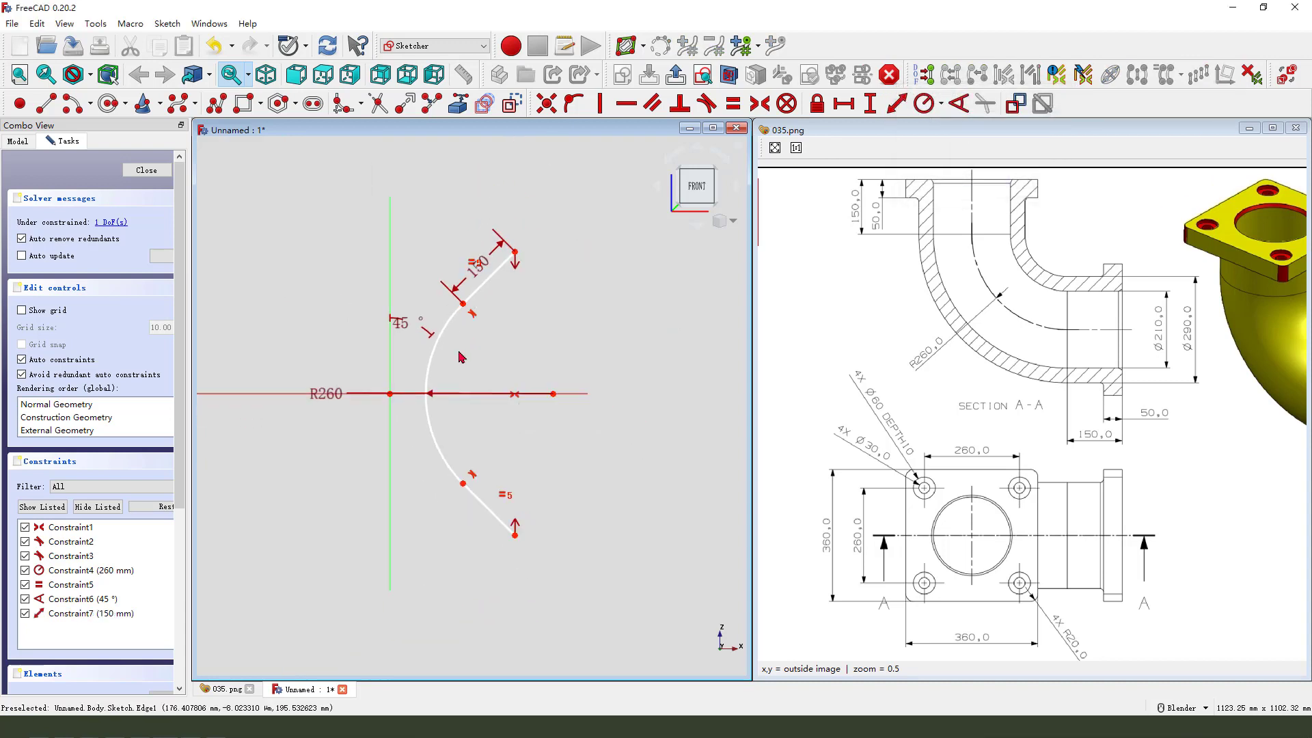
{"action": "mouse_move", "coordinate": [557, 397]}
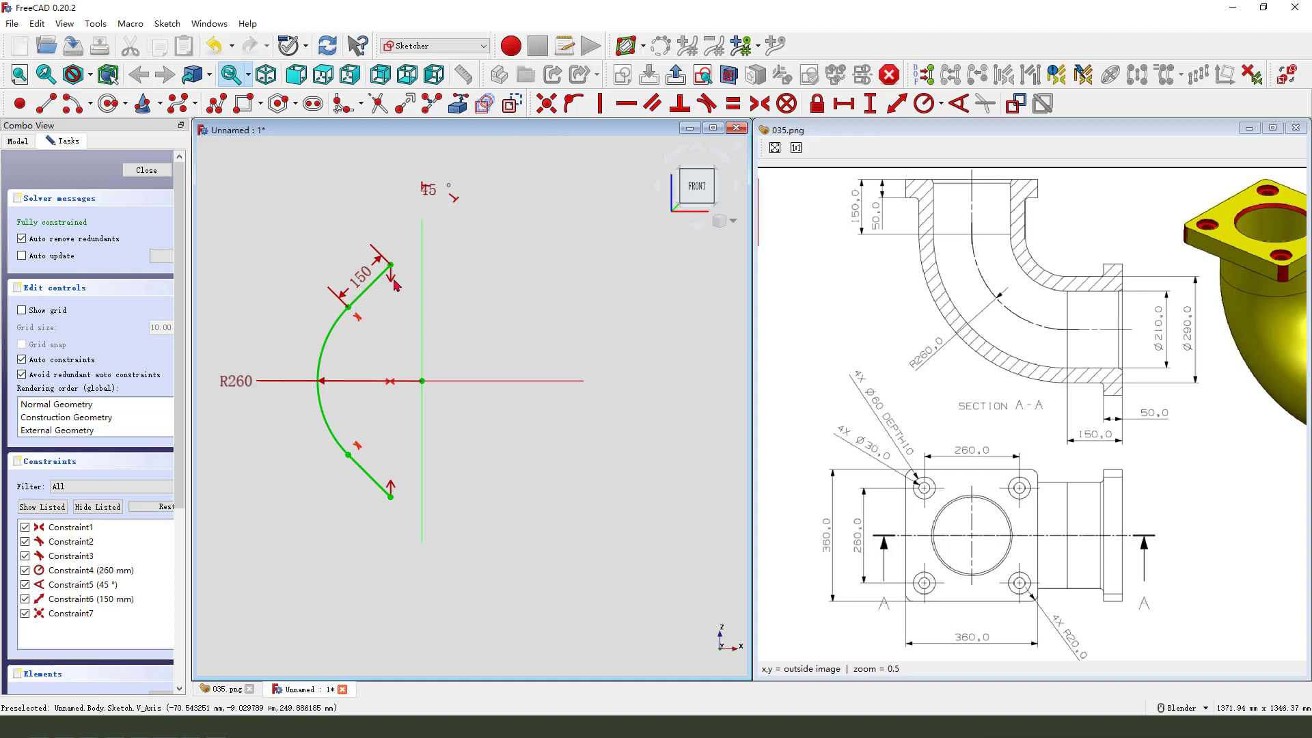
{"action": "mouse_move", "coordinate": [353, 337]}
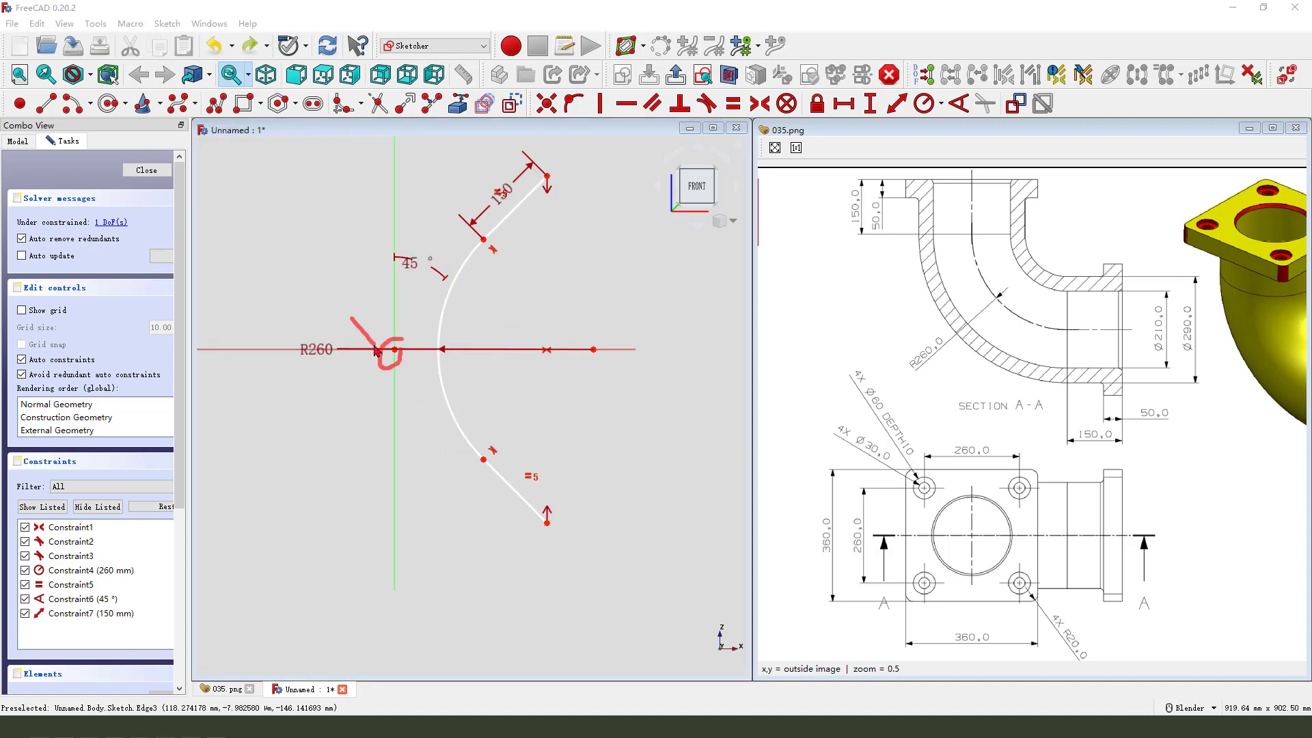
{"action": "mouse_move", "coordinate": [506, 470]}
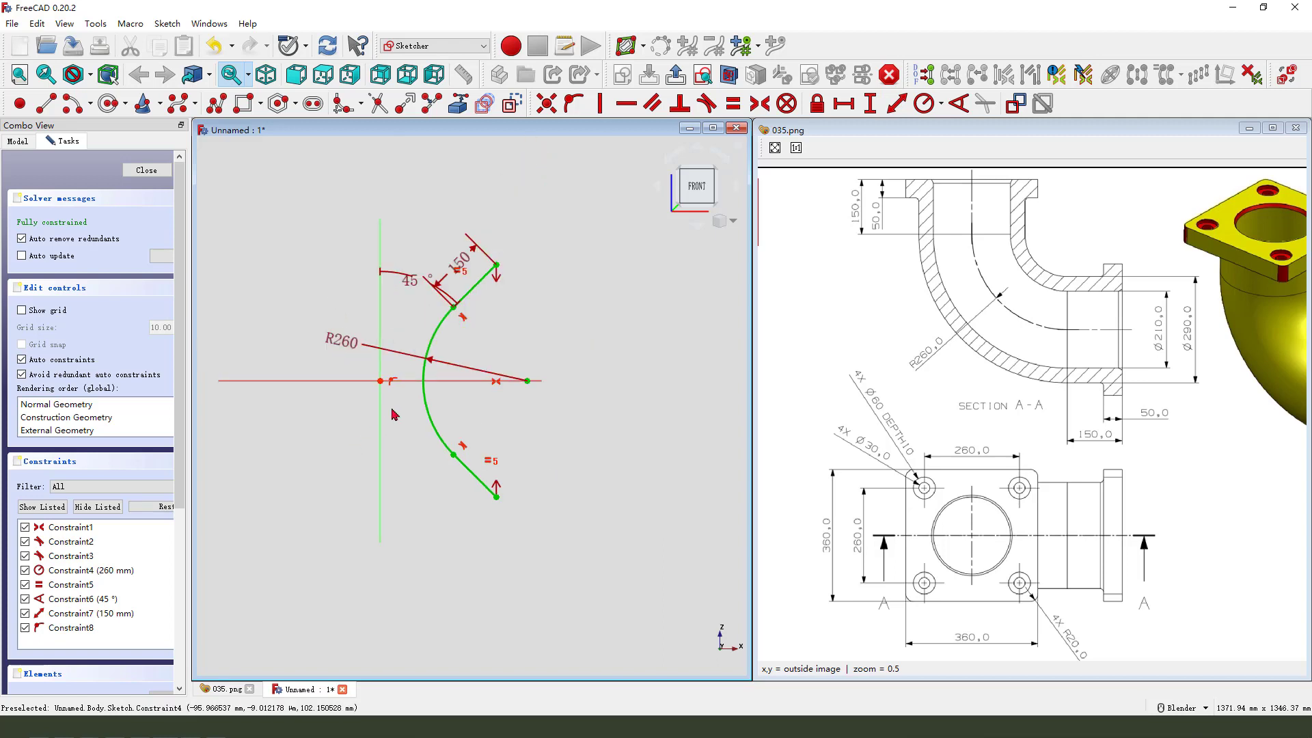
Close the path sketch and add a datum plane normal to the lower line at its endpoint
{"action": "left_click", "coordinate": [146, 169]}
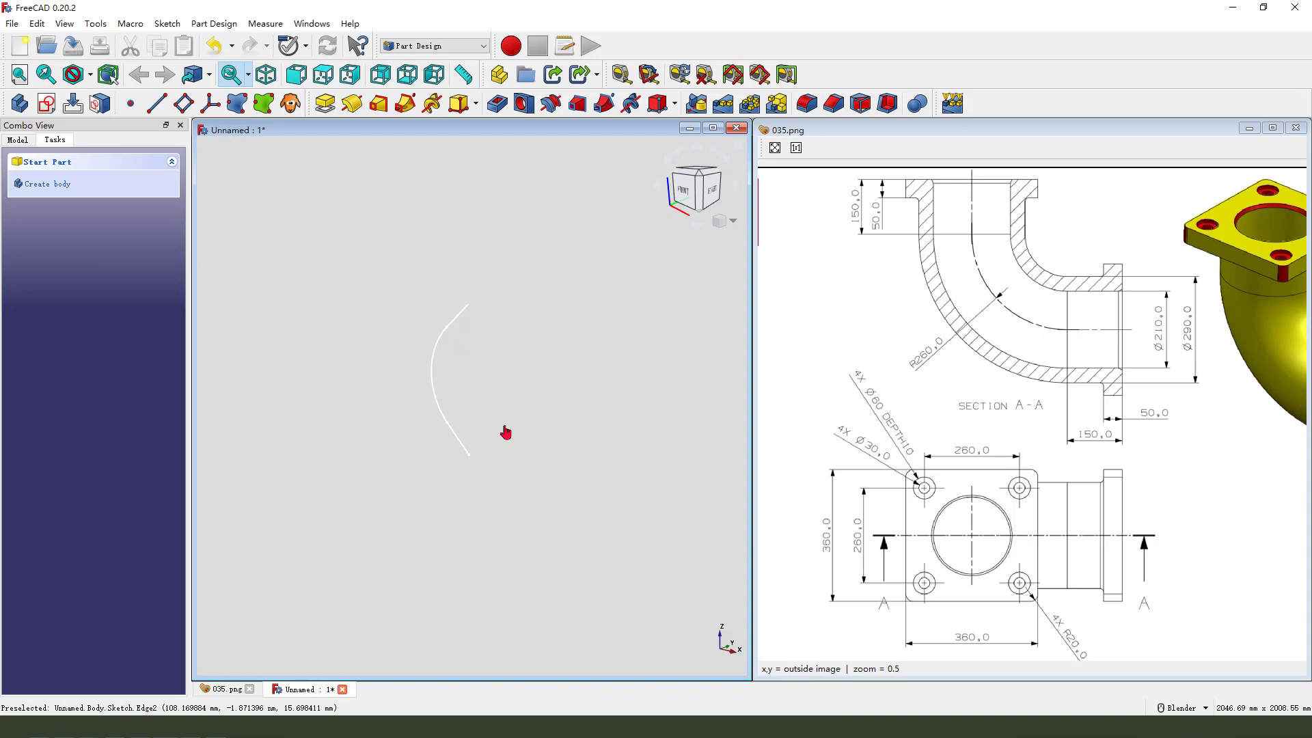
{"action": "mouse_move", "coordinate": [183, 104]}
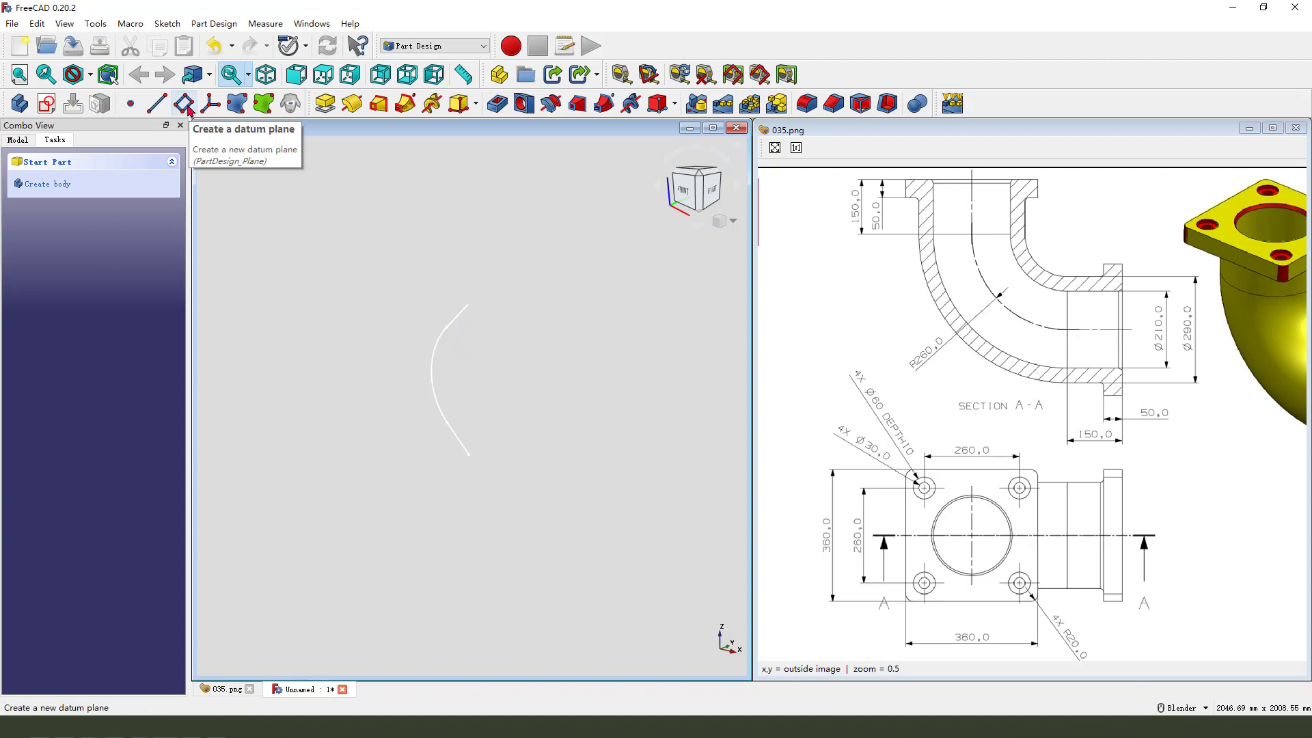
{"action": "left_click", "coordinate": [183, 103]}
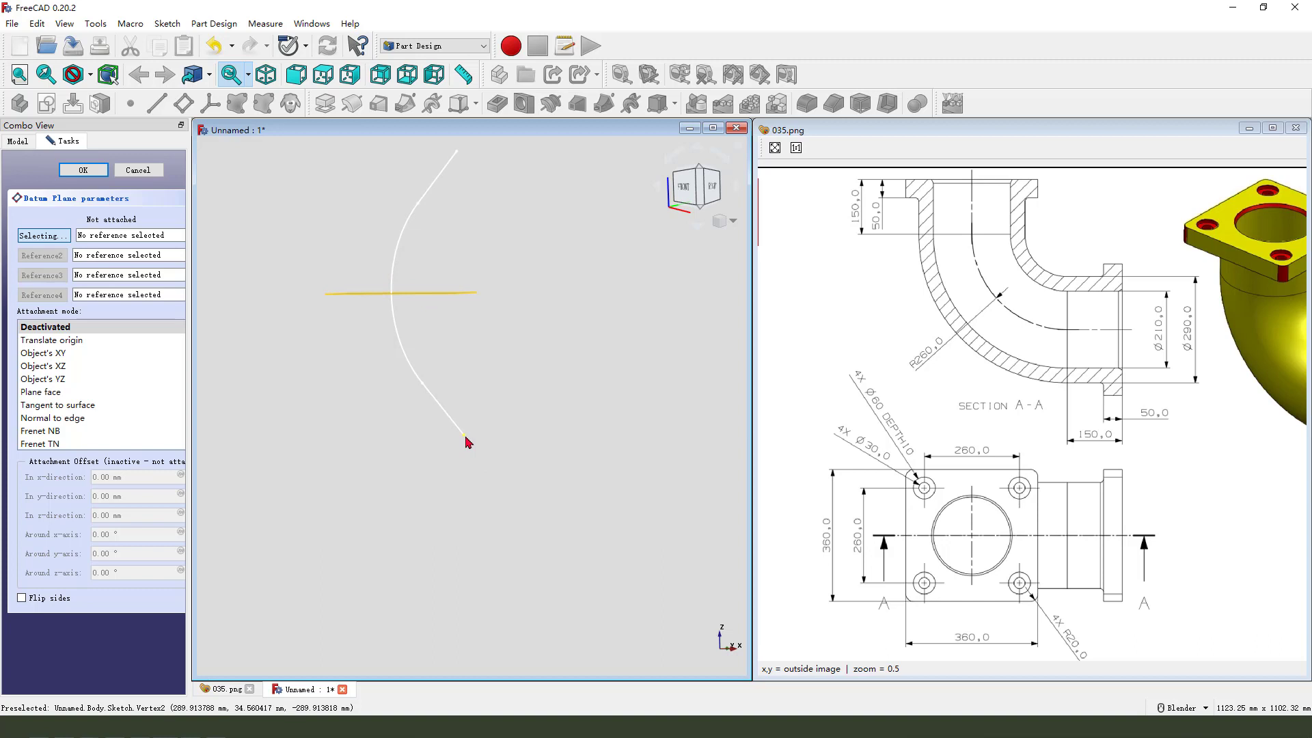
{"action": "left_click", "coordinate": [464, 438]}
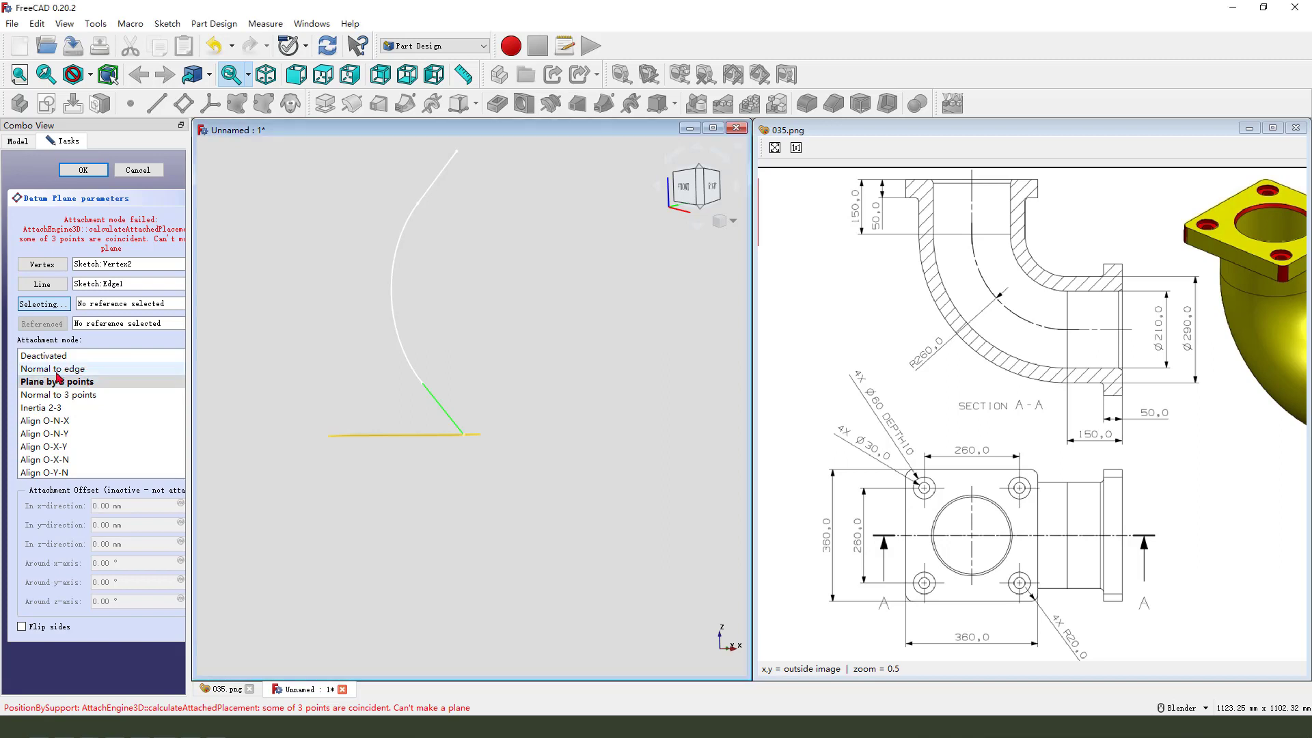
{"action": "left_click", "coordinate": [52, 368]}
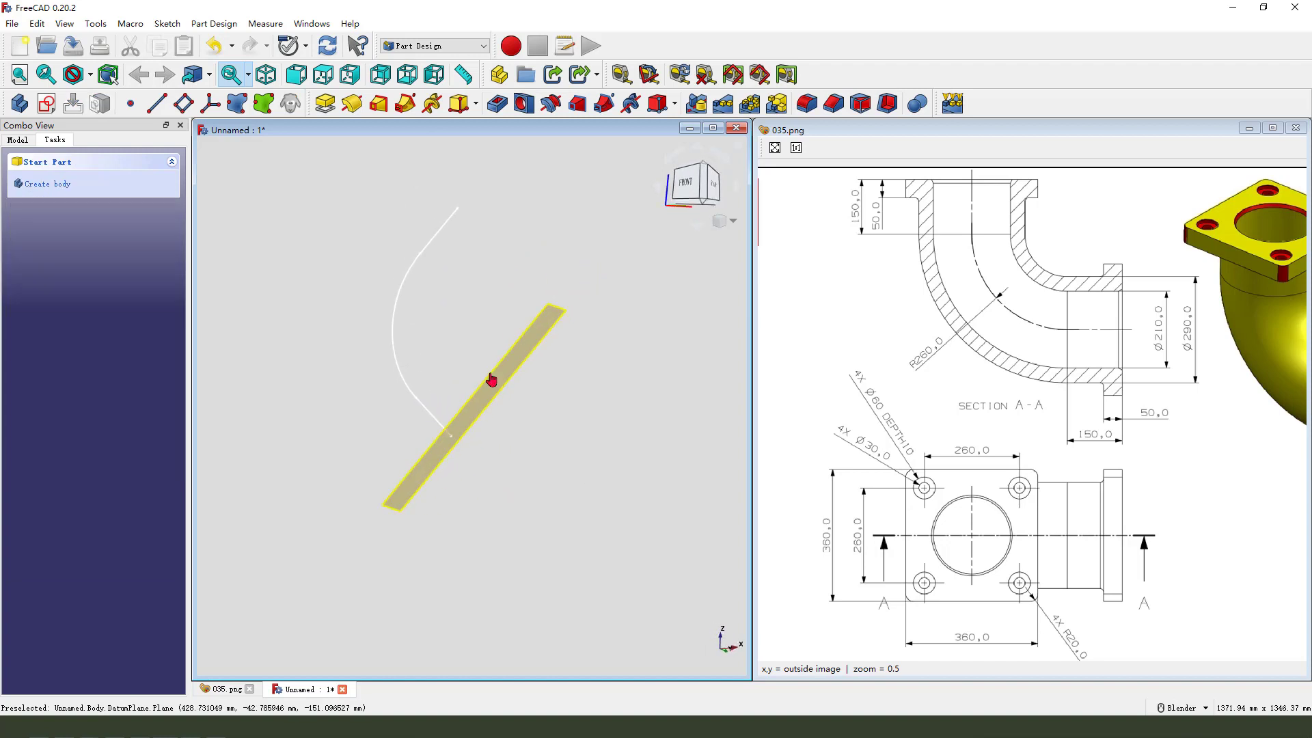
Constrain the profile circle on the datum plane to 290 mm diameter and close the sketch
{"action": "left_click", "coordinate": [44, 102]}
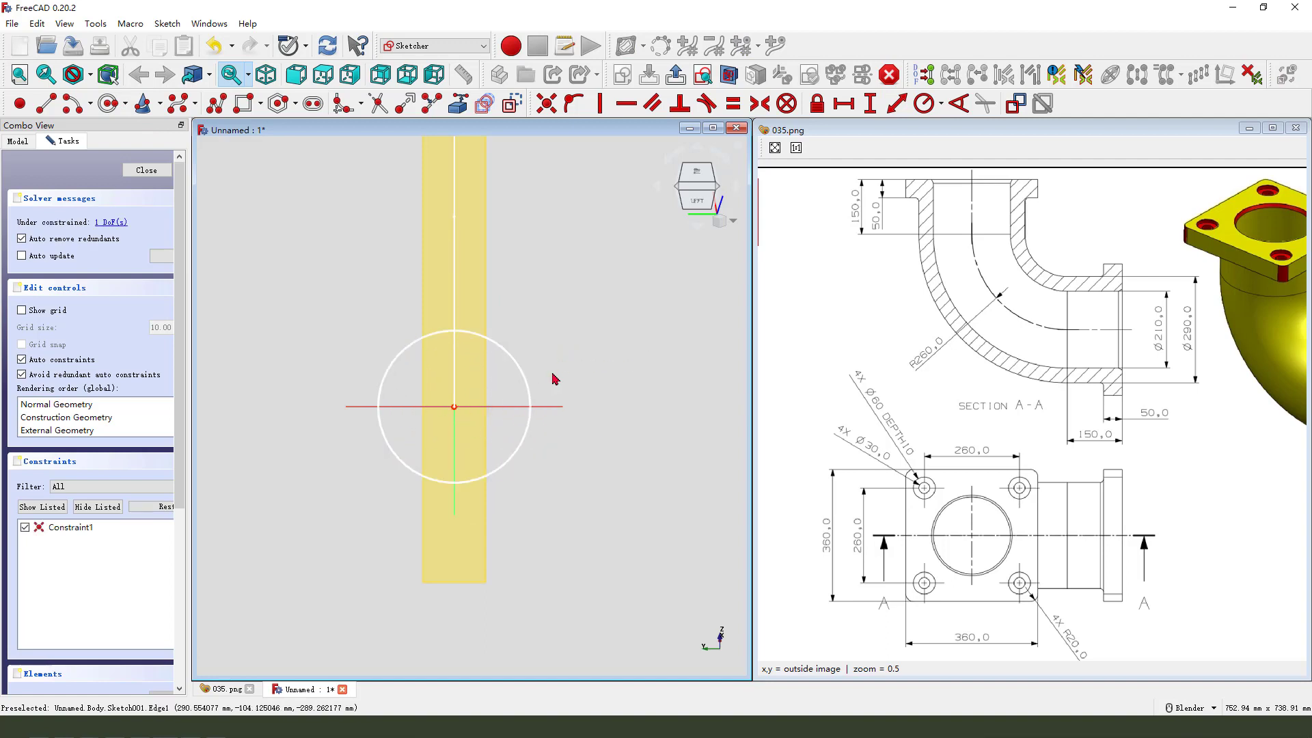
{"action": "mouse_move", "coordinate": [513, 359]}
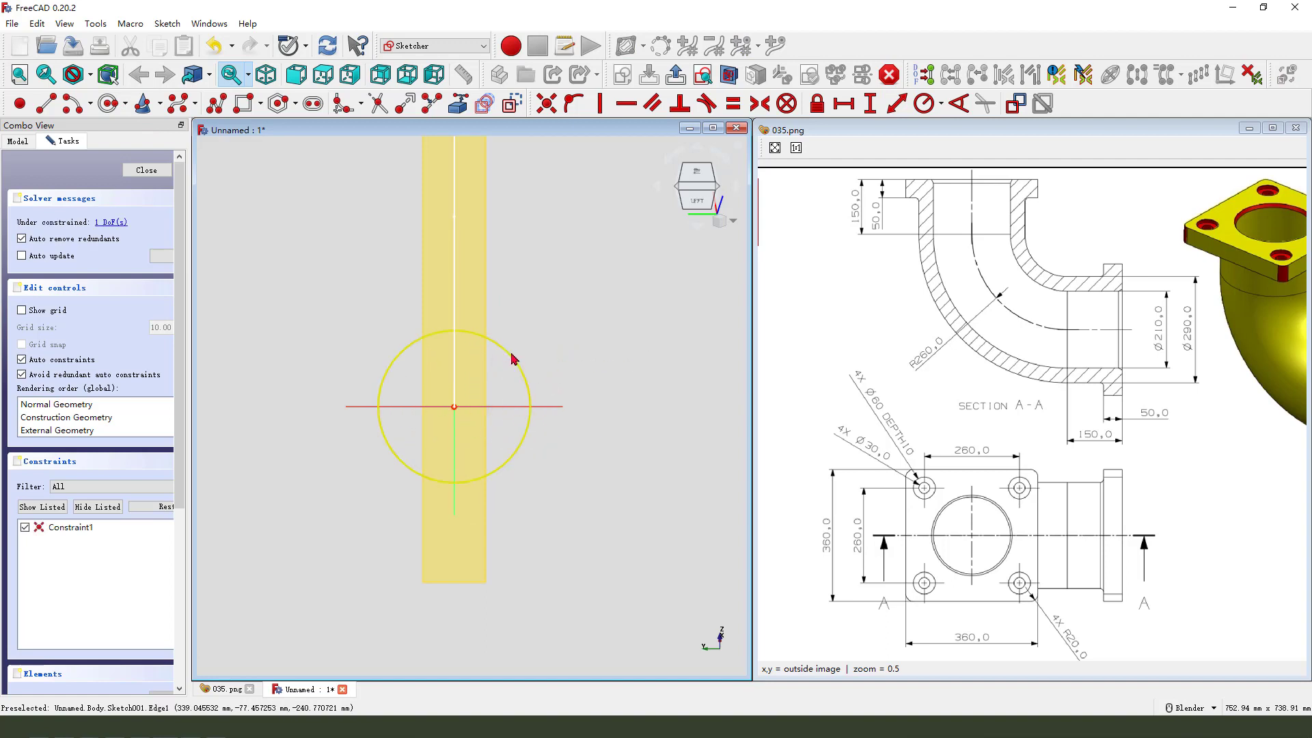
{"action": "left_click", "coordinate": [923, 103]}
{"action": "type", "text": "29"}
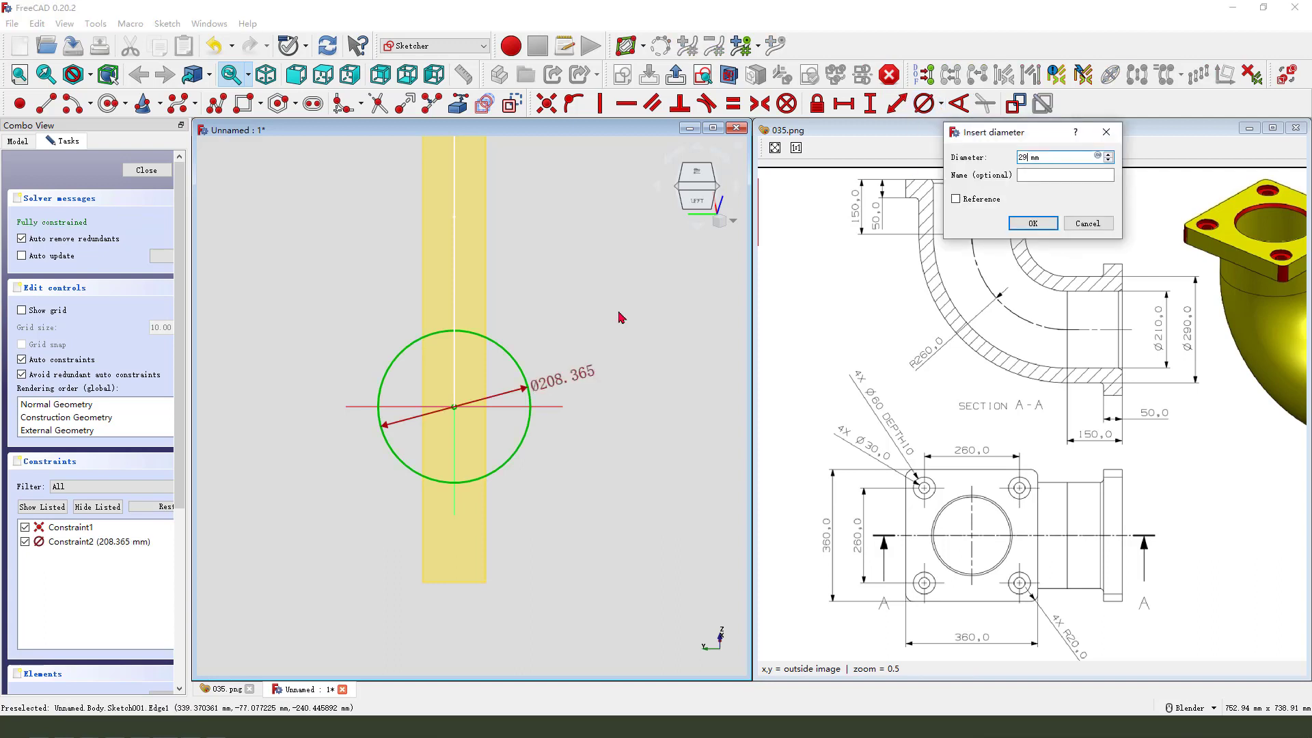
{"action": "left_click", "coordinate": [1032, 222]}
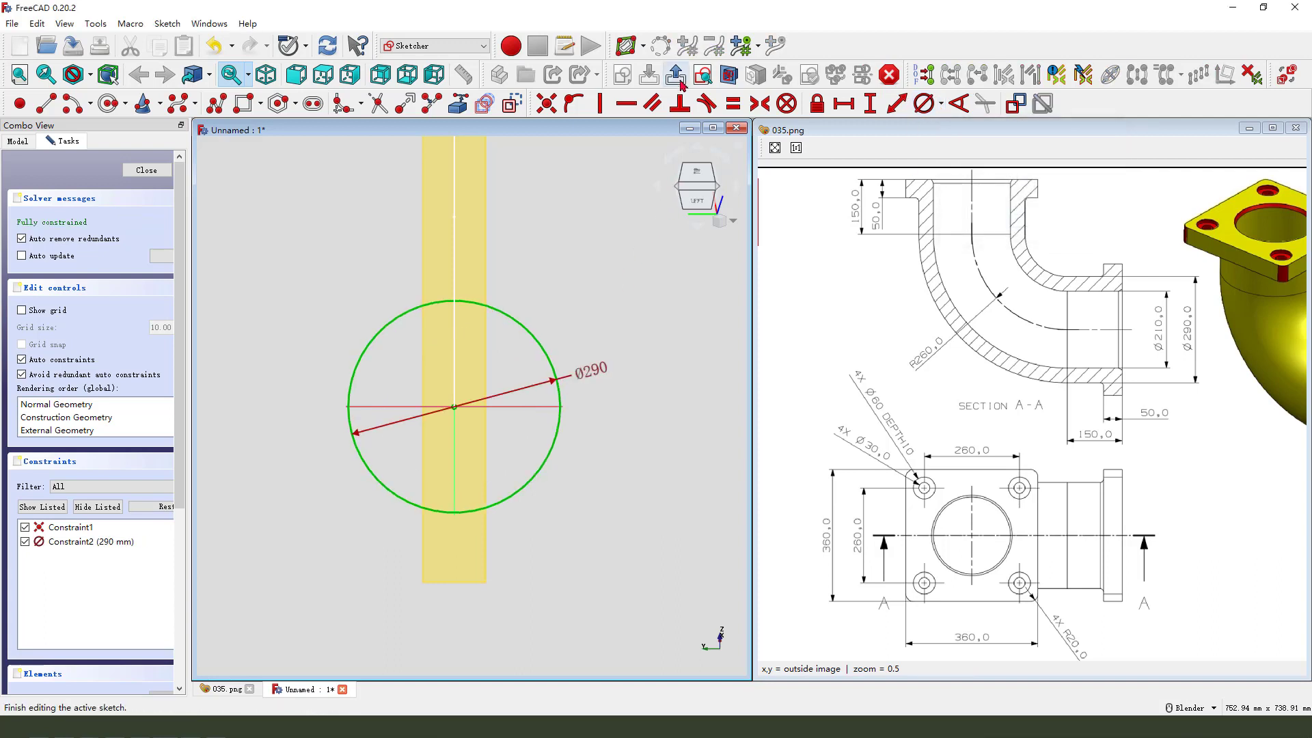
{"action": "left_click", "coordinate": [146, 170]}
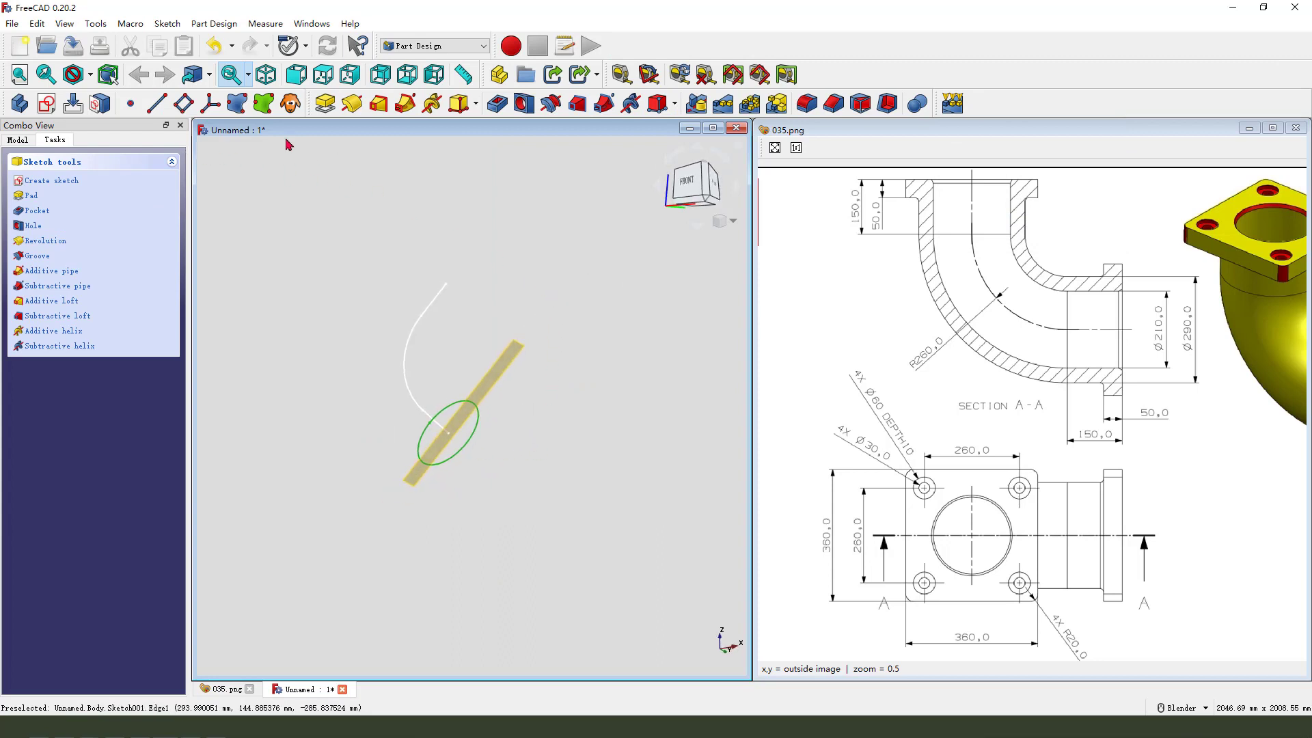
Sweep the circle sketch along the arc path as an additive pipe
{"action": "left_click", "coordinate": [17, 140]}
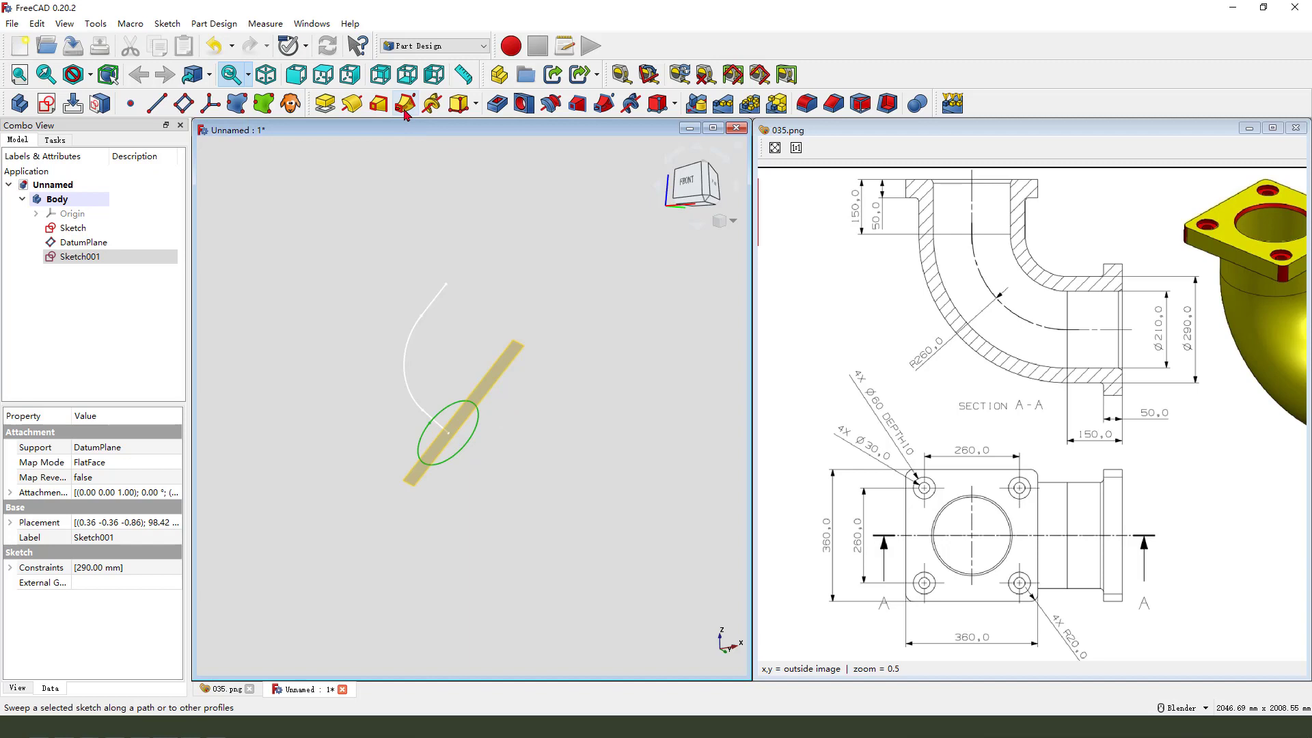
{"action": "mouse_move", "coordinate": [404, 115]}
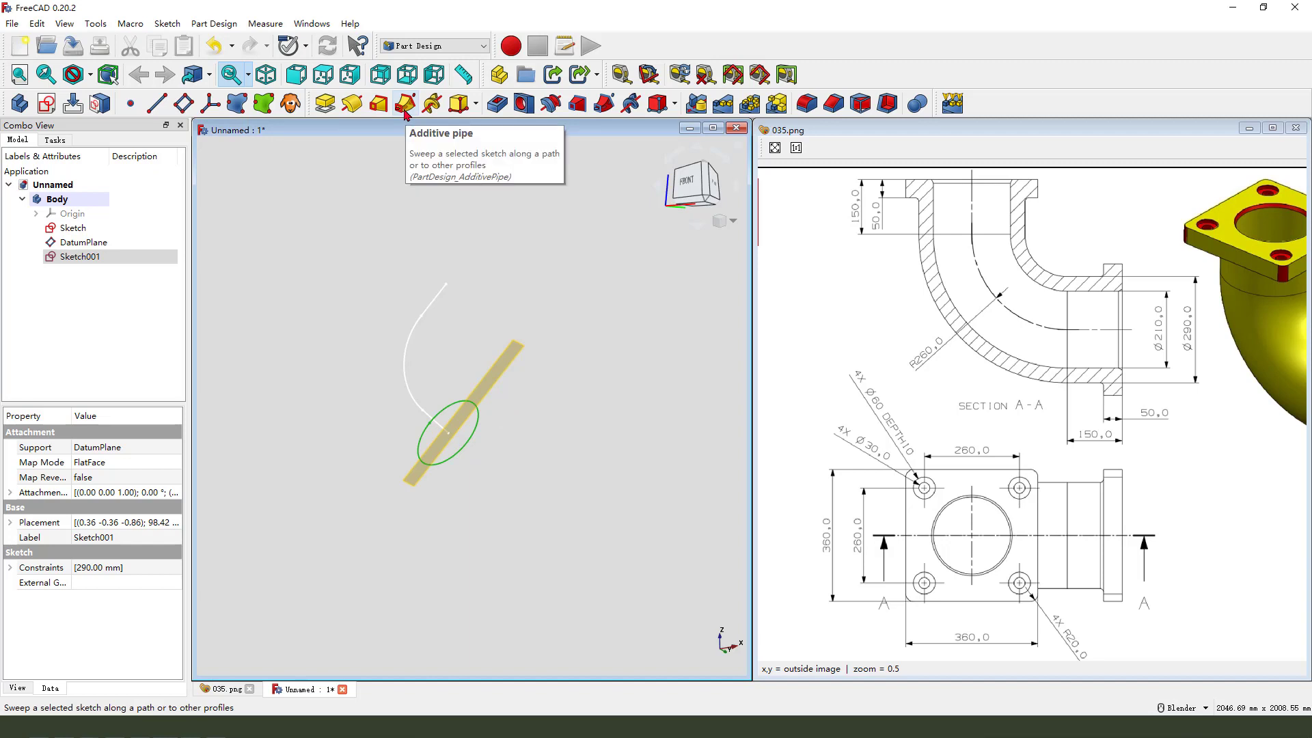
{"action": "left_click", "coordinate": [402, 103]}
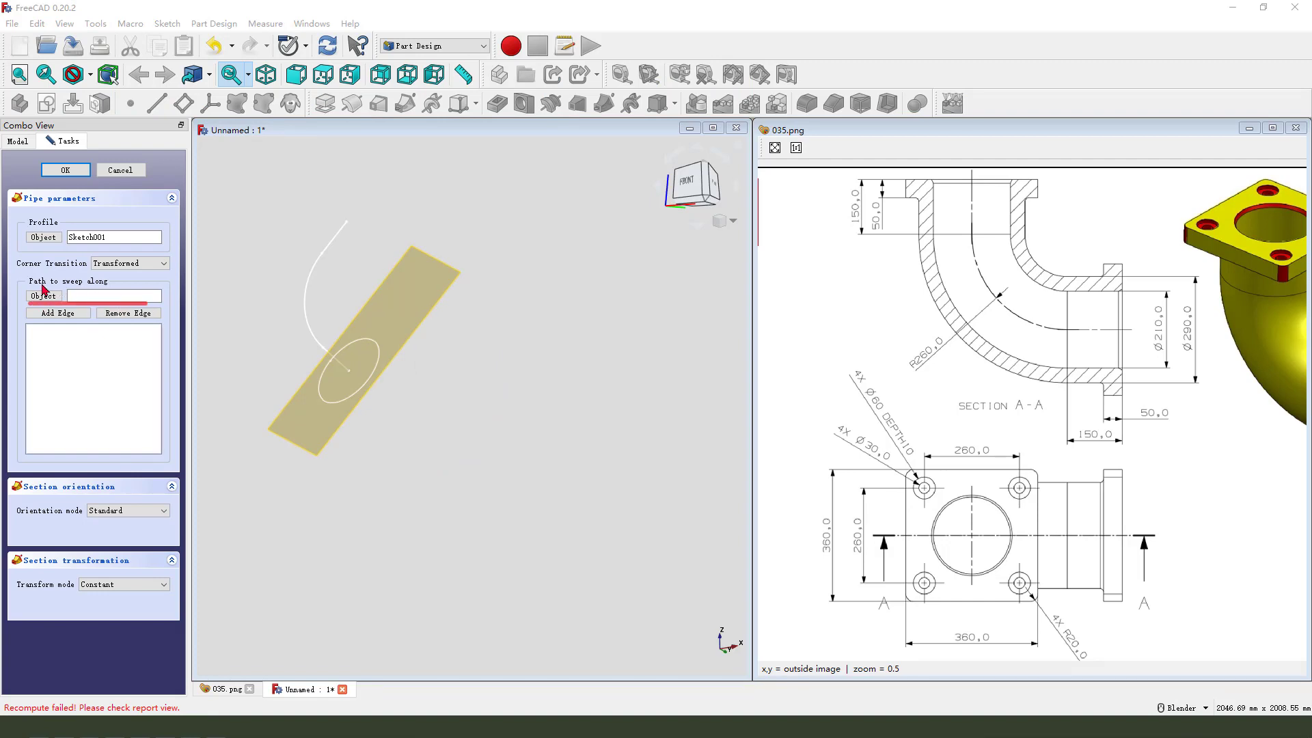
{"action": "mouse_move", "coordinate": [250, 289]}
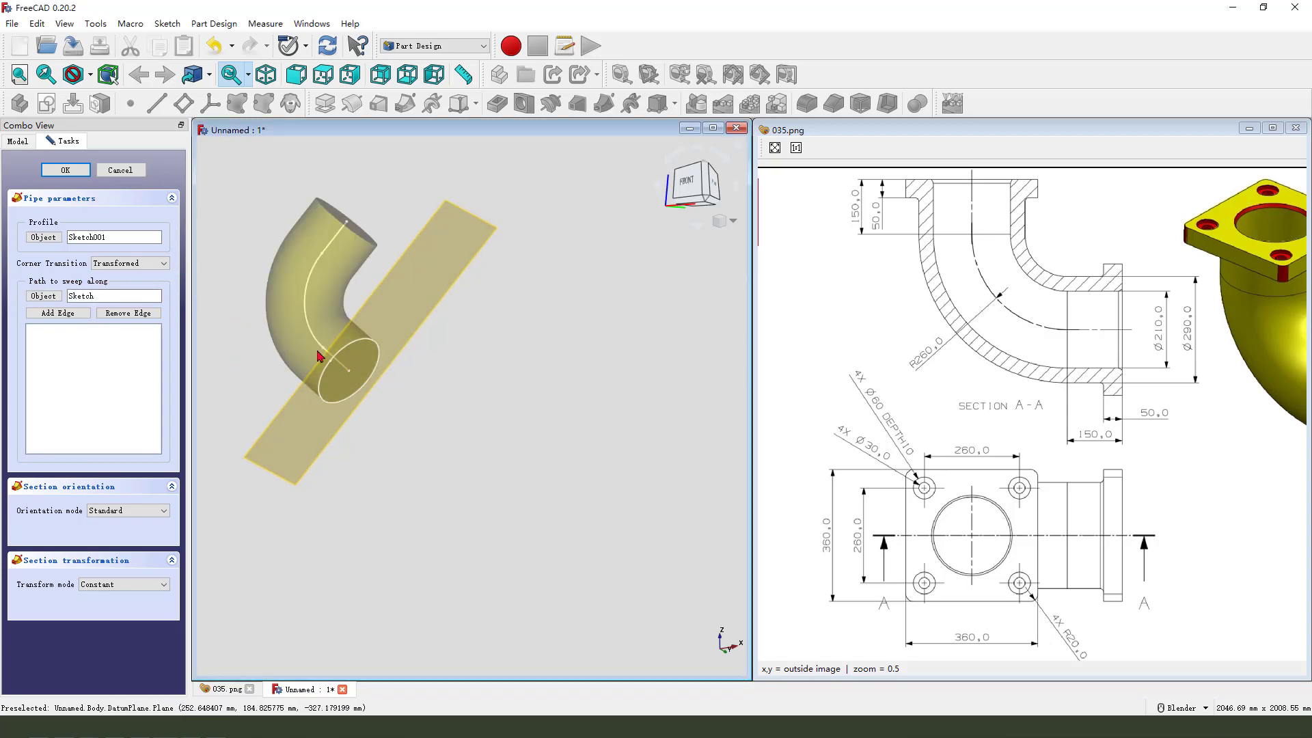
{"action": "left_click", "coordinate": [65, 170]}
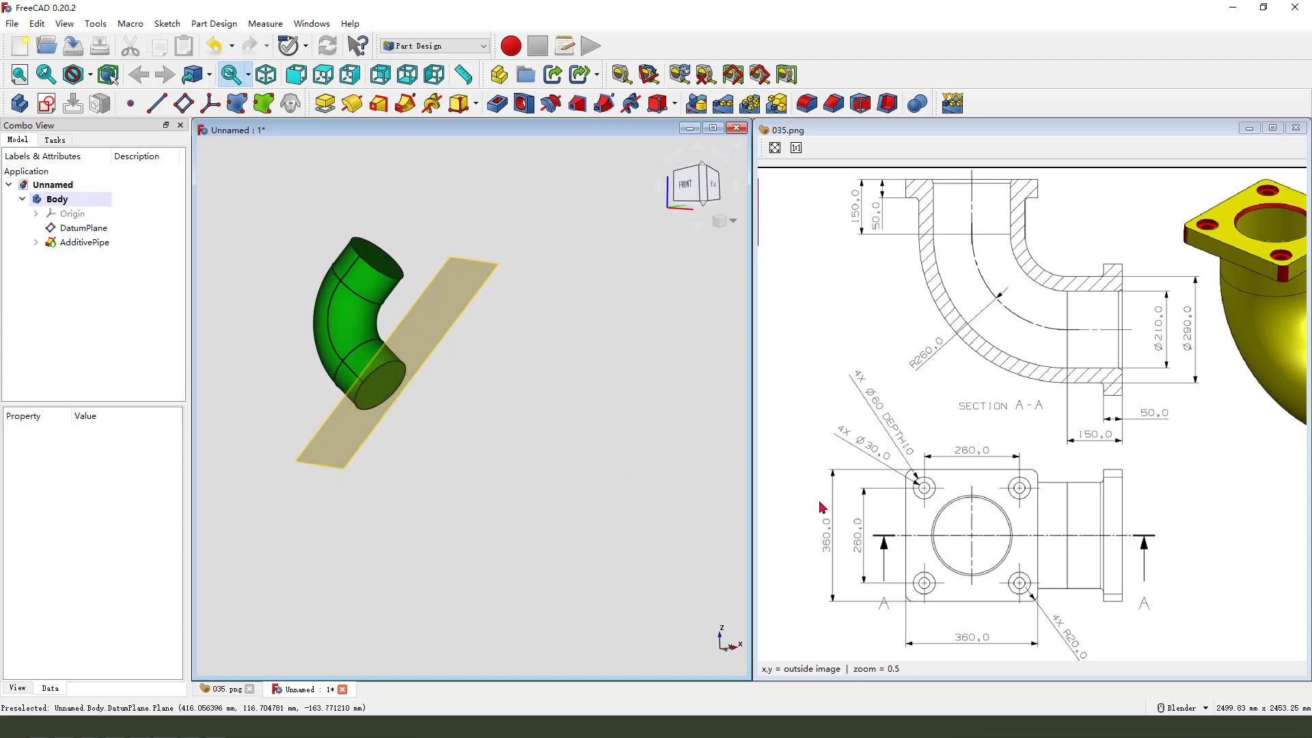
Select the datum plane and create a new sketch on it
{"action": "left_click_drag", "start_coordinate": [912, 465], "coordinate": [1046, 577]}
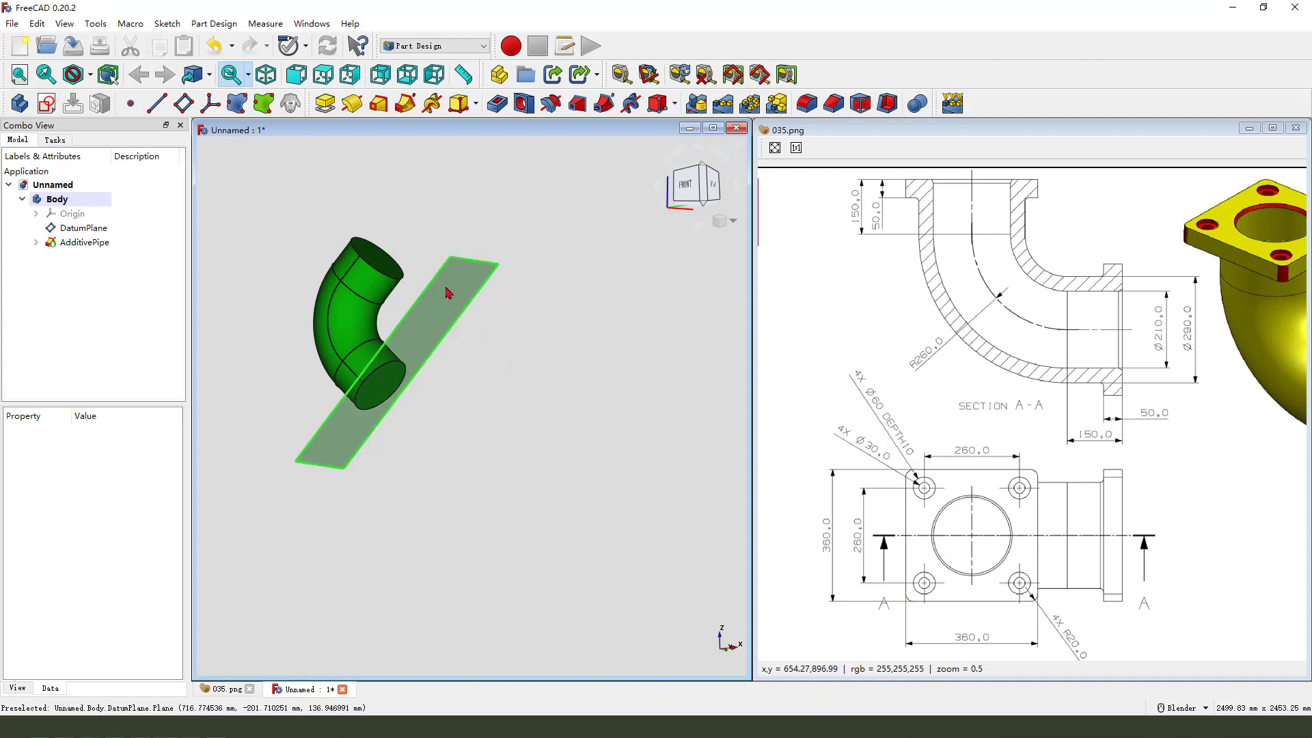
{"action": "left_click", "coordinate": [83, 228]}
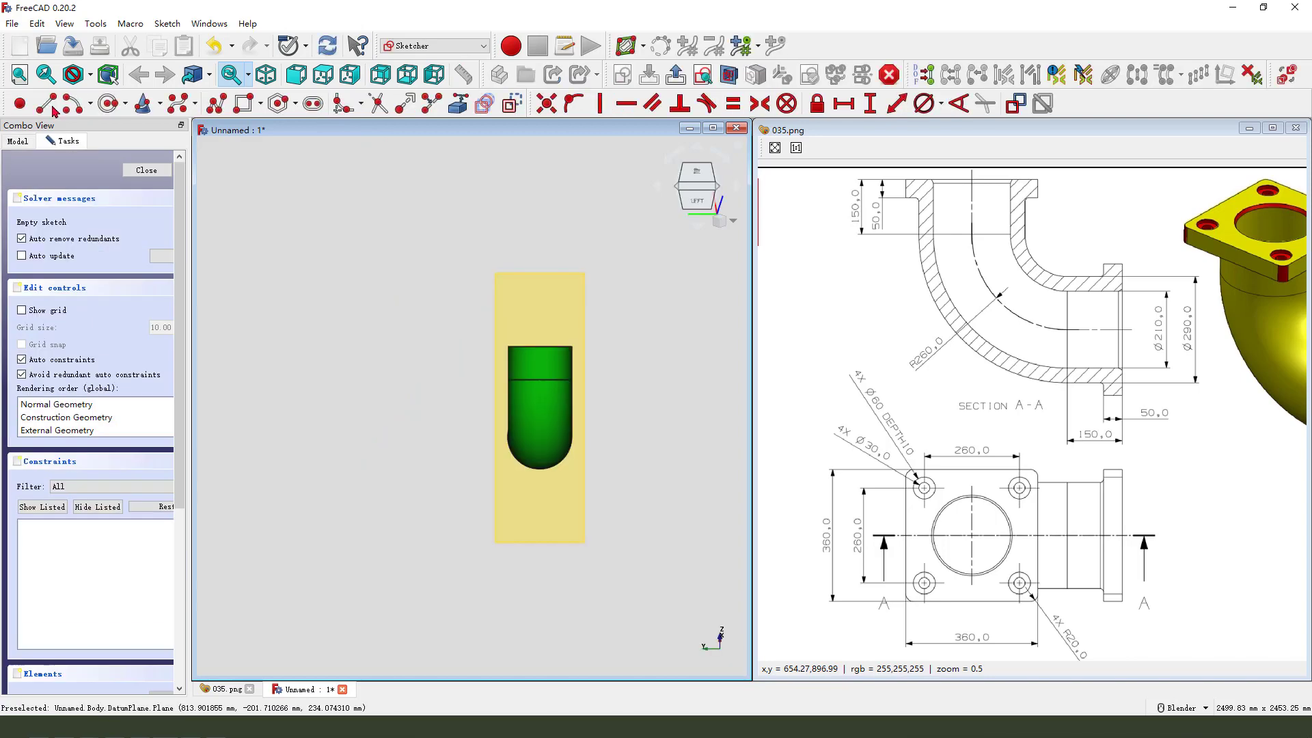
Draw a rounded-rectangle flange outline around the pipe circle and constrain its corner radius
{"action": "left_click", "coordinate": [726, 74]}
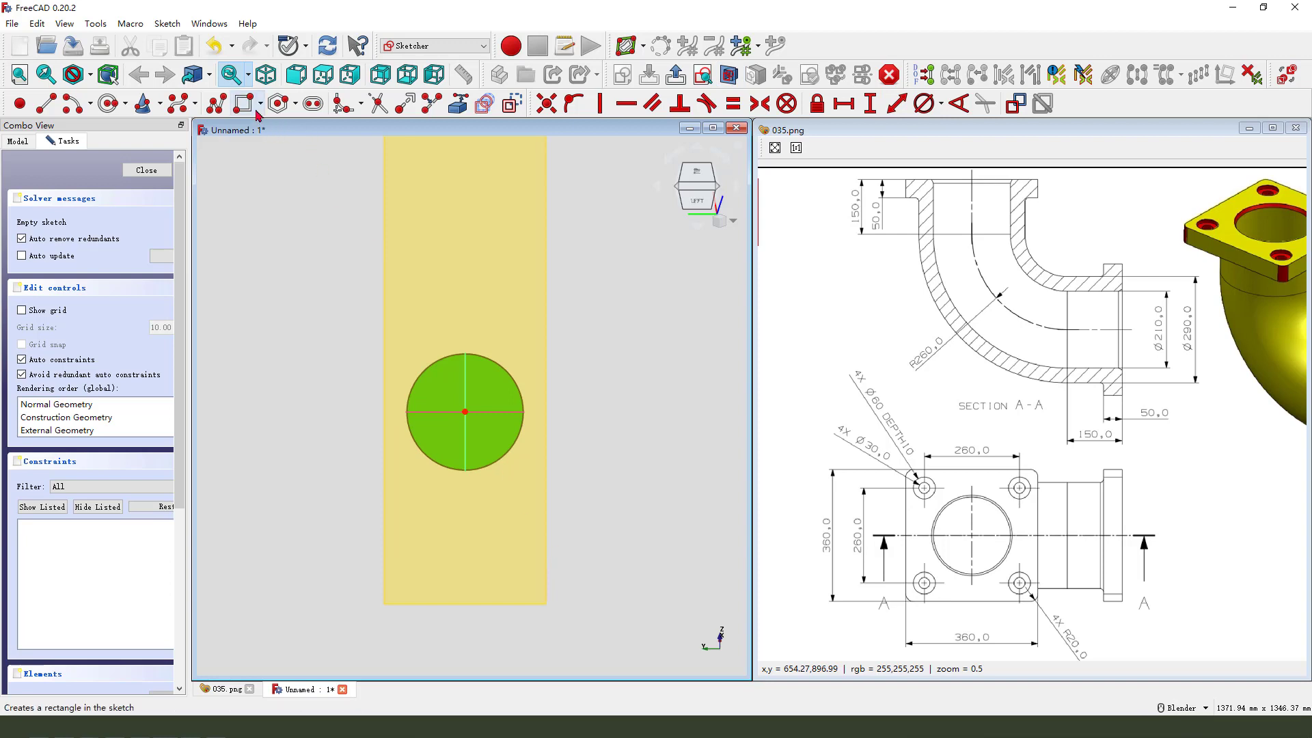
{"action": "mouse_move", "coordinate": [236, 104]}
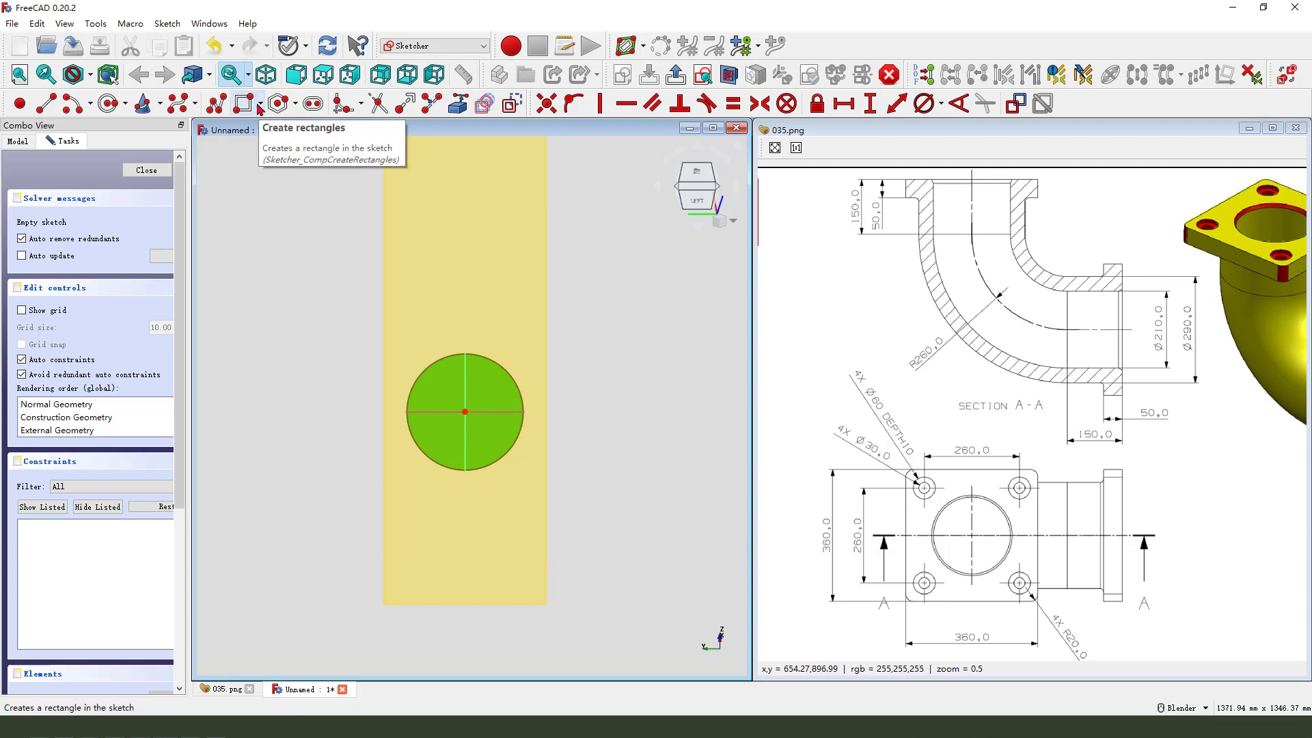
{"action": "left_click", "coordinate": [257, 103]}
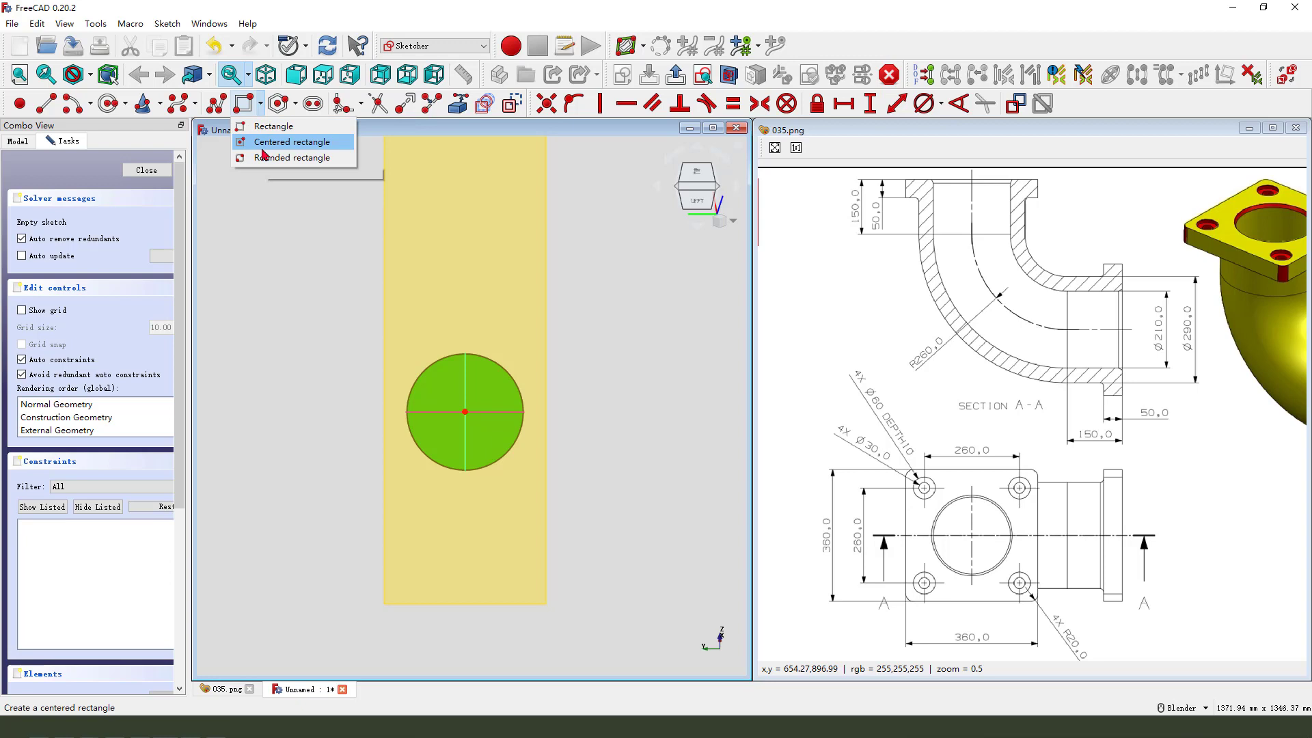
{"action": "mouse_move", "coordinate": [270, 161]}
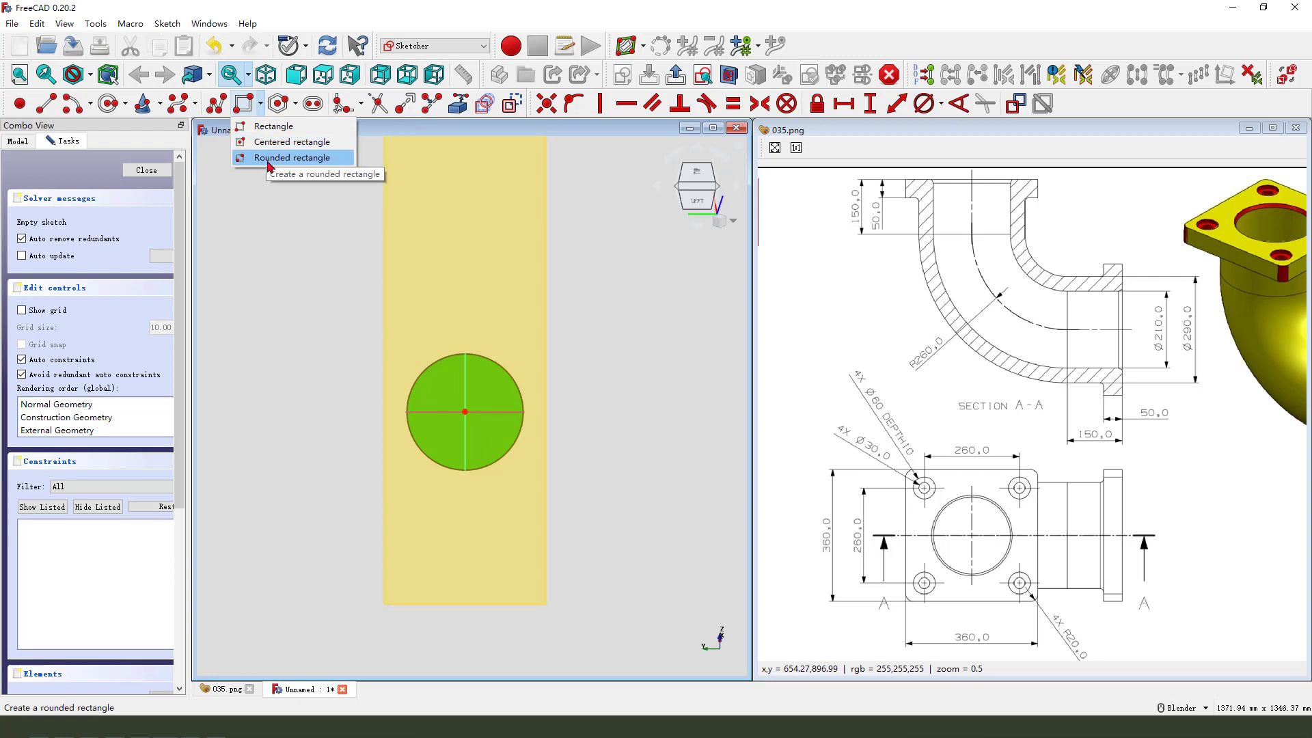
{"action": "left_click", "coordinate": [292, 157]}
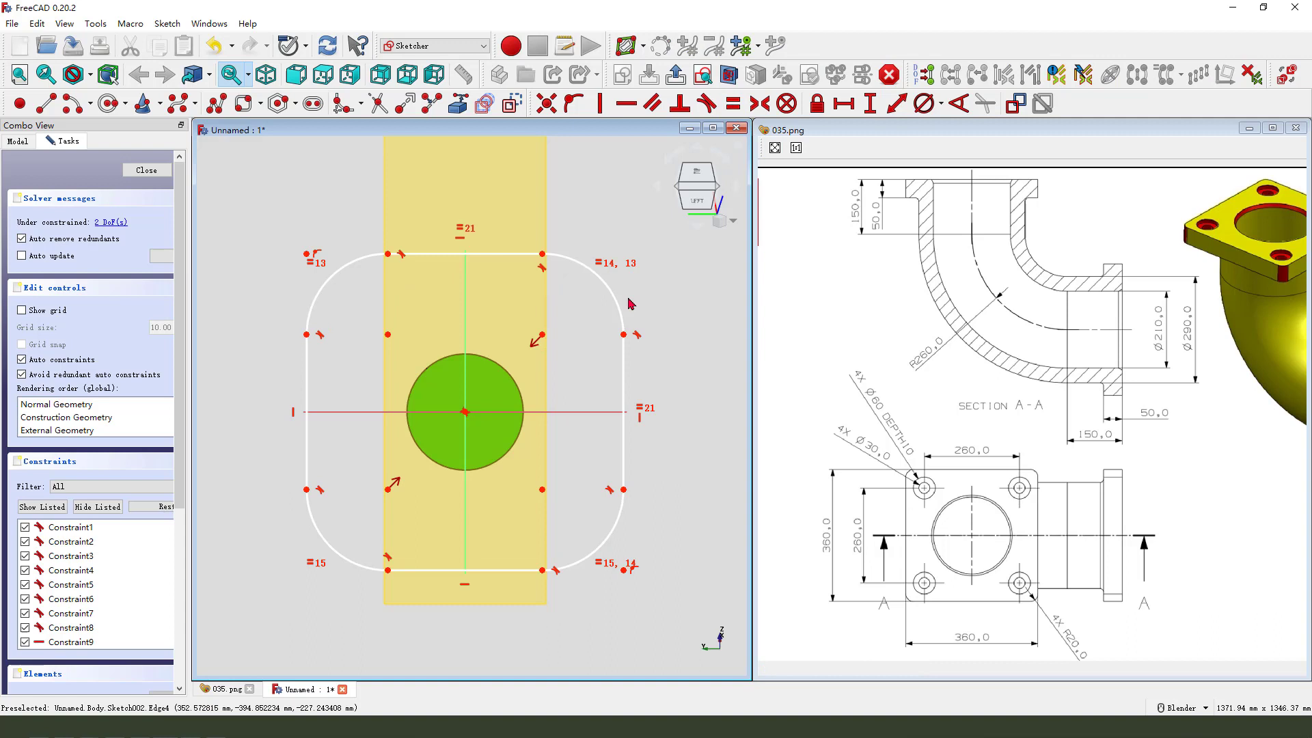
{"action": "mouse_move", "coordinate": [543, 257]}
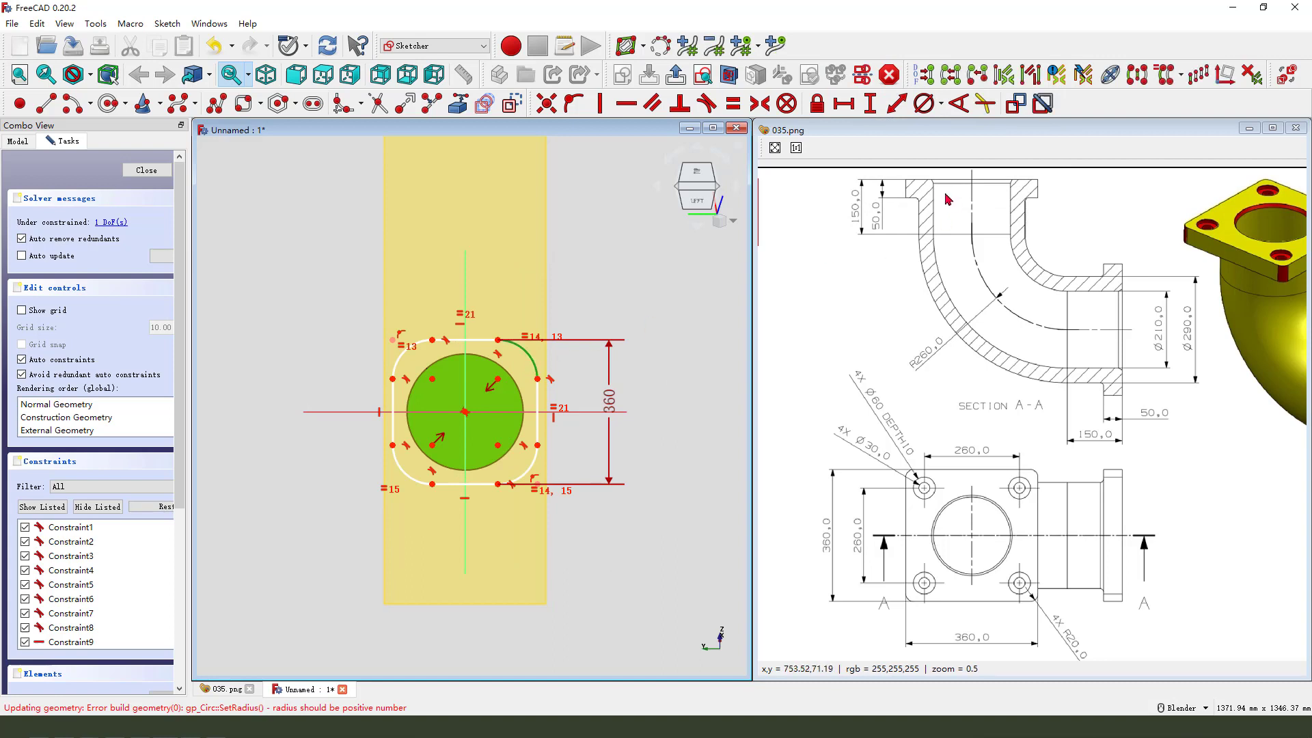
{"action": "left_click", "coordinate": [940, 104]}
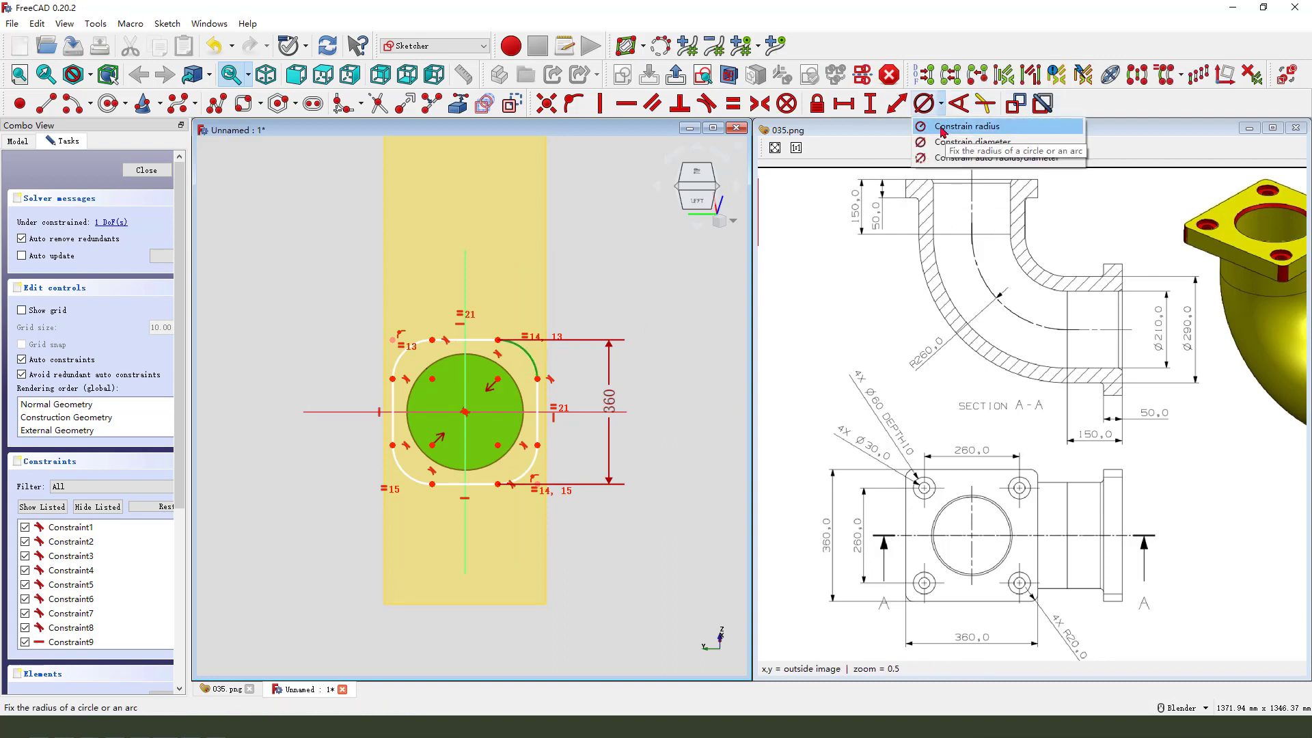
{"action": "left_click", "coordinate": [966, 126]}
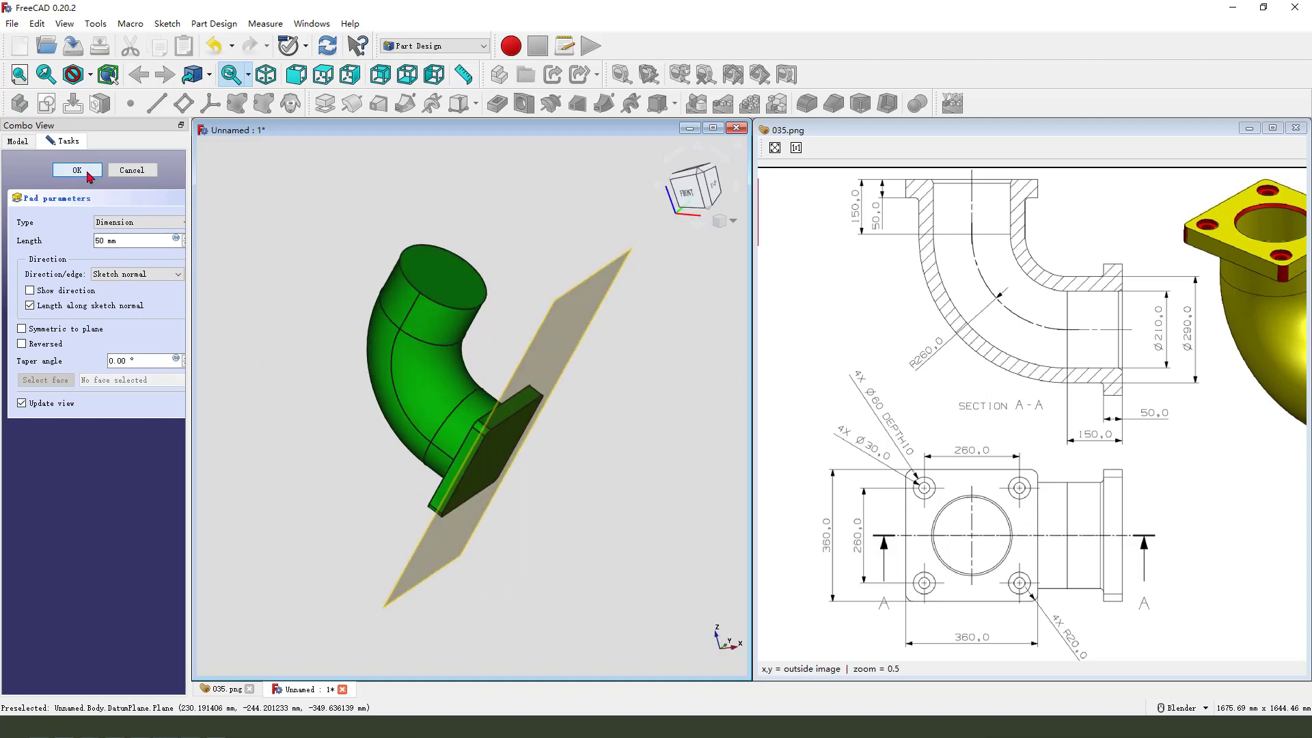
Pad the flange sketch by 50 mm
{"action": "left_click", "coordinate": [77, 170]}
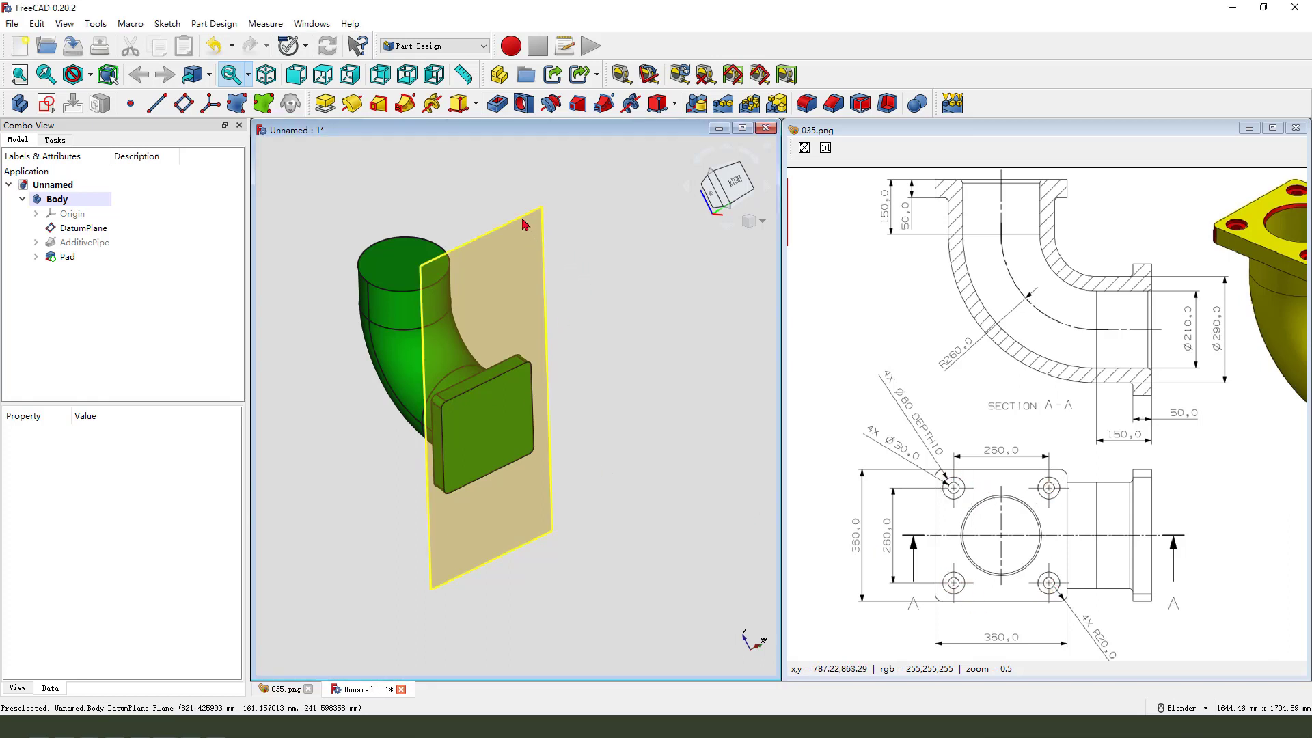
Sketch bolt-hole circles on the flange face, aligned vertically and made equal
{"action": "left_click", "coordinate": [82, 227]}
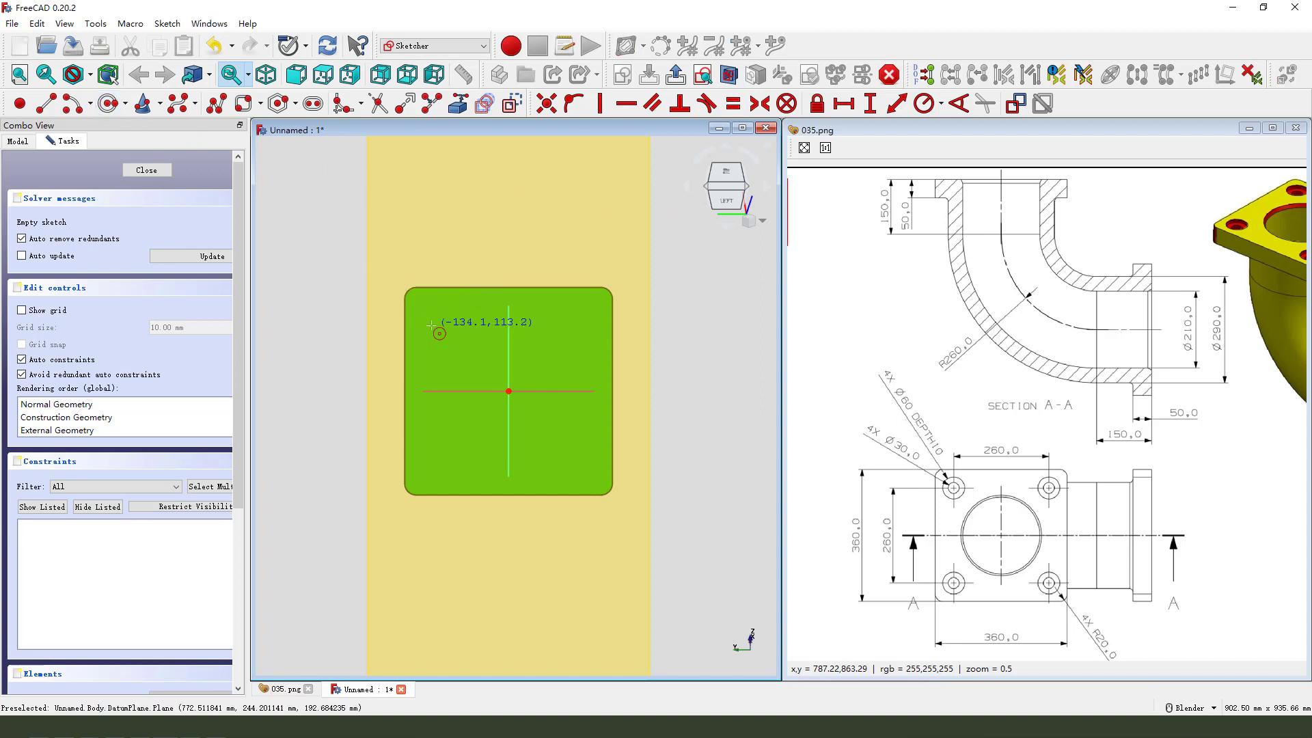
{"action": "left_click", "coordinate": [567, 326]}
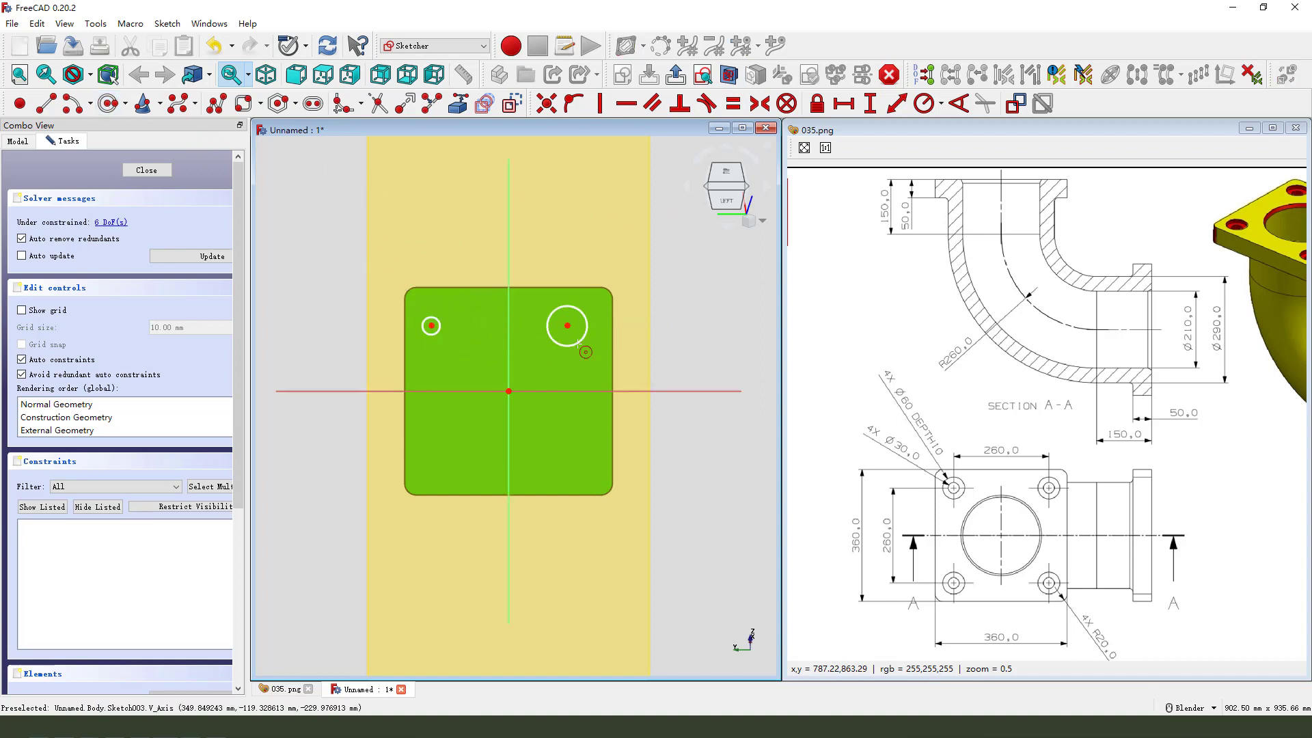
{"action": "left_click", "coordinate": [569, 458]}
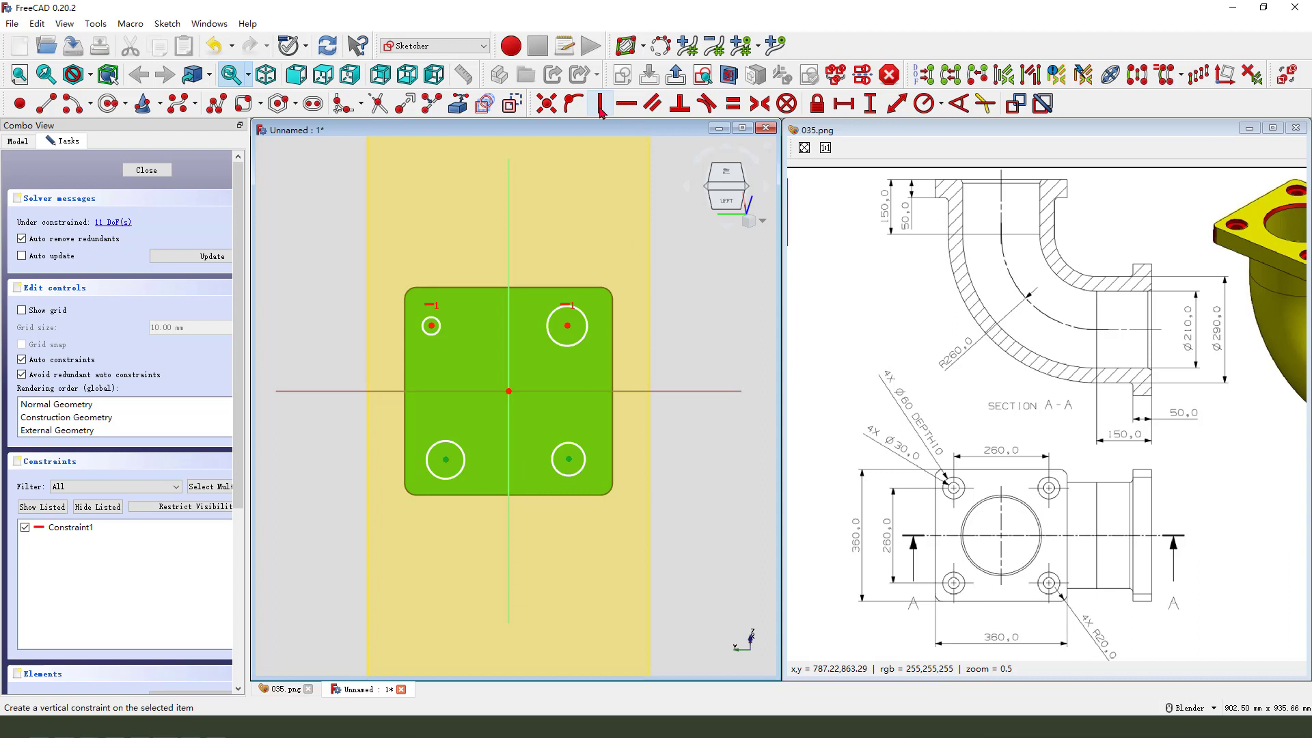
{"action": "left_click", "coordinate": [602, 104]}
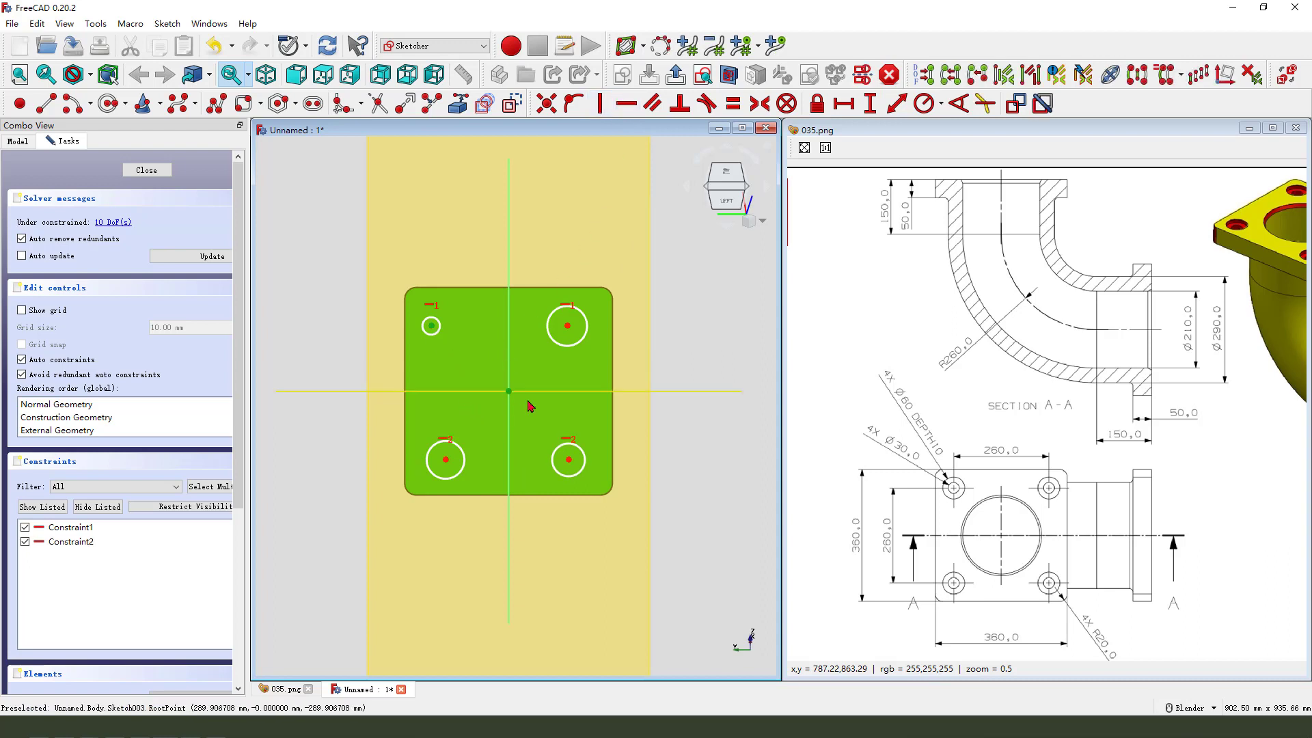
{"action": "mouse_move", "coordinate": [734, 102]}
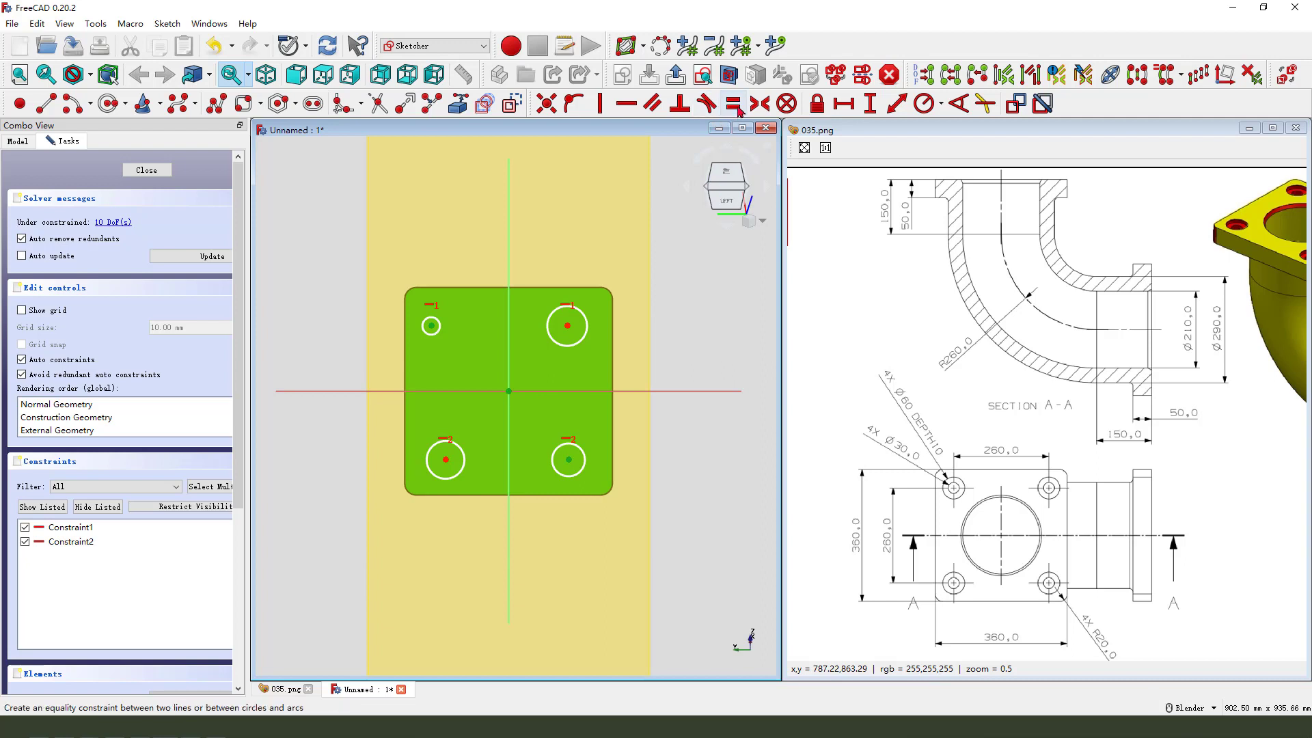
{"action": "left_click", "coordinate": [734, 103]}
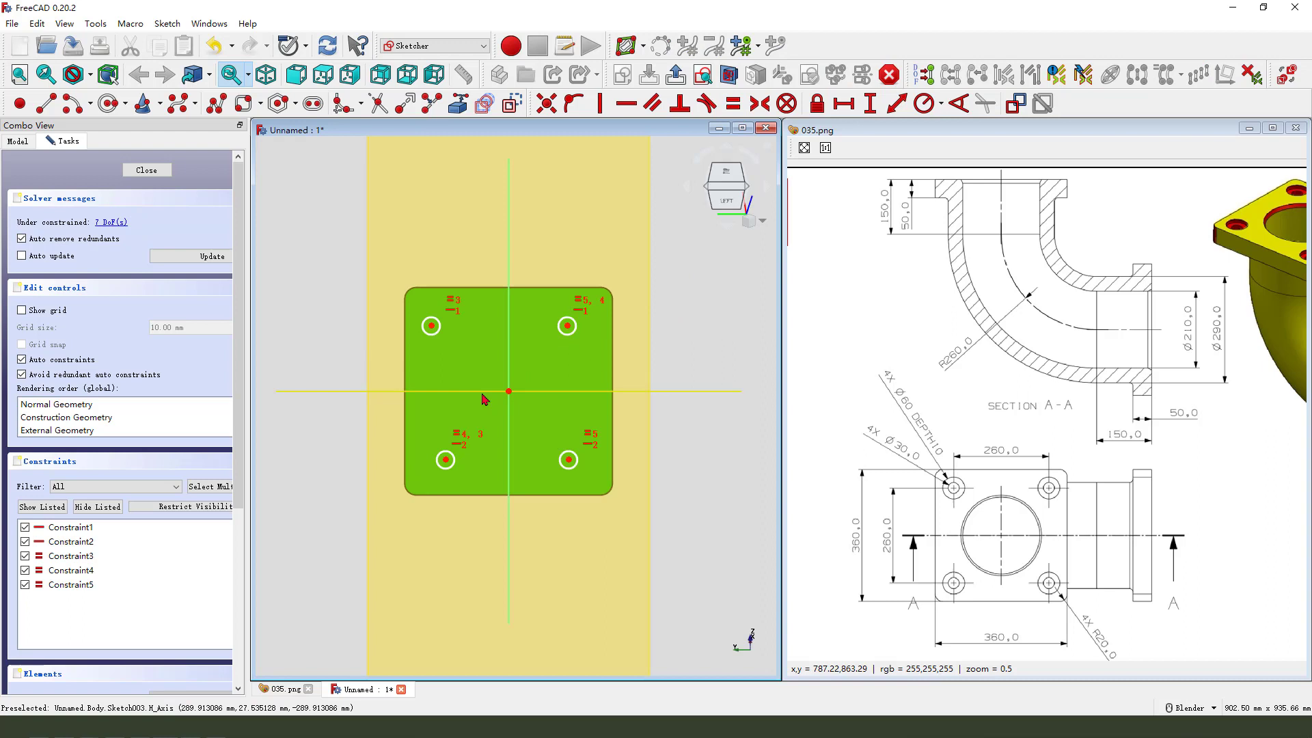
{"action": "mouse_move", "coordinate": [444, 459]}
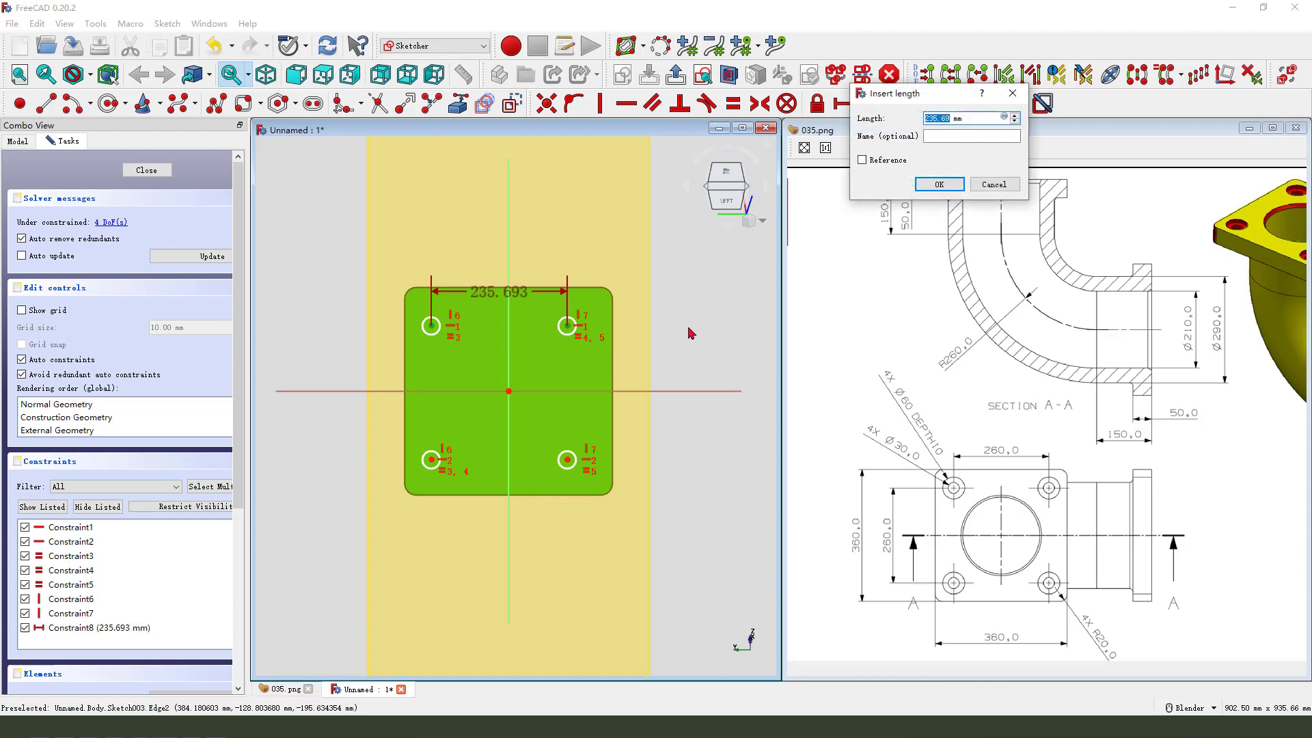
Space the holes 260 mm apart both ways and set their diameter to 30 mm
{"action": "left_click", "coordinate": [938, 184]}
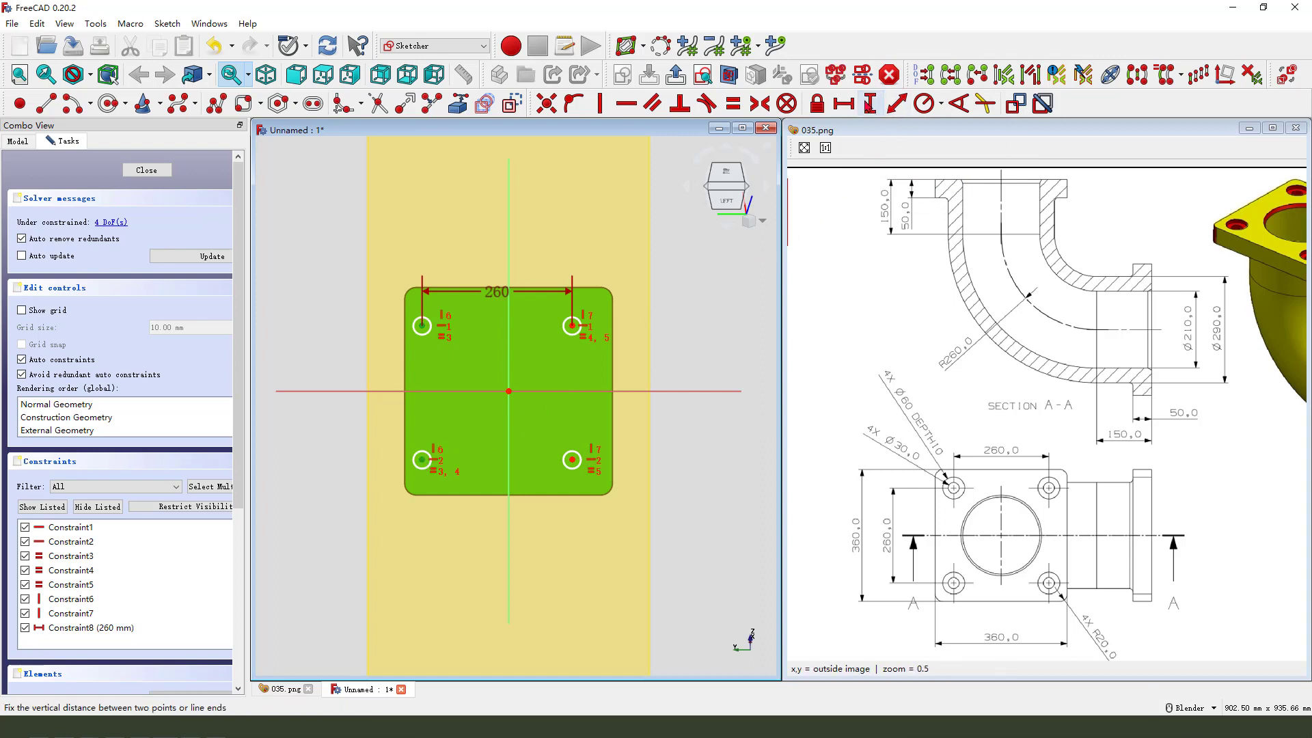
{"action": "left_click", "coordinate": [870, 103]}
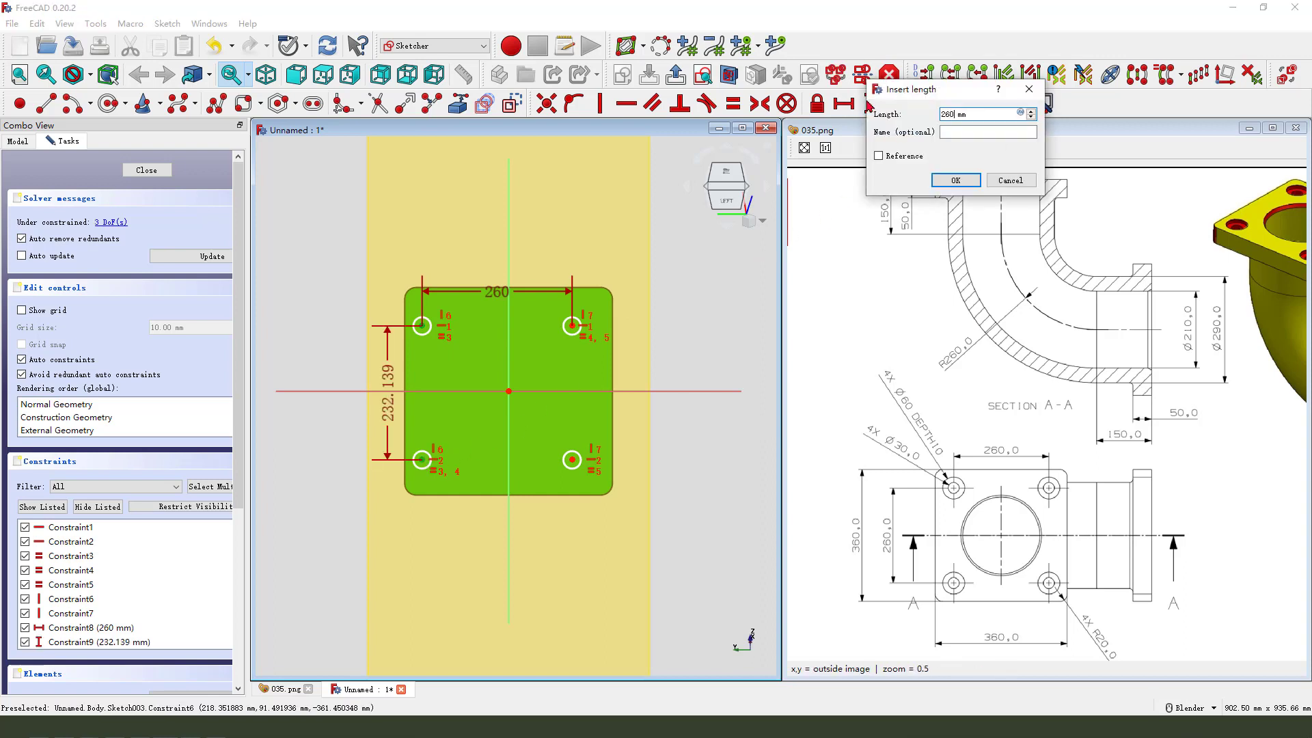
{"action": "left_click", "coordinate": [955, 180]}
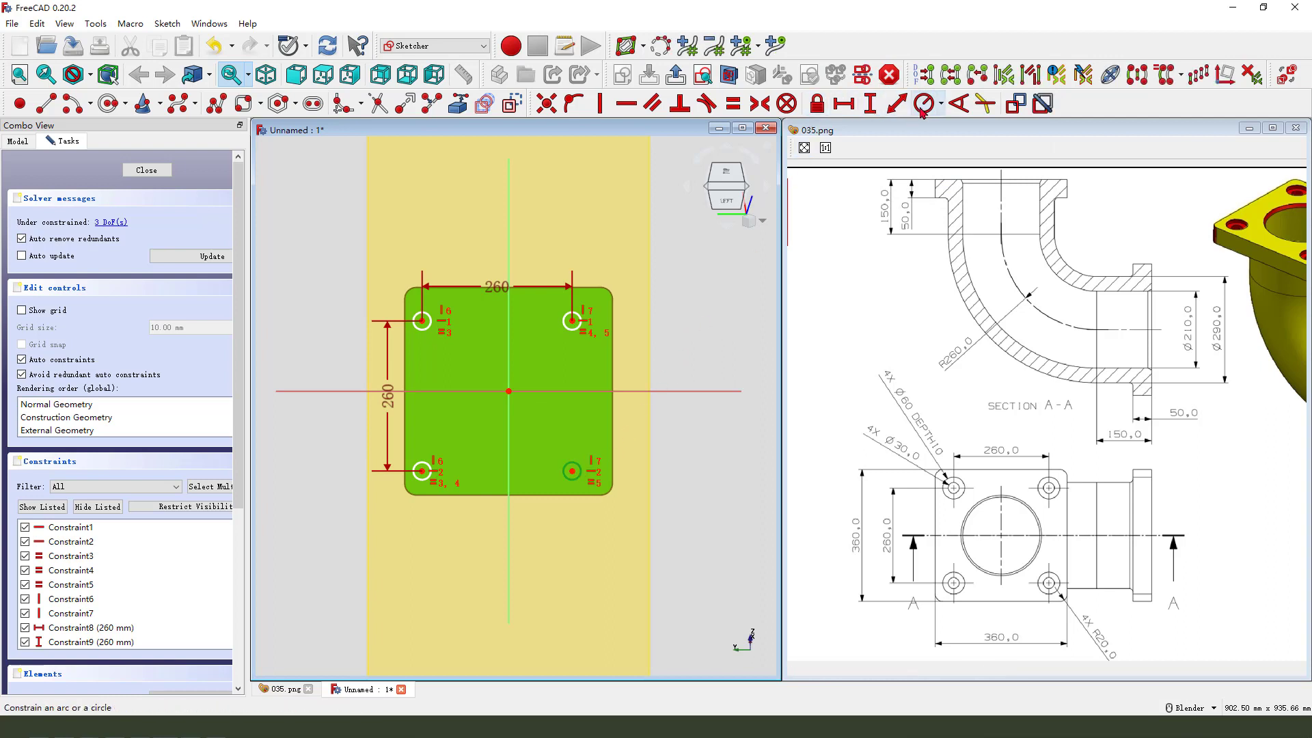
{"action": "left_click", "coordinate": [925, 102]}
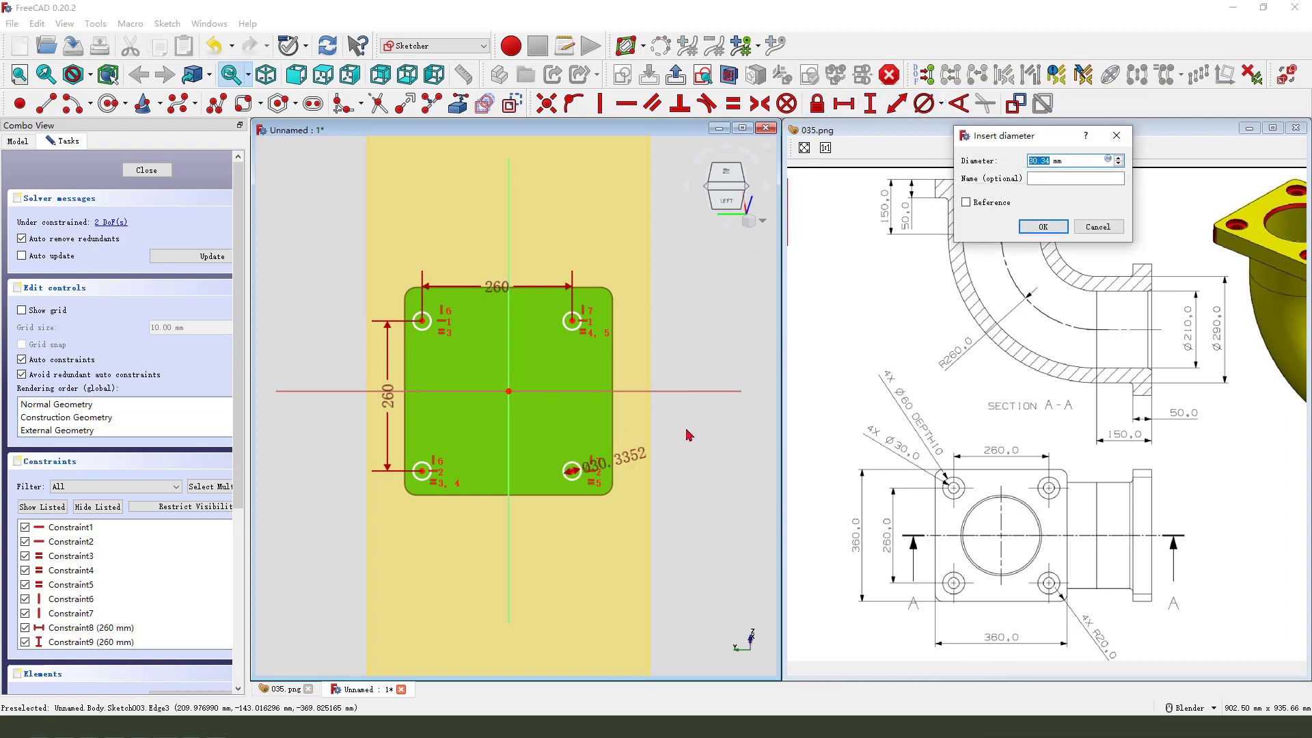
{"action": "left_click", "coordinate": [1042, 226]}
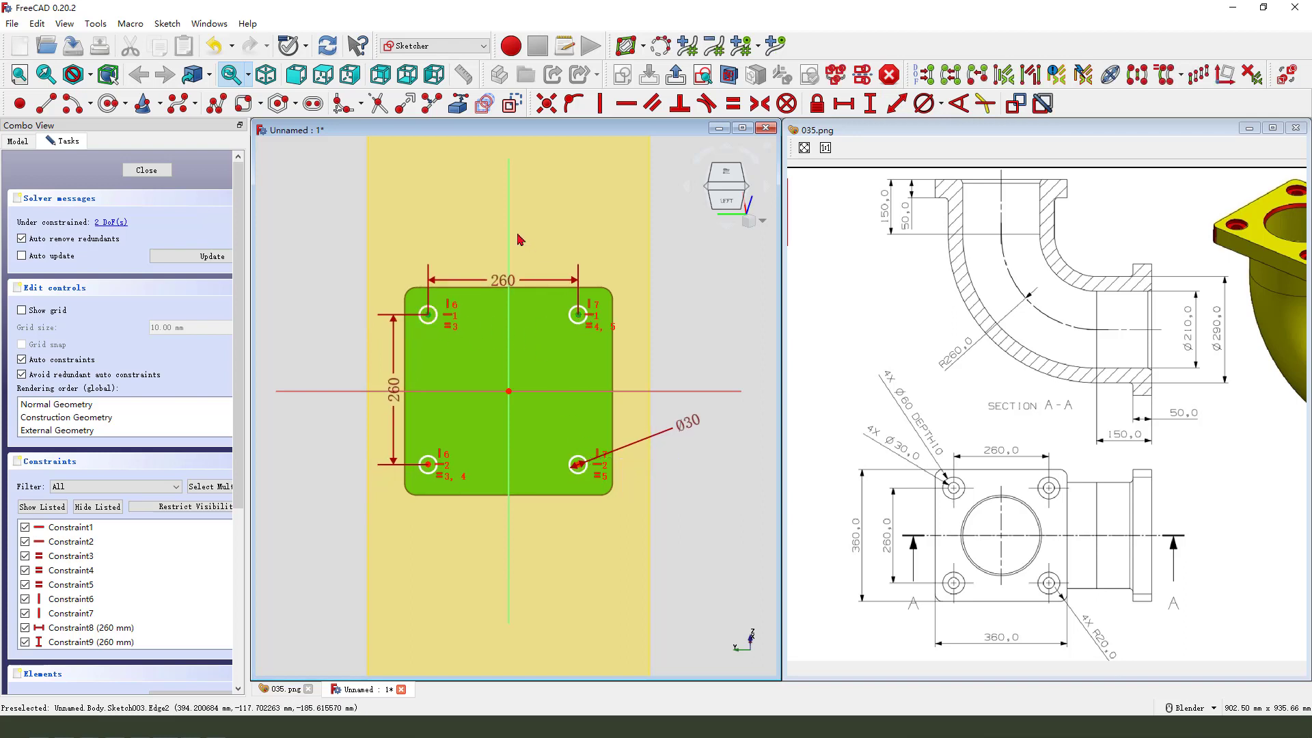
{"action": "mouse_move", "coordinate": [582, 316]}
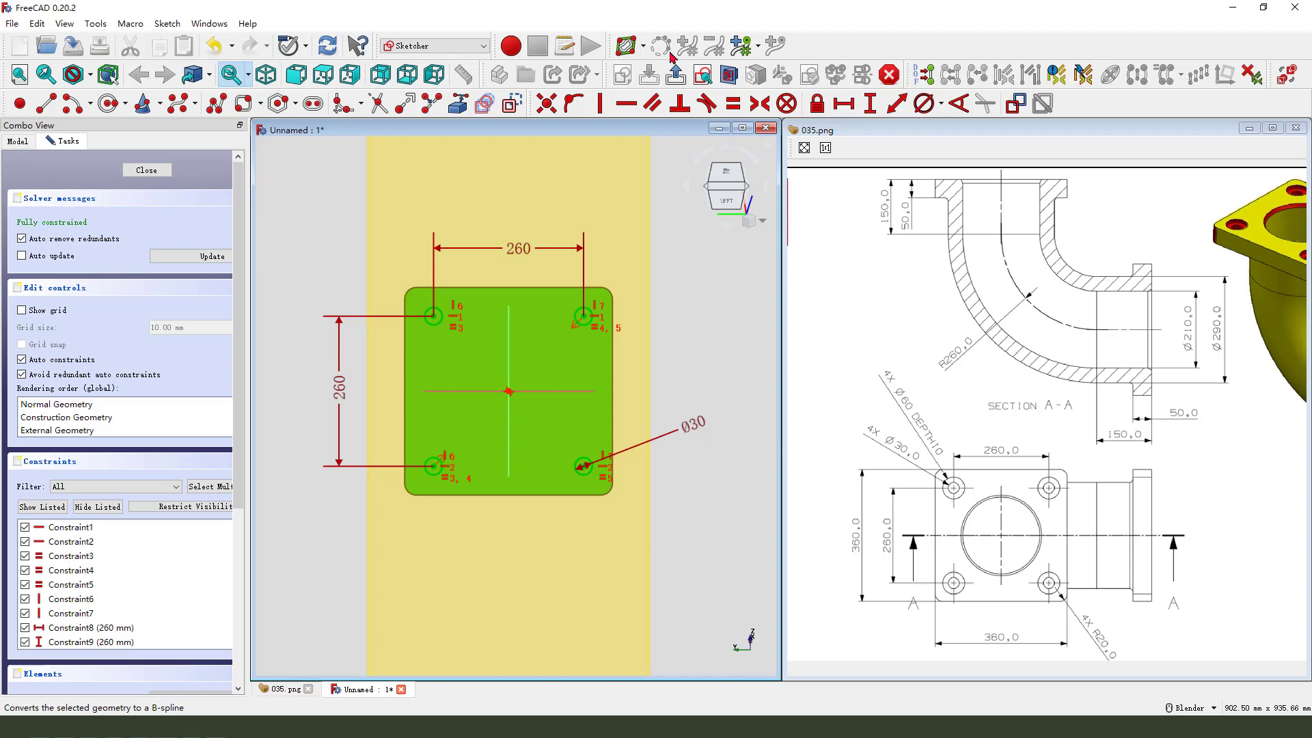
Pocket the four 30 mm bolt holes in reverse, up to the flange's far face
{"action": "left_click", "coordinate": [147, 170]}
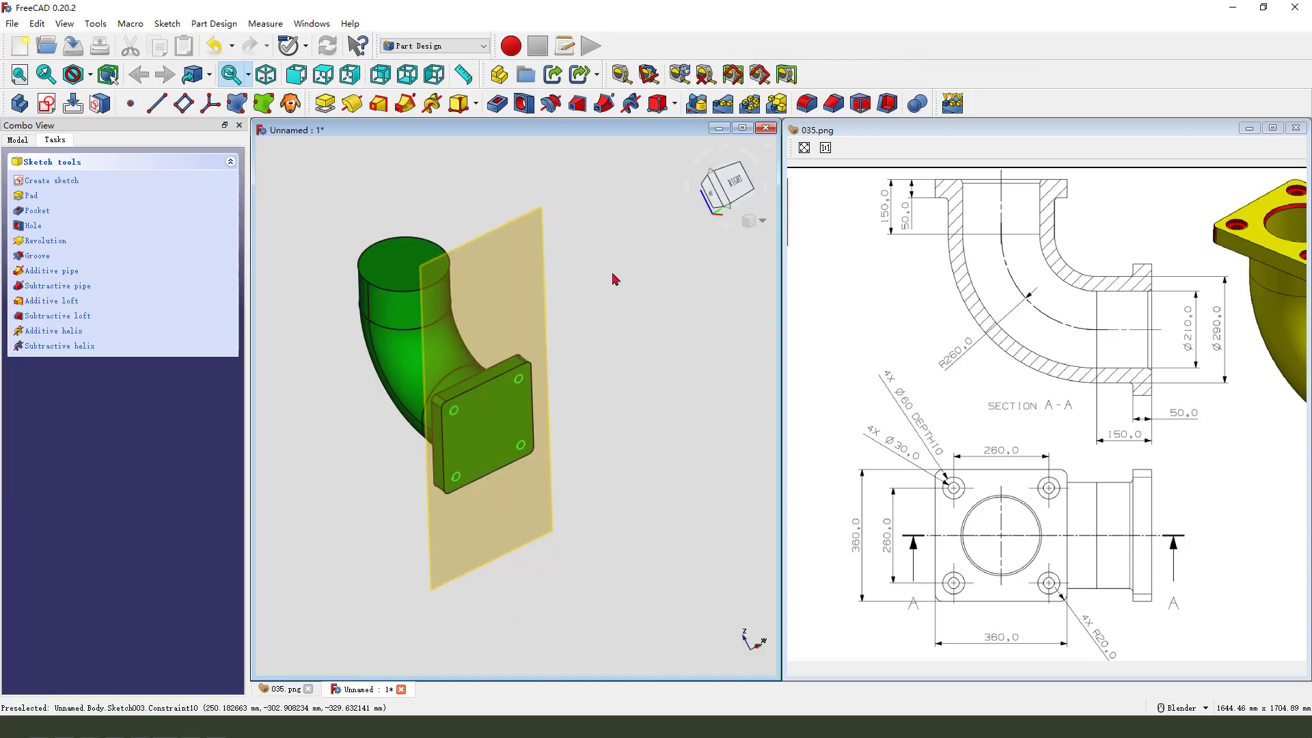
{"action": "left_click", "coordinate": [34, 210]}
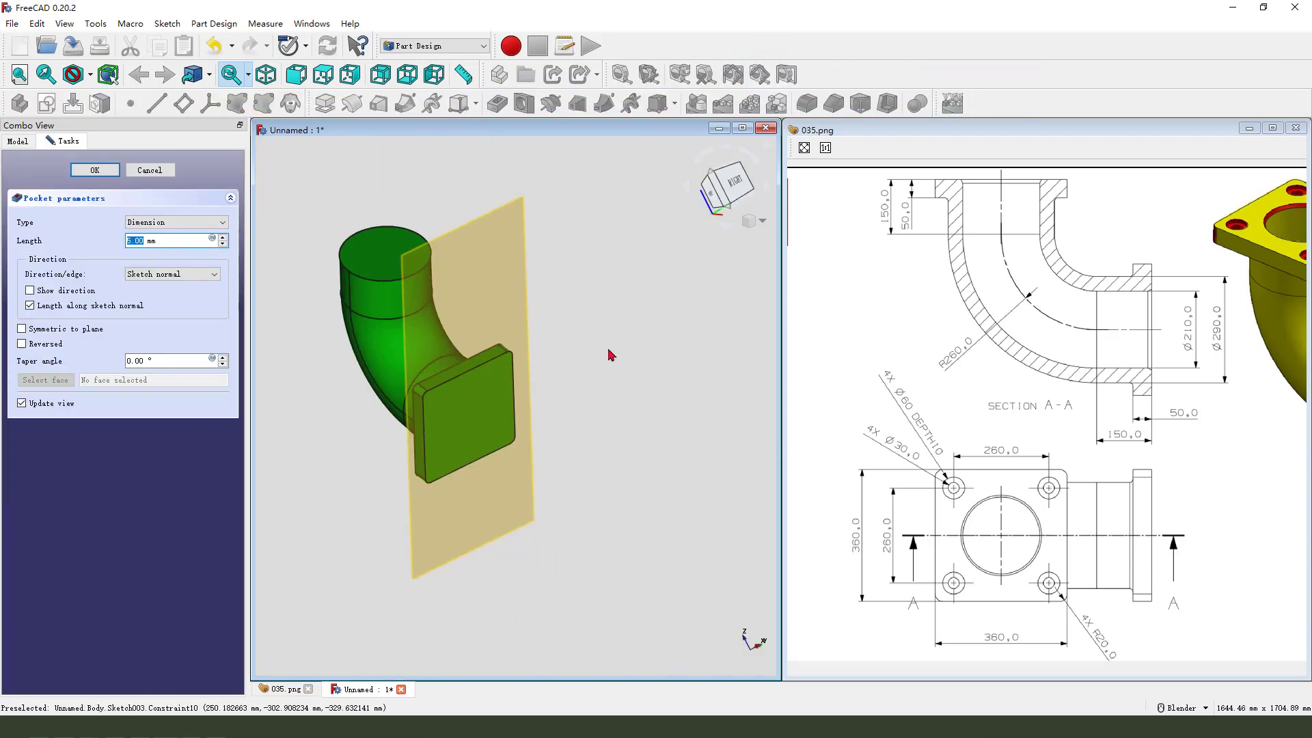
{"action": "left_click", "coordinate": [20, 344]}
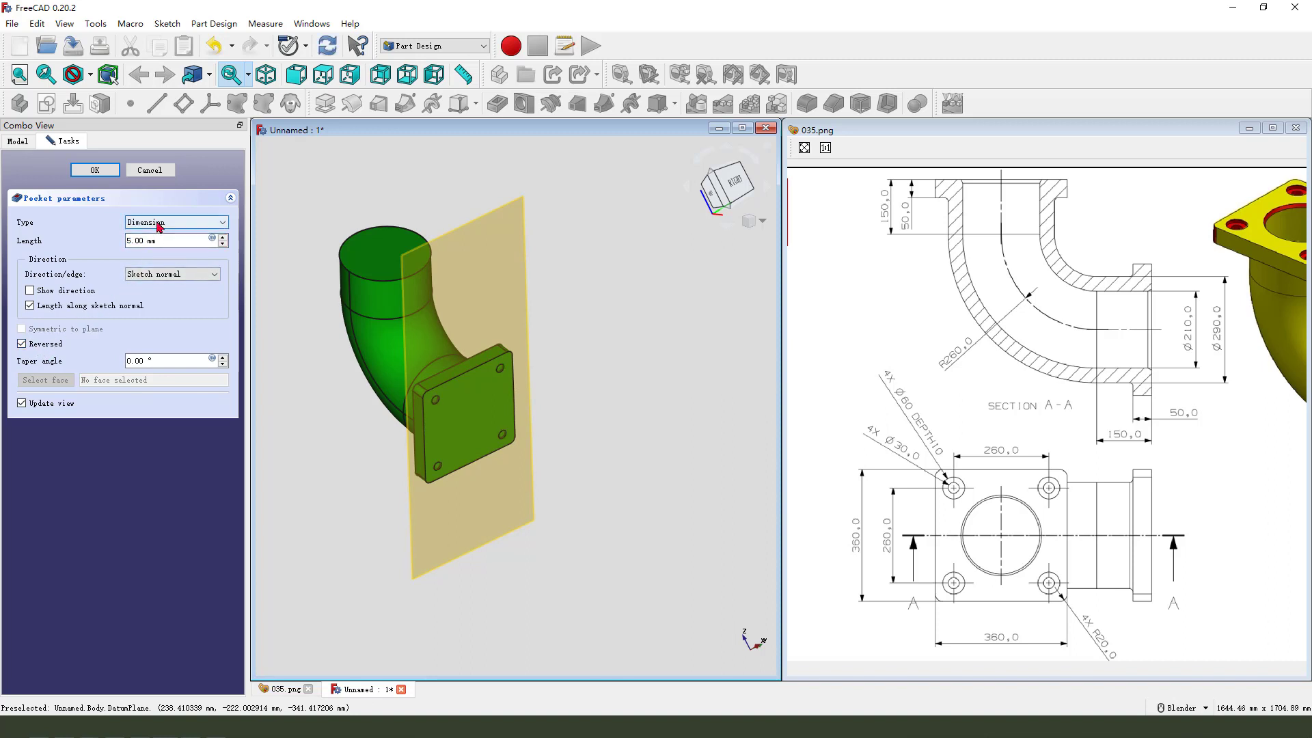
{"action": "left_click", "coordinate": [177, 222]}
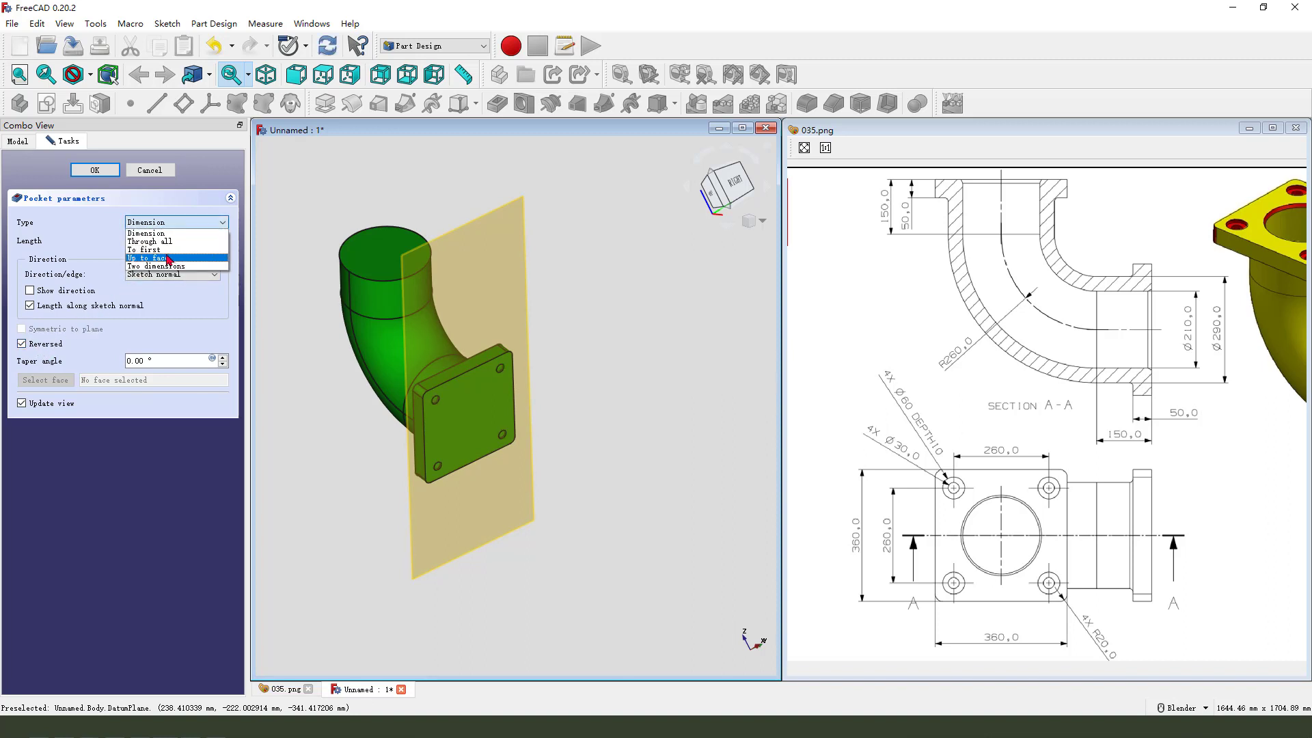
{"action": "mouse_move", "coordinate": [171, 249]}
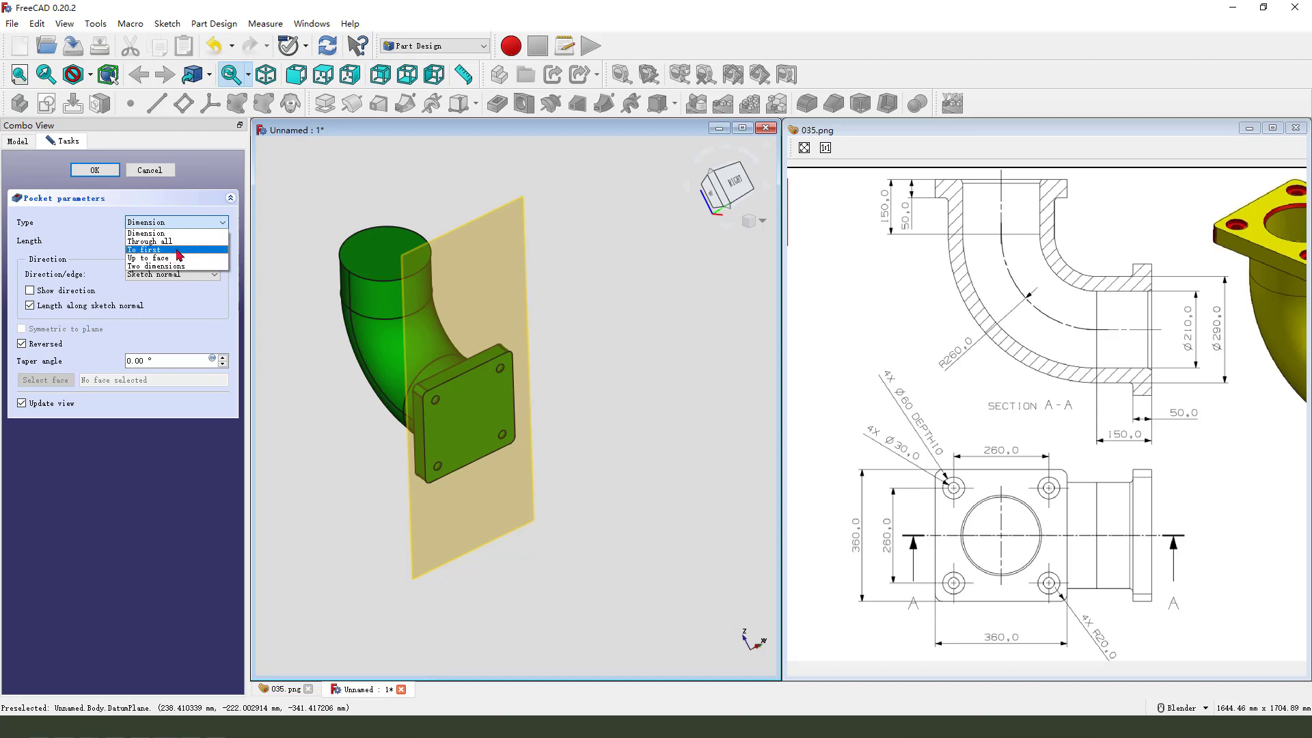
{"action": "mouse_move", "coordinate": [173, 263]}
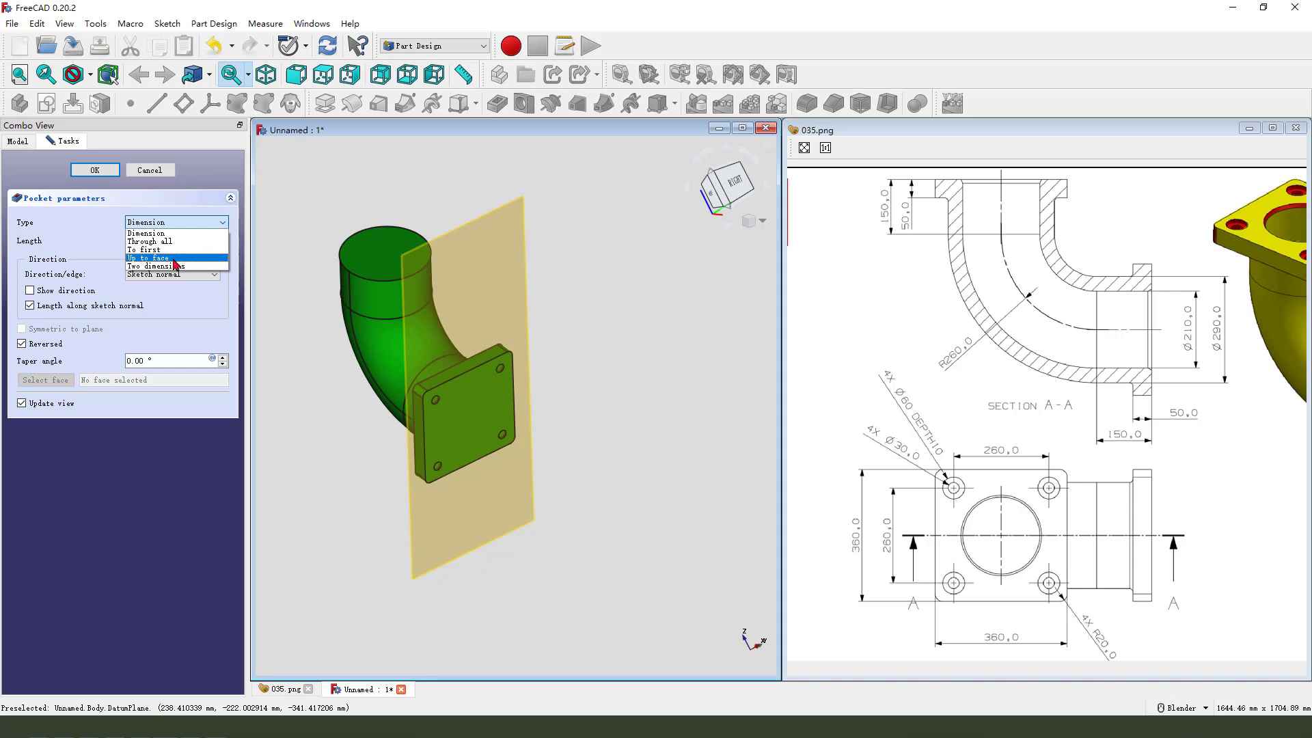
{"action": "left_click", "coordinate": [148, 258]}
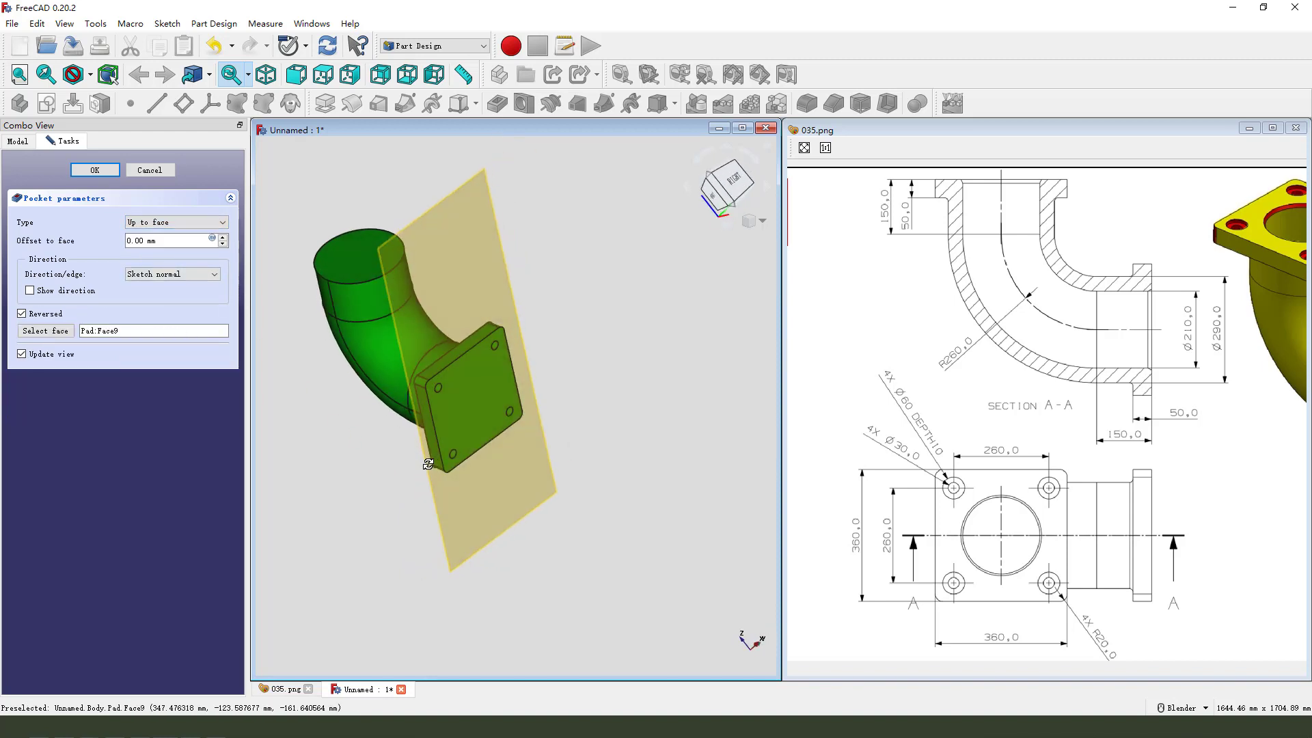
{"action": "left_click", "coordinate": [94, 169]}
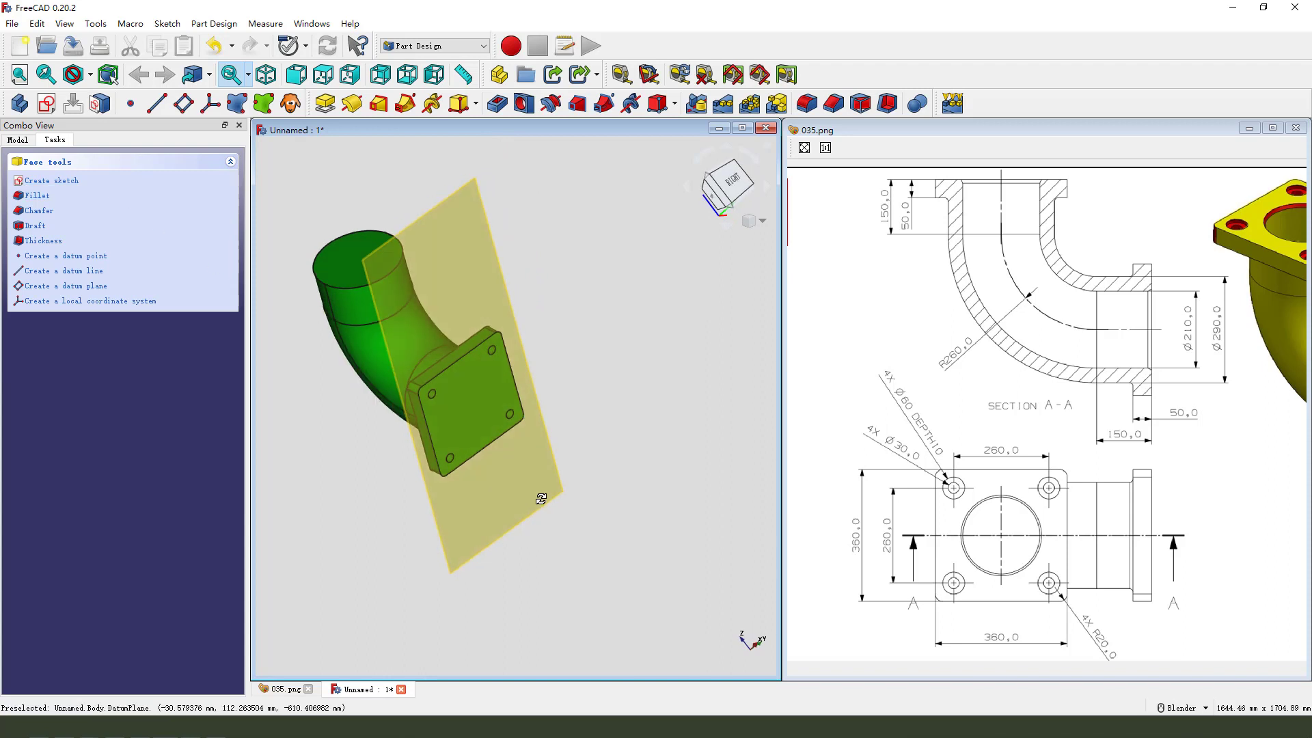
{"action": "left_click", "coordinate": [547, 502]}
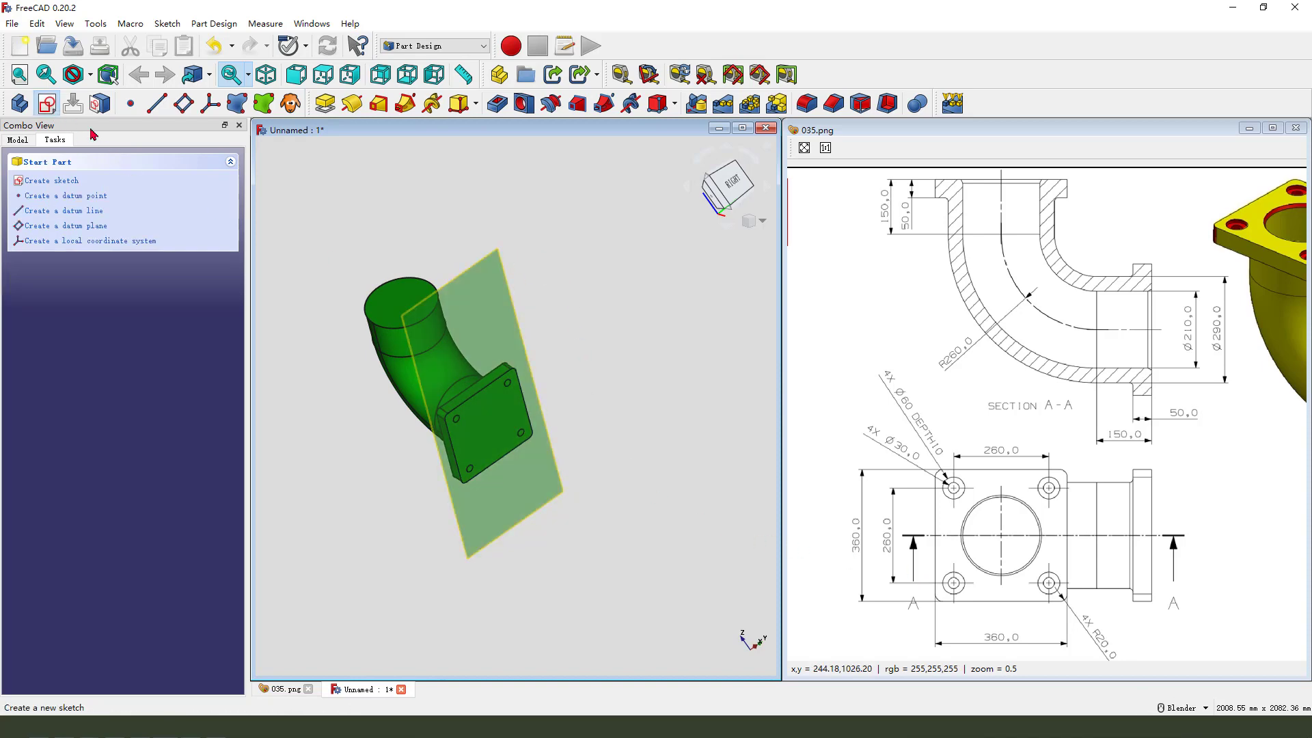
Sketch four equal 60 mm circles concentric with the bolt holes and close the sketch
{"action": "left_click", "coordinate": [50, 180]}
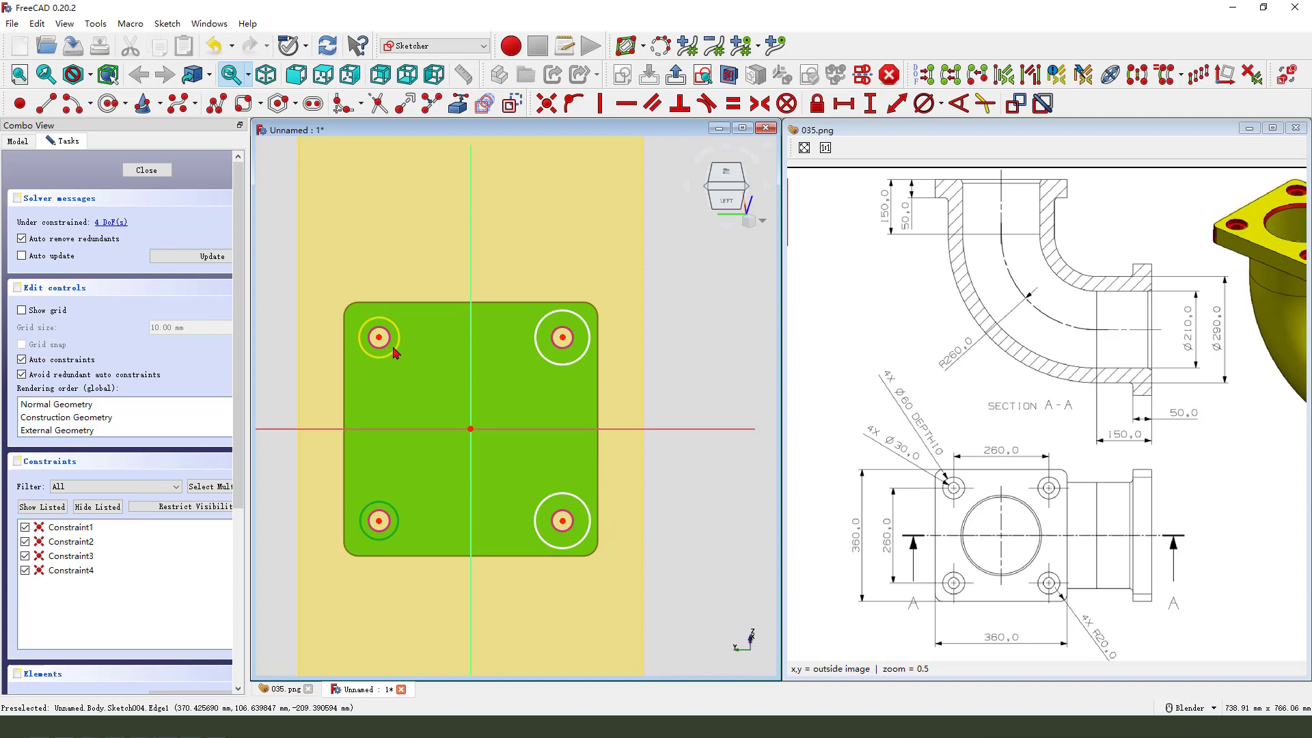
{"action": "mouse_move", "coordinate": [576, 498]}
{"action": "type", "text": "60"}
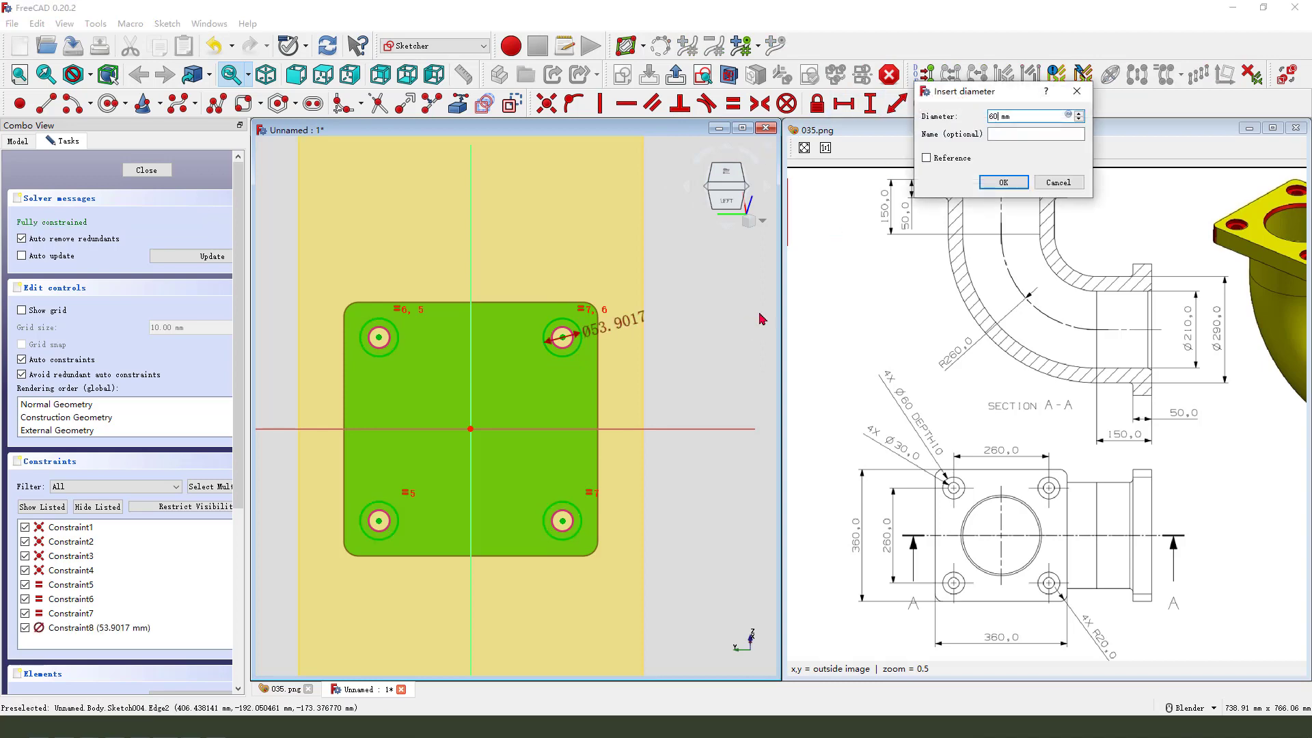
{"action": "left_click", "coordinate": [1003, 182]}
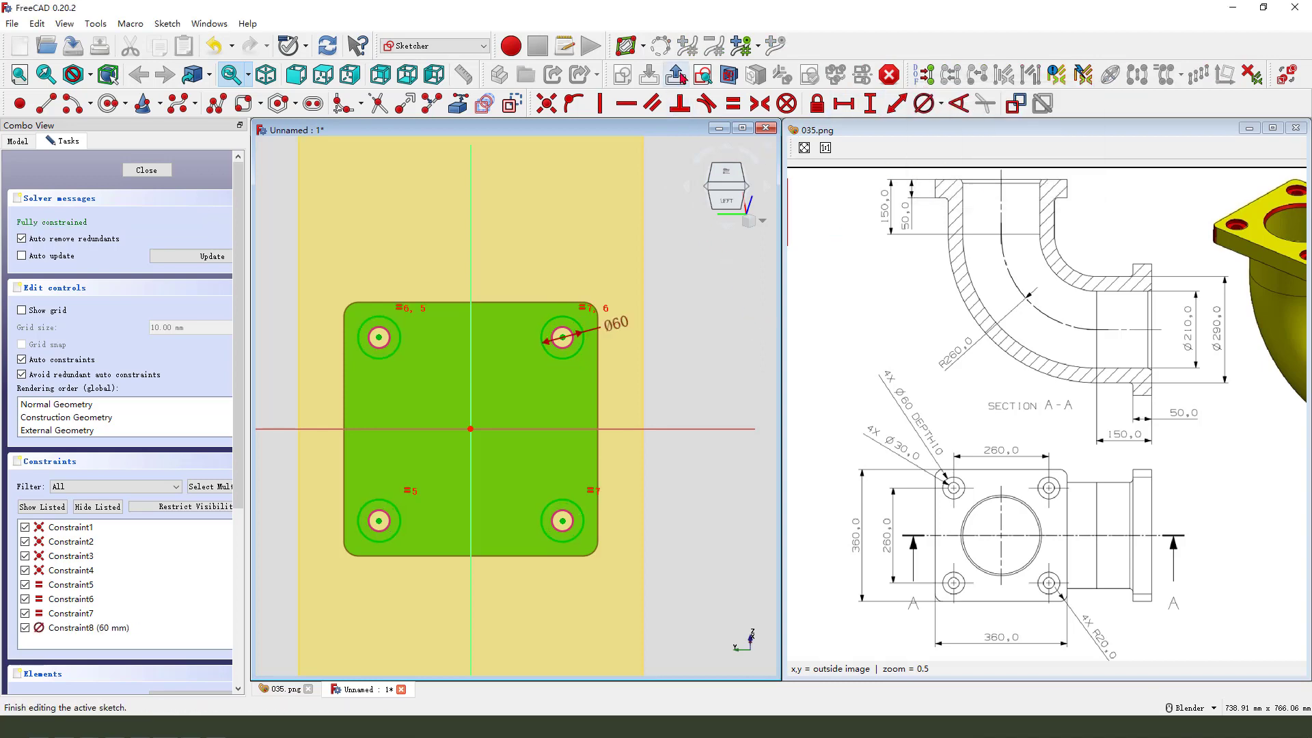
{"action": "left_click", "coordinate": [146, 170]}
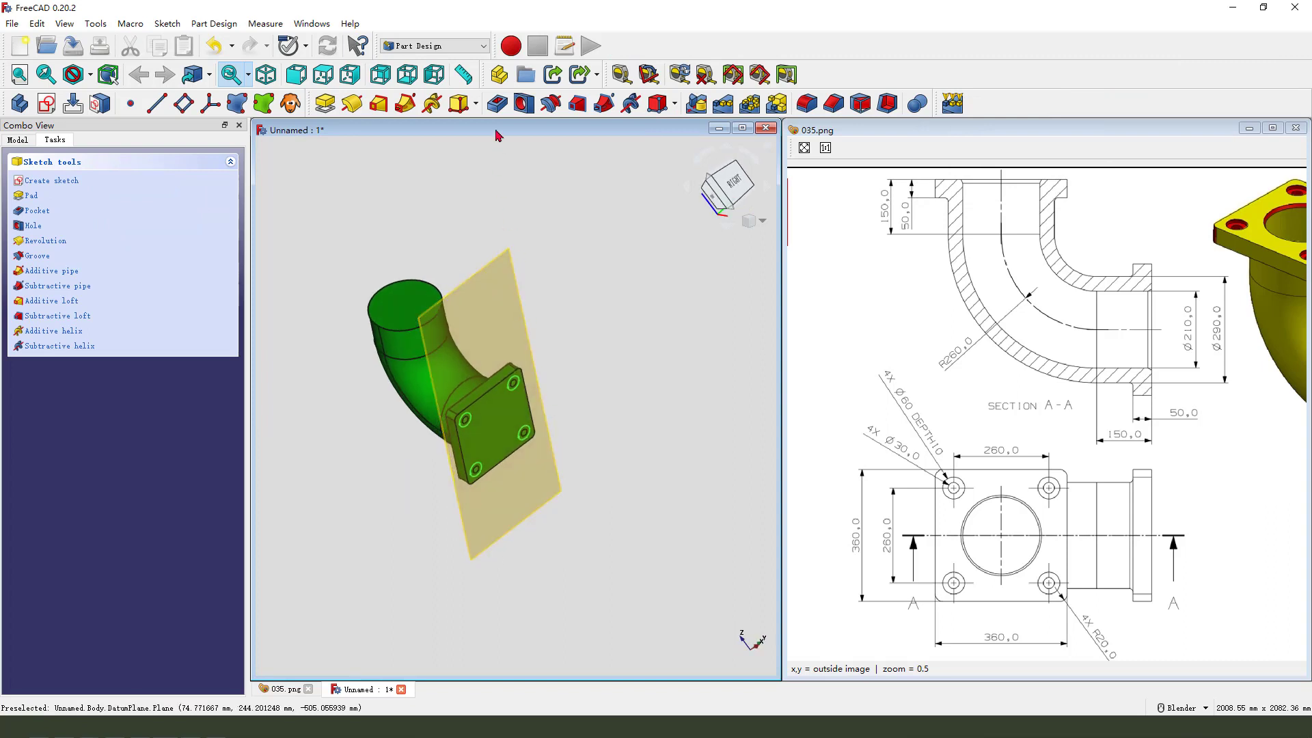
Pocket the 60 mm circles in reverse to a 10 mm depth as counterbores
{"action": "left_click", "coordinate": [30, 210]}
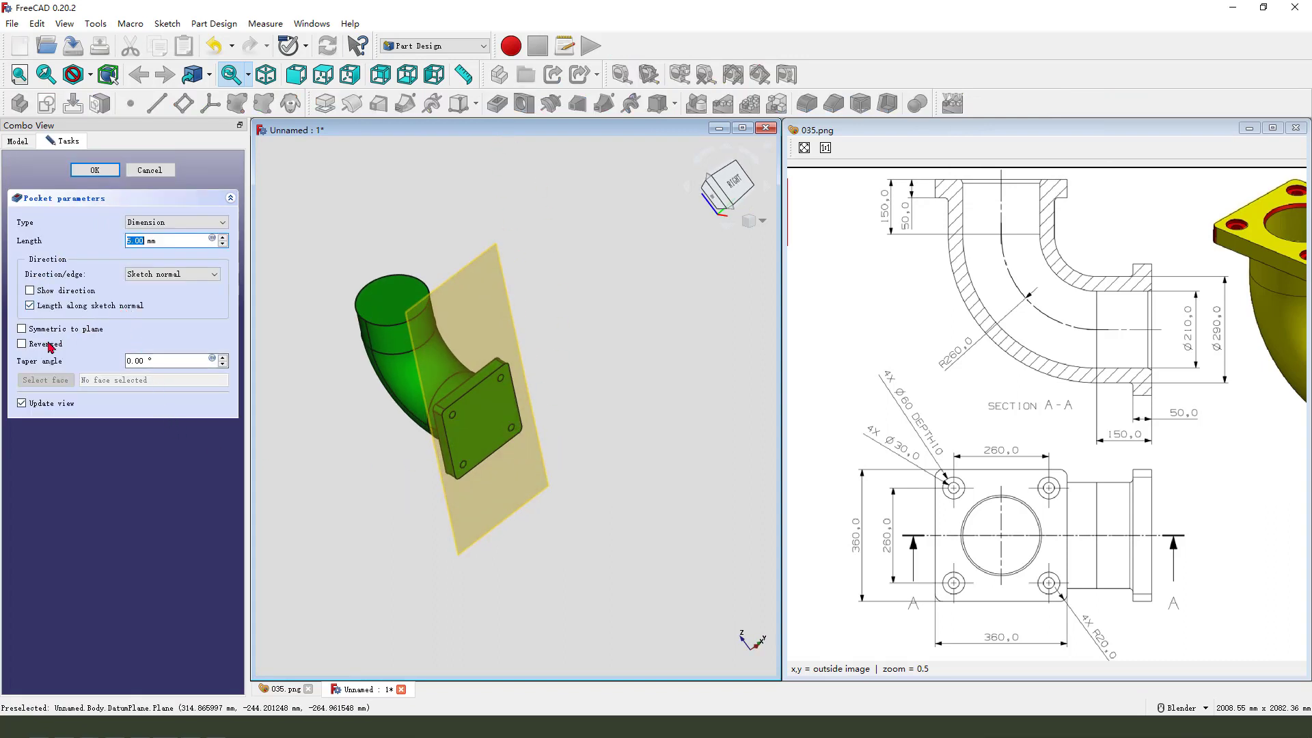
{"action": "left_click", "coordinate": [22, 343]}
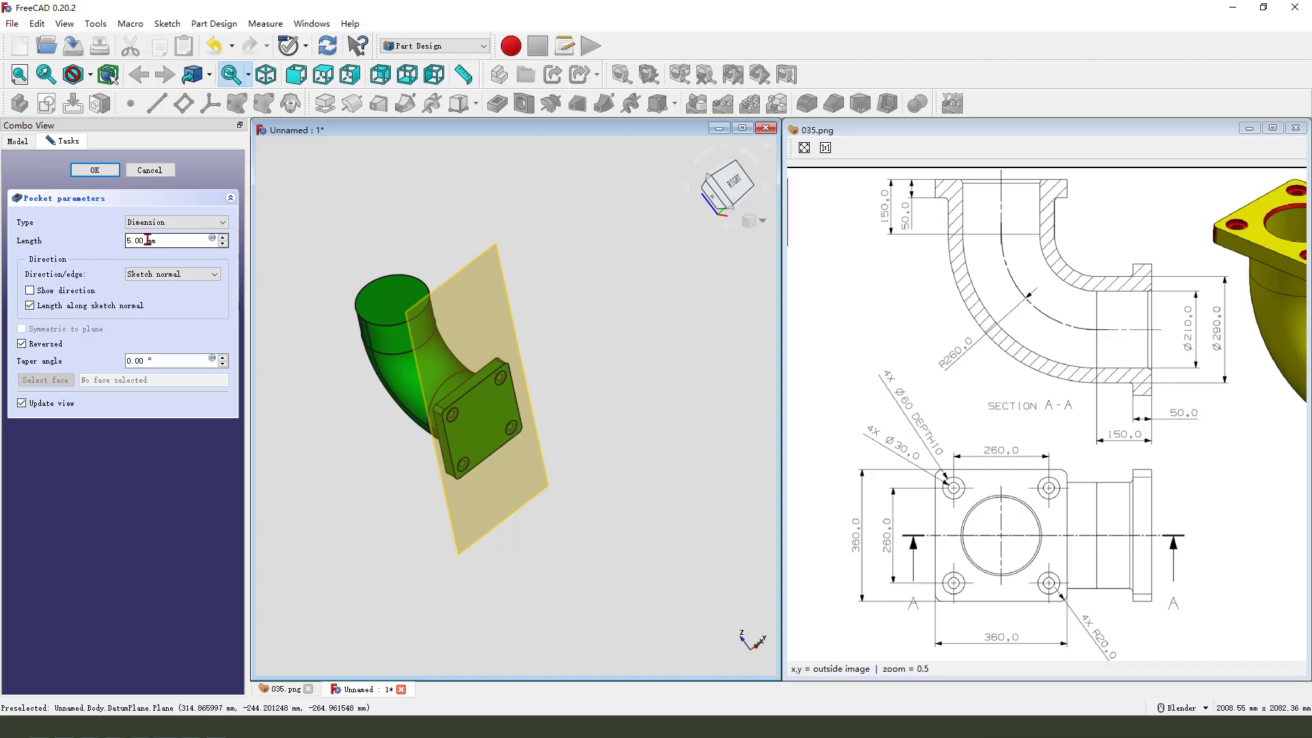
{"action": "type", "text": "10mm"}
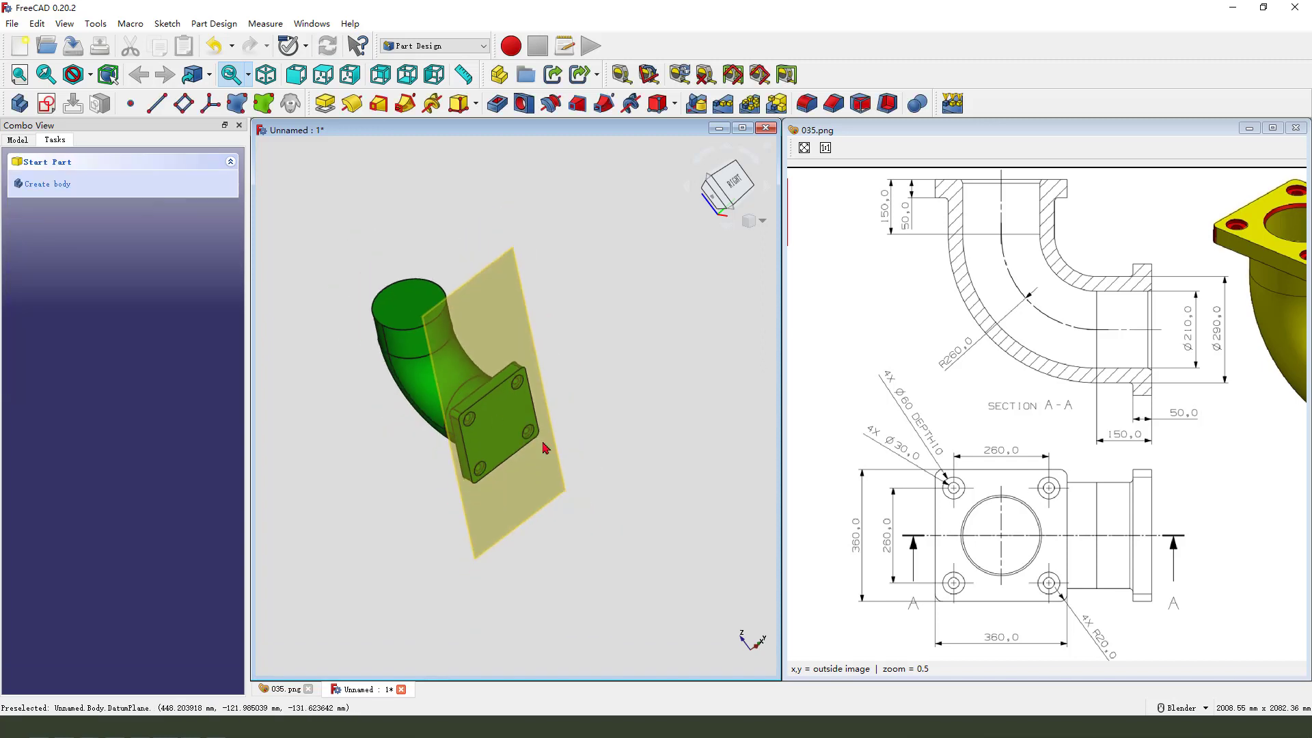
{"action": "left_click", "coordinate": [17, 139]}
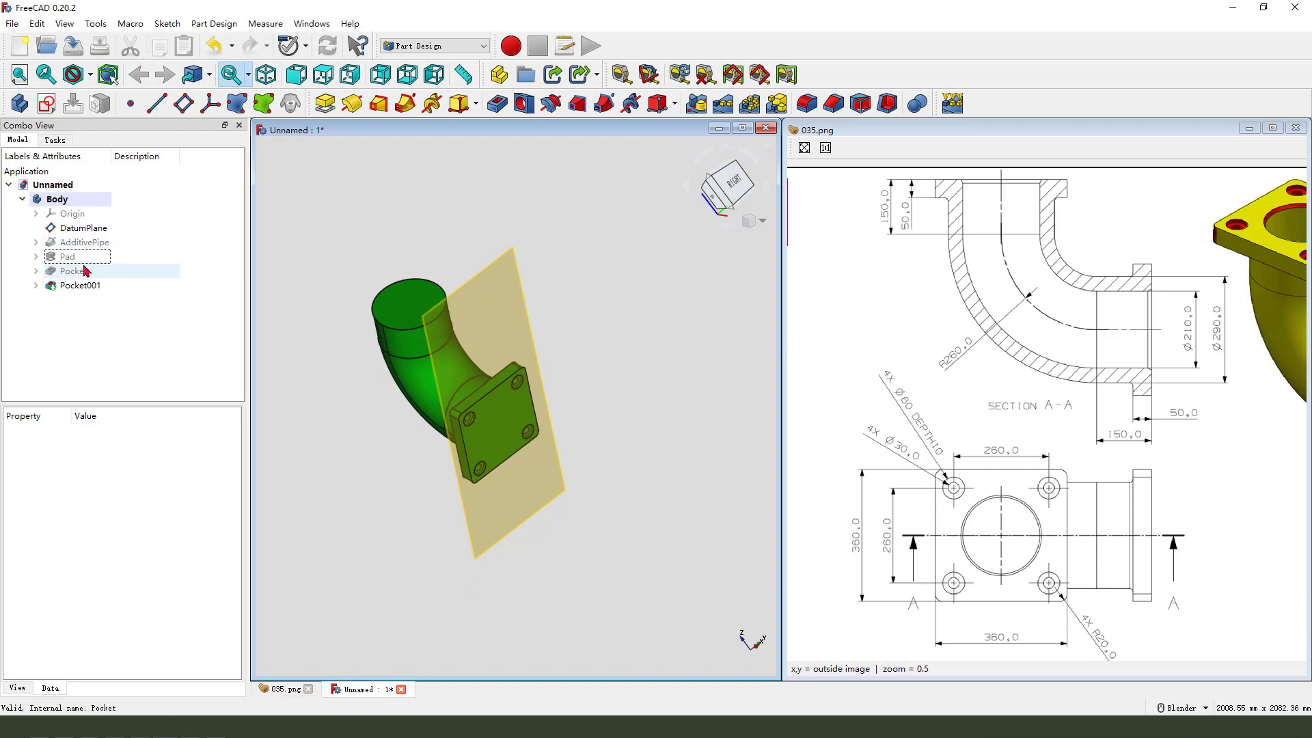
Mirror Pad, Pocket and Pocket001 across the base XY plane
{"action": "left_click", "coordinate": [67, 257]}
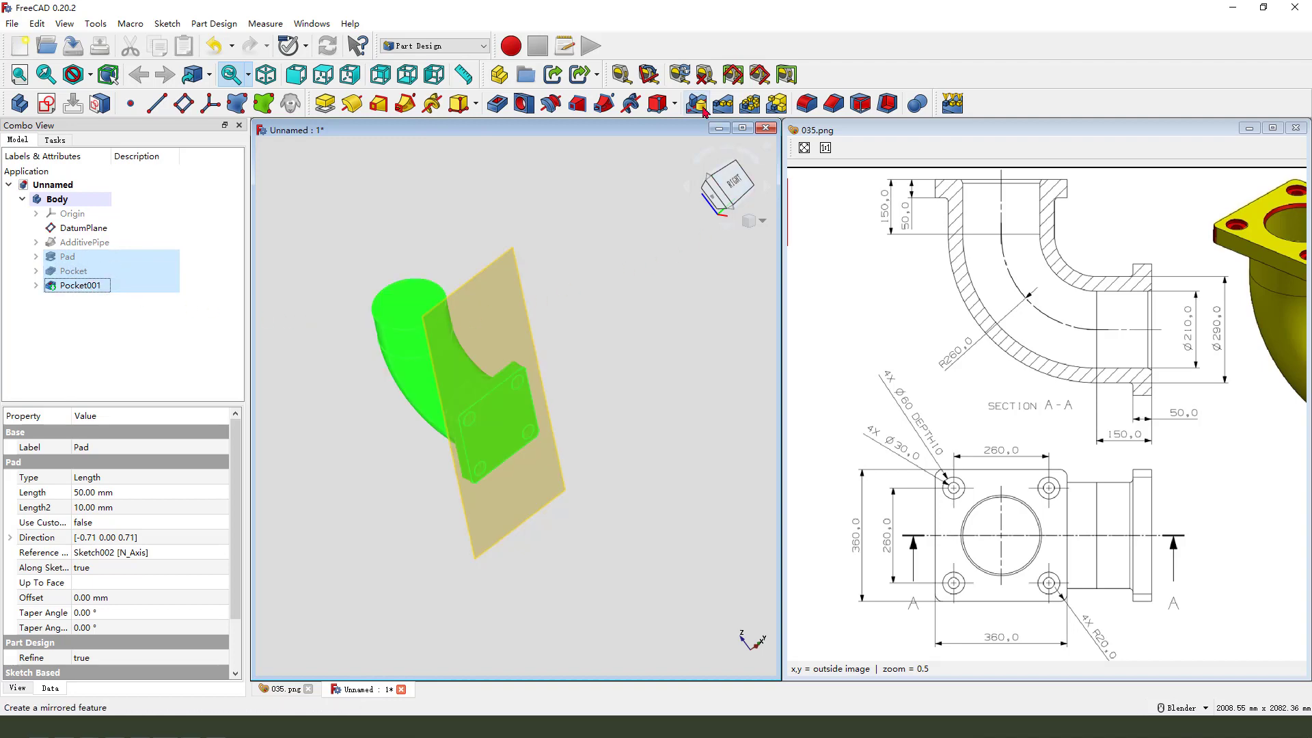
{"action": "left_click", "coordinate": [696, 103]}
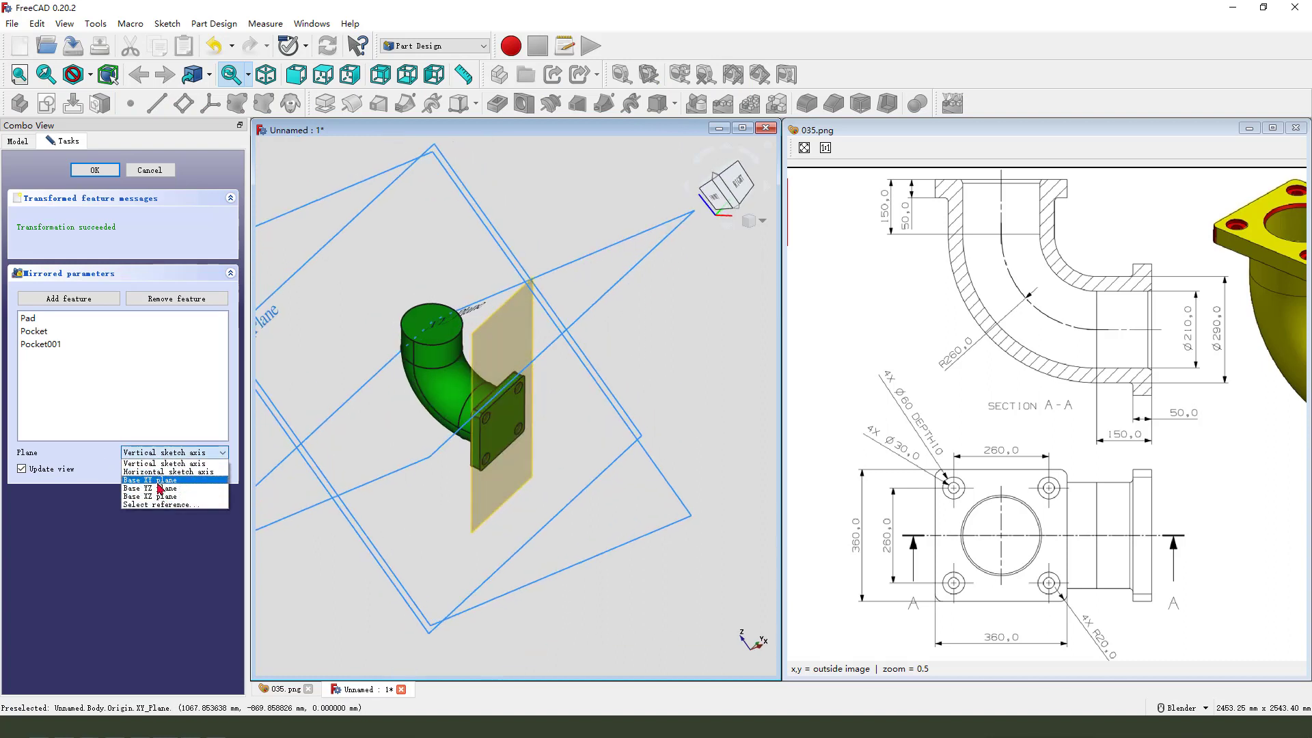
{"action": "left_click", "coordinate": [159, 480]}
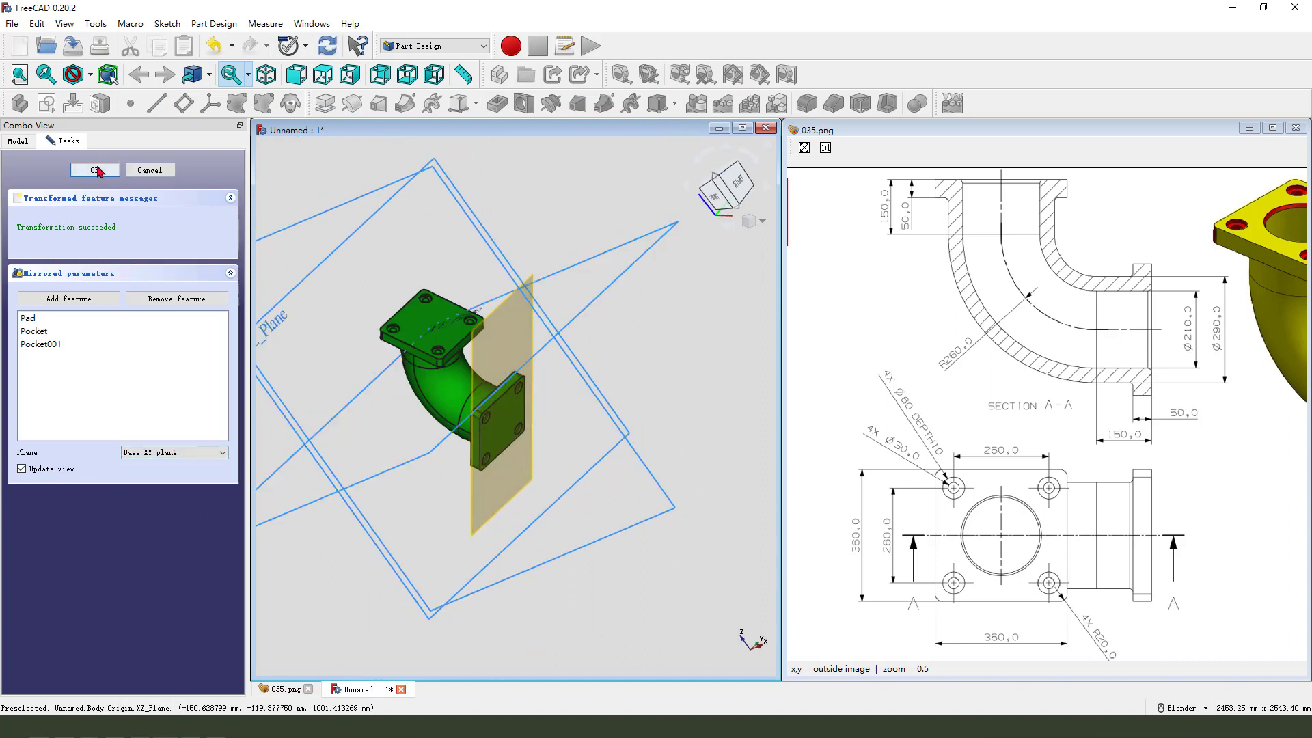
{"action": "left_click", "coordinate": [94, 169]}
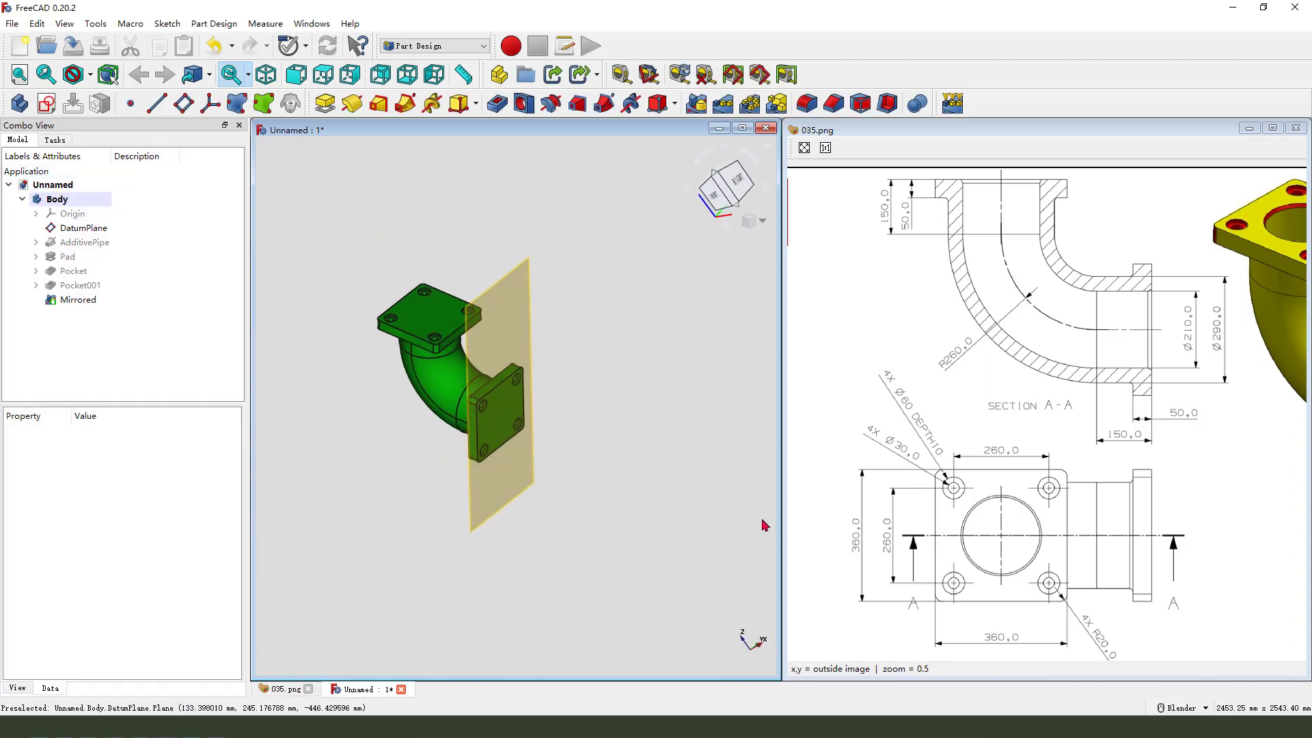
{"action": "mouse_move", "coordinate": [968, 190]}
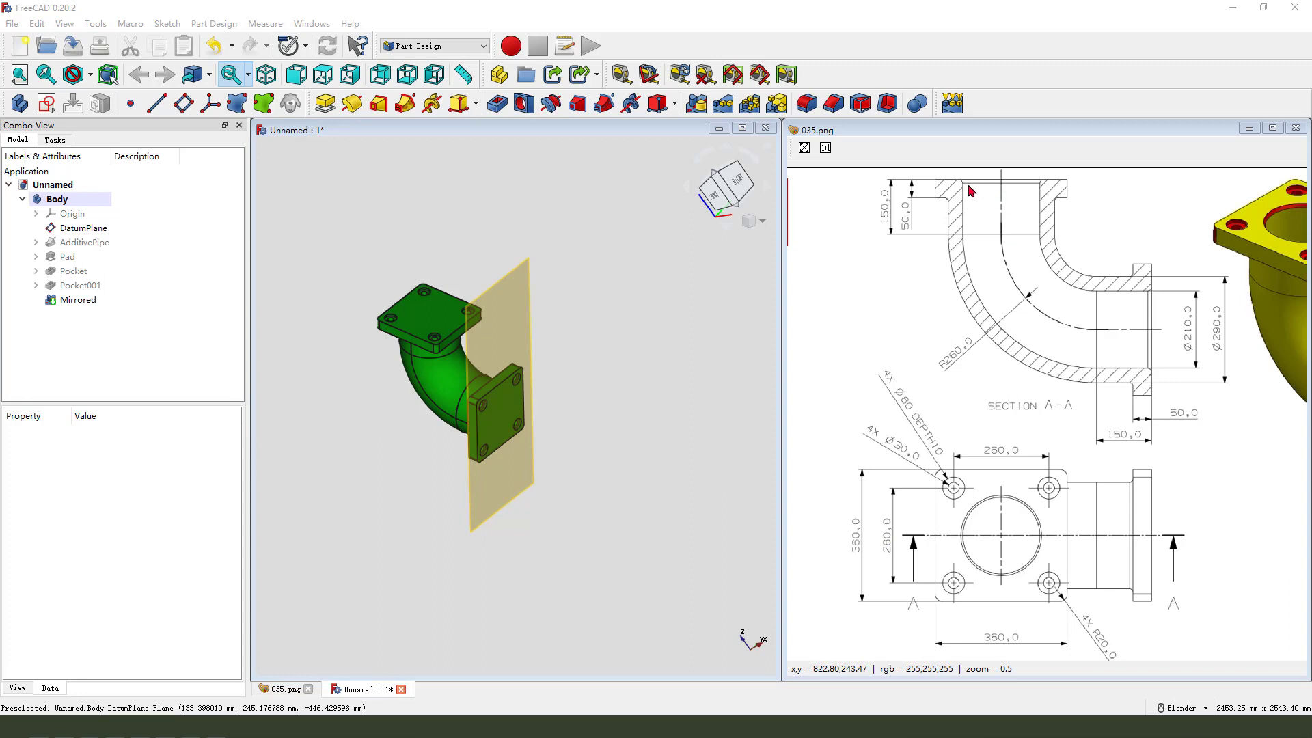
Select the central bore circle and give it a diameter constraint
{"action": "left_click_drag", "start_coordinate": [962, 180], "coordinate": [1137, 364]}
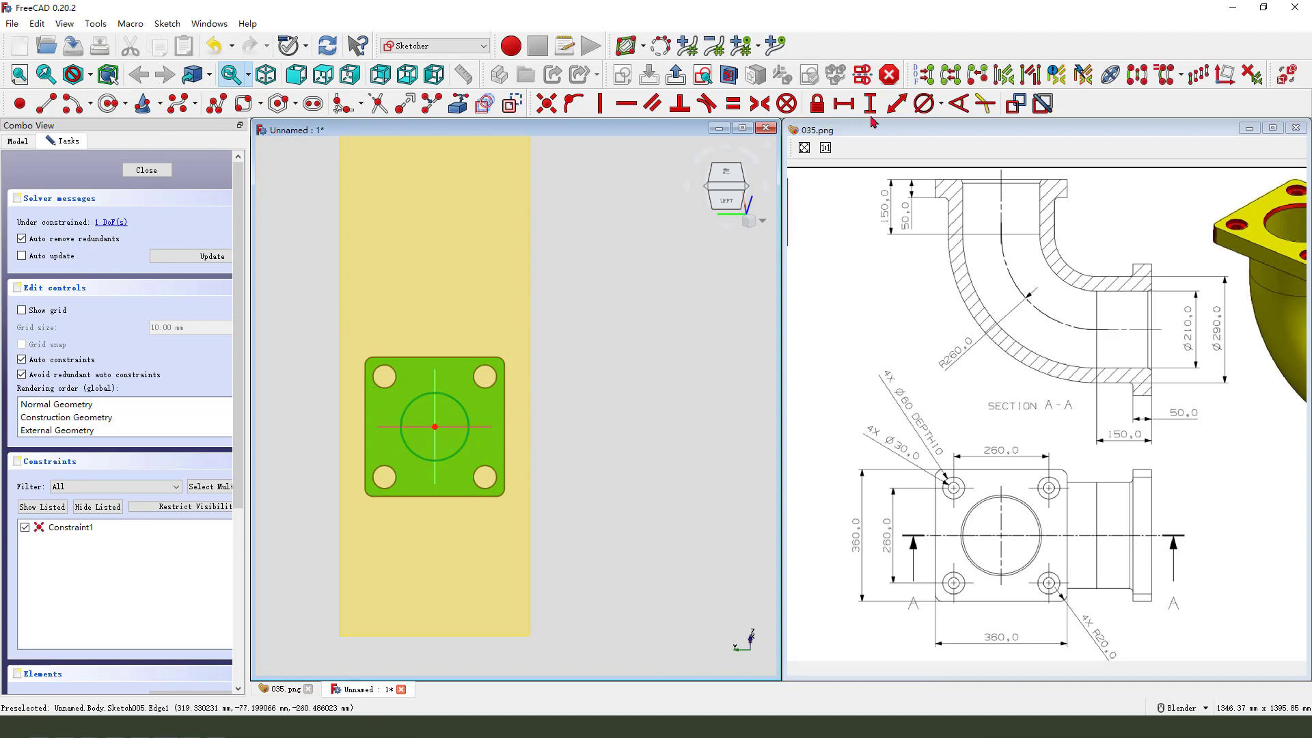
{"action": "left_click", "coordinate": [894, 103]}
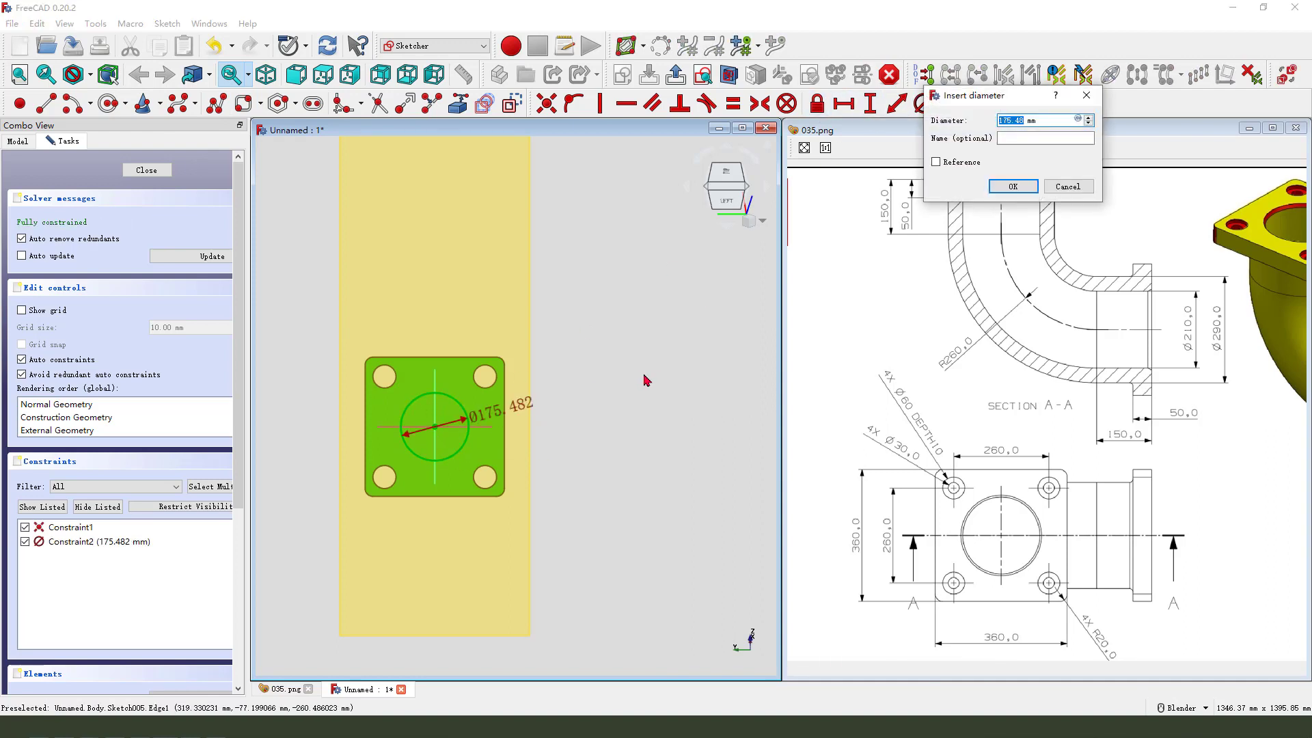
{"action": "left_click", "coordinate": [1013, 186]}
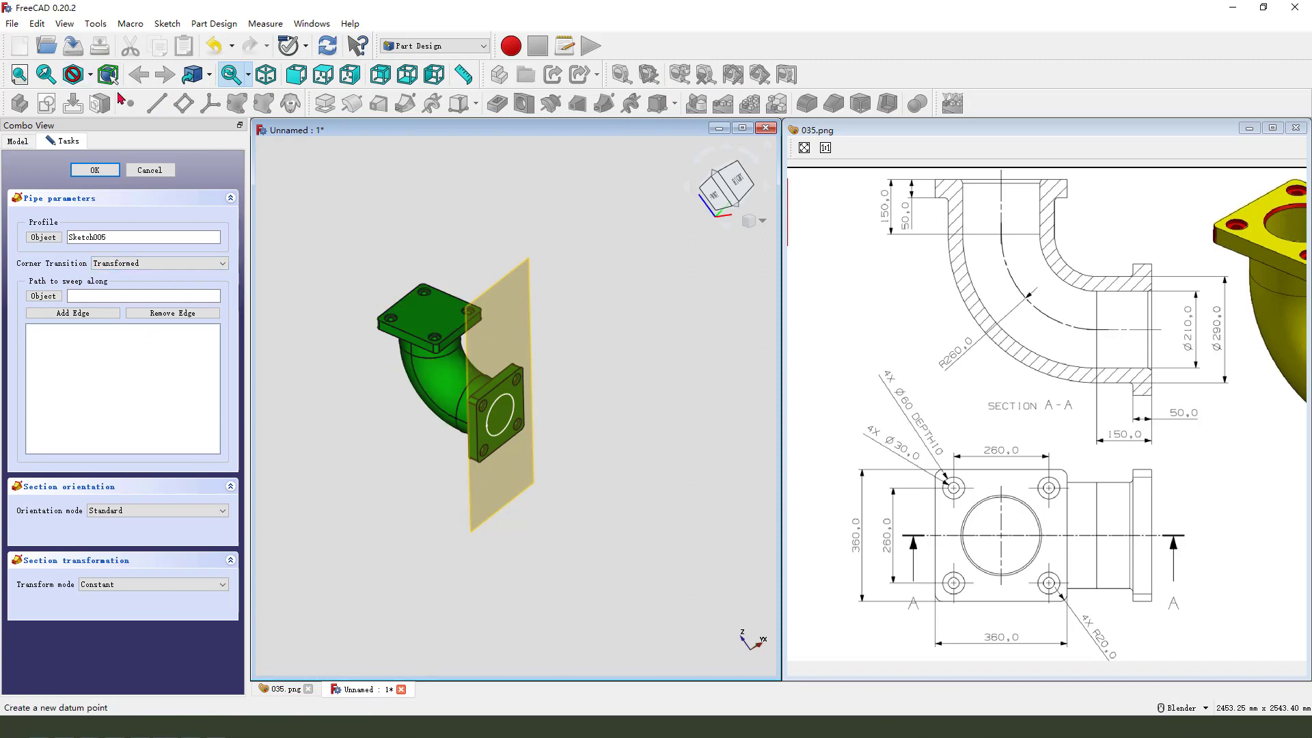
Switch to hidden-line display and inspect the additive pipe's profile sketch in the tree
{"action": "left_click", "coordinate": [71, 72]}
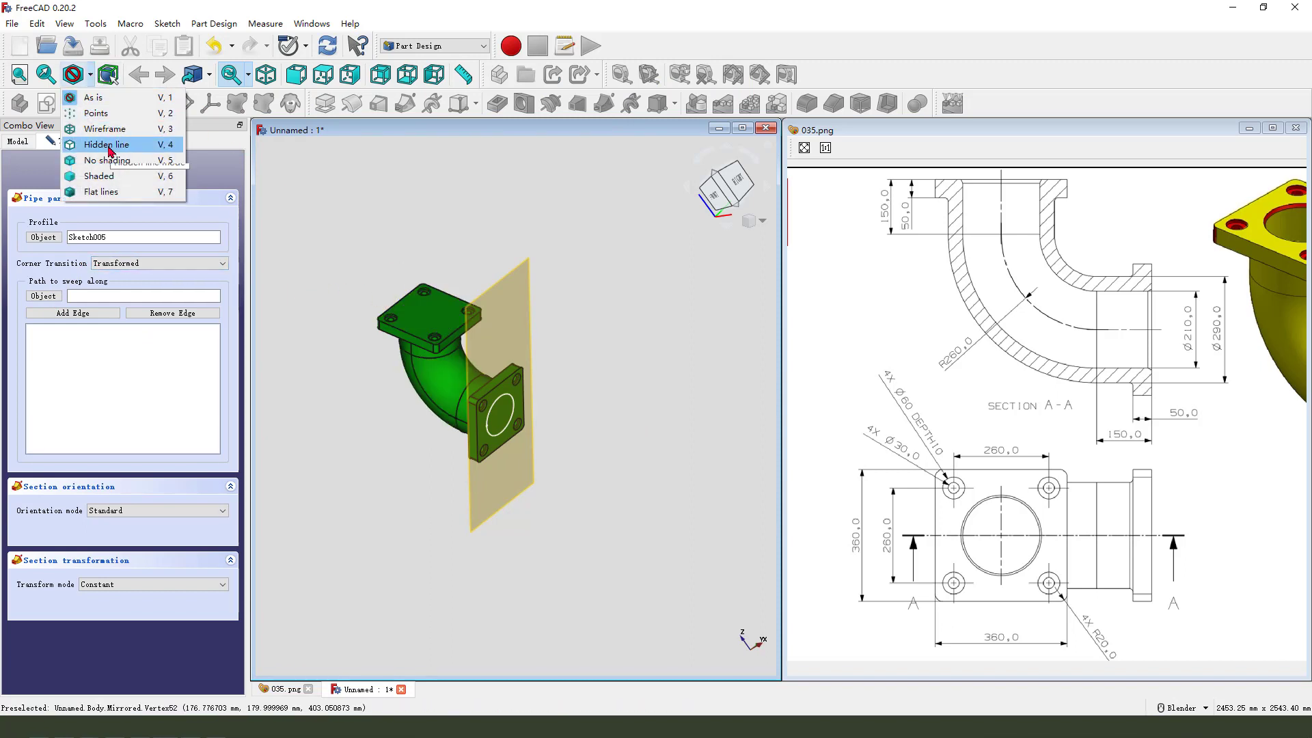
{"action": "left_click", "coordinate": [104, 129]}
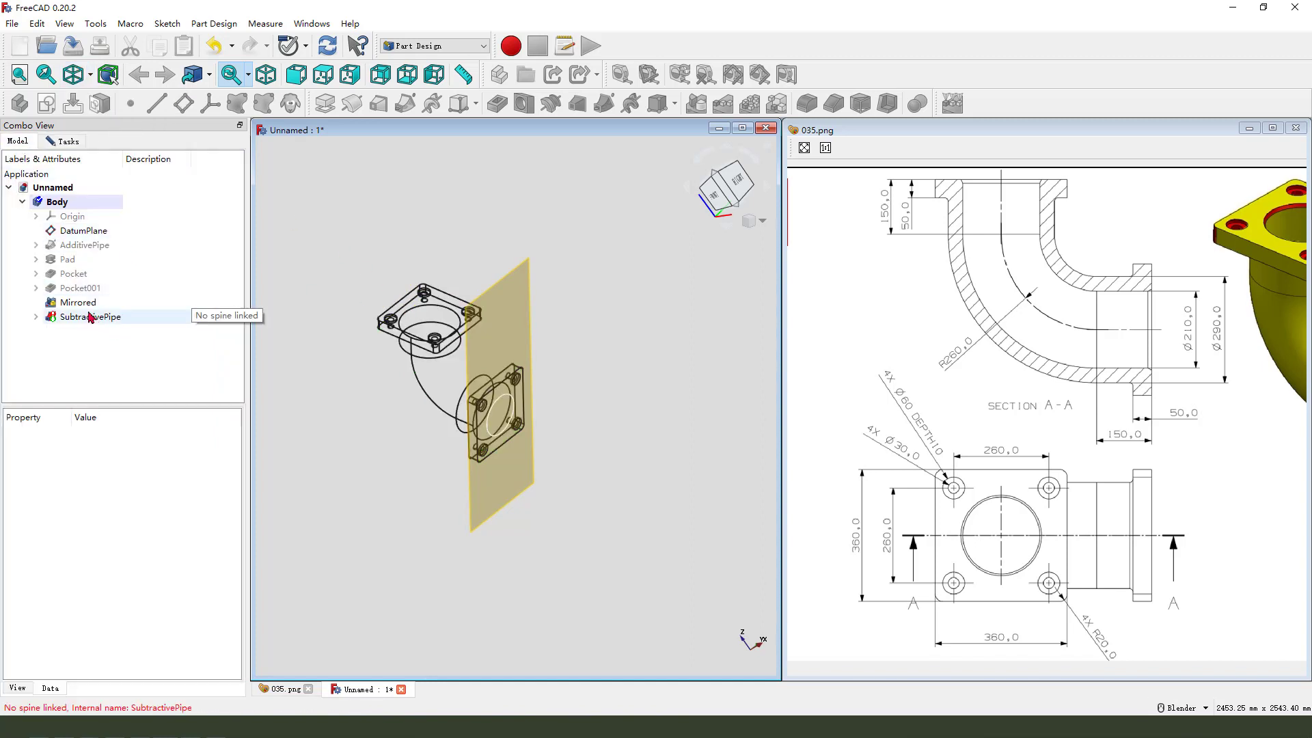
{"action": "left_click", "coordinate": [36, 244]}
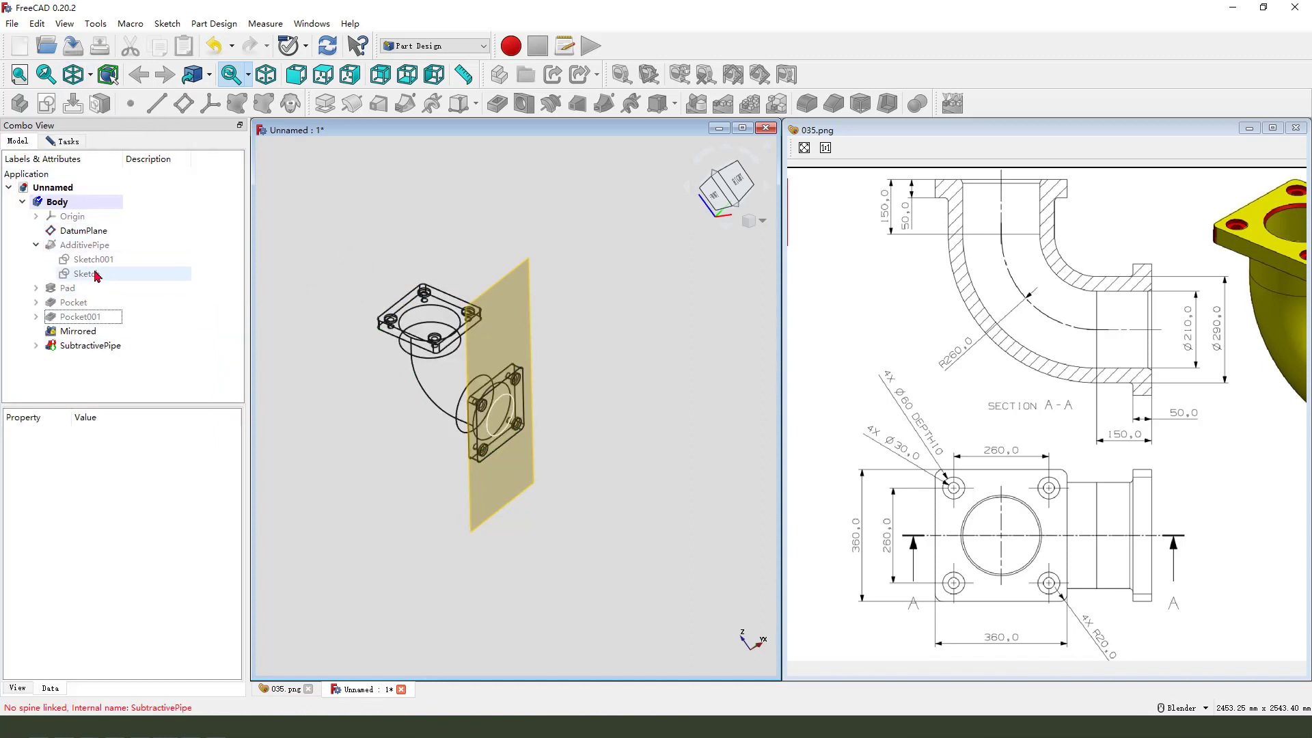
{"action": "left_click", "coordinate": [93, 259]}
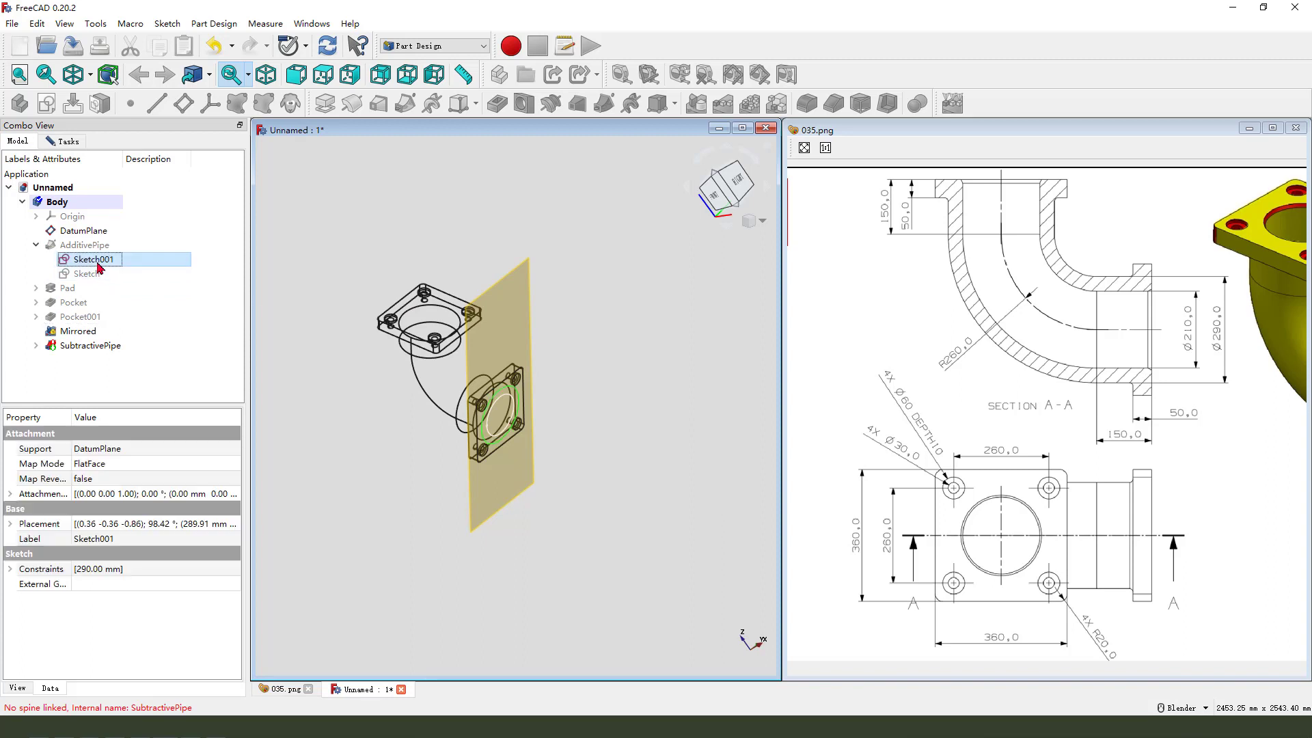
{"action": "left_click", "coordinate": [86, 274]}
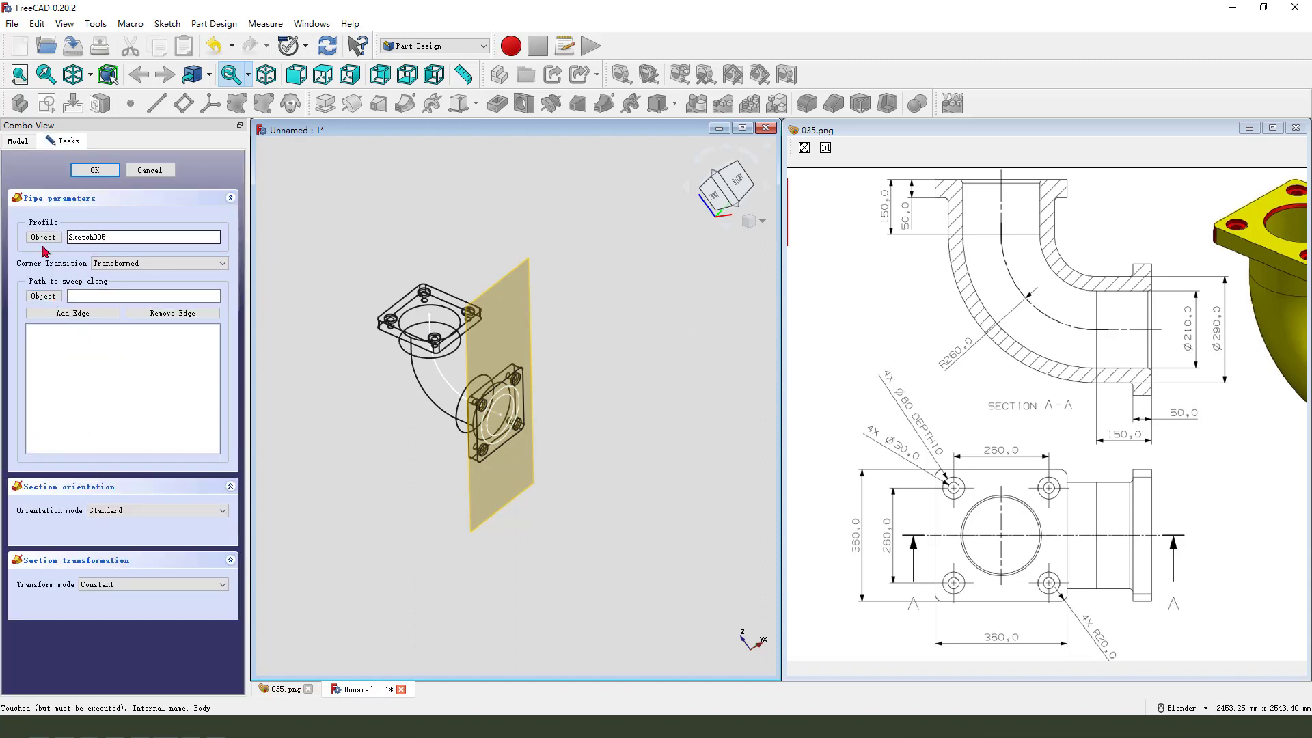
Use the bend's centre Sketch as the subtractive pipe path and confirm the bore
{"action": "left_click", "coordinate": [43, 295]}
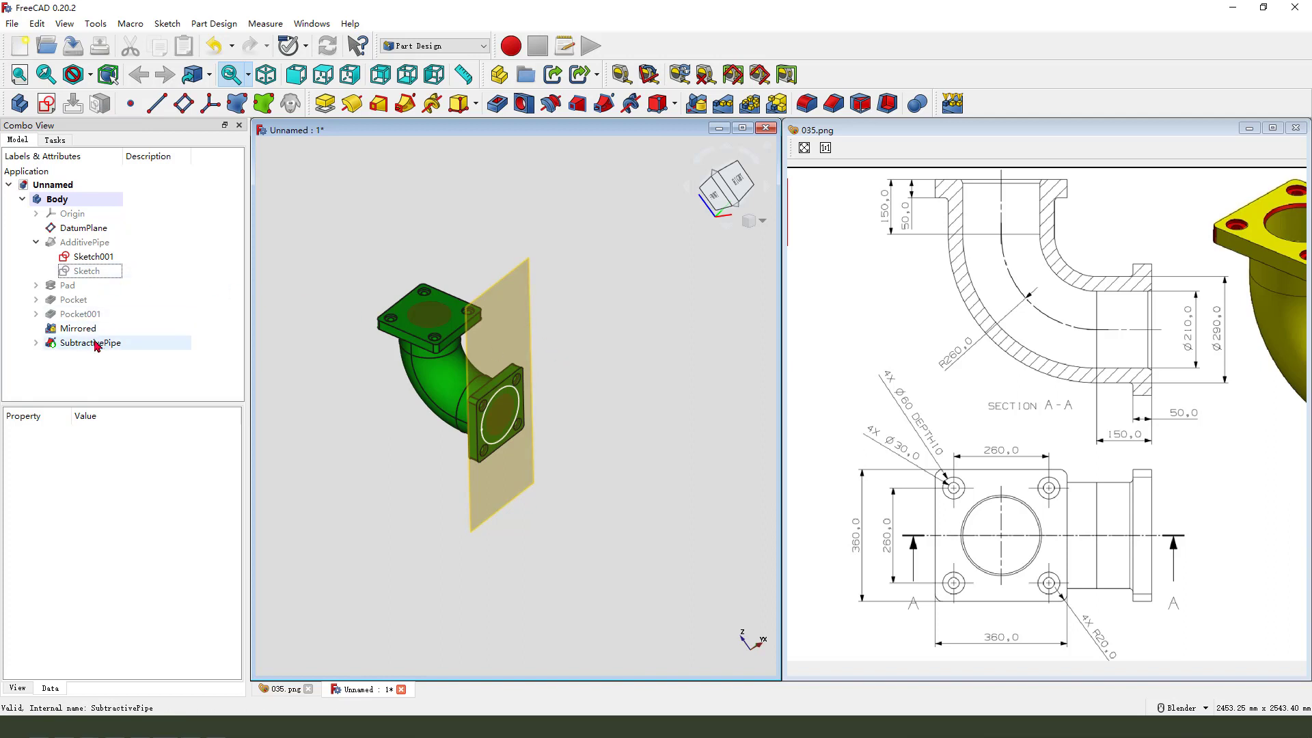
{"action": "double_click", "coordinate": [91, 343]}
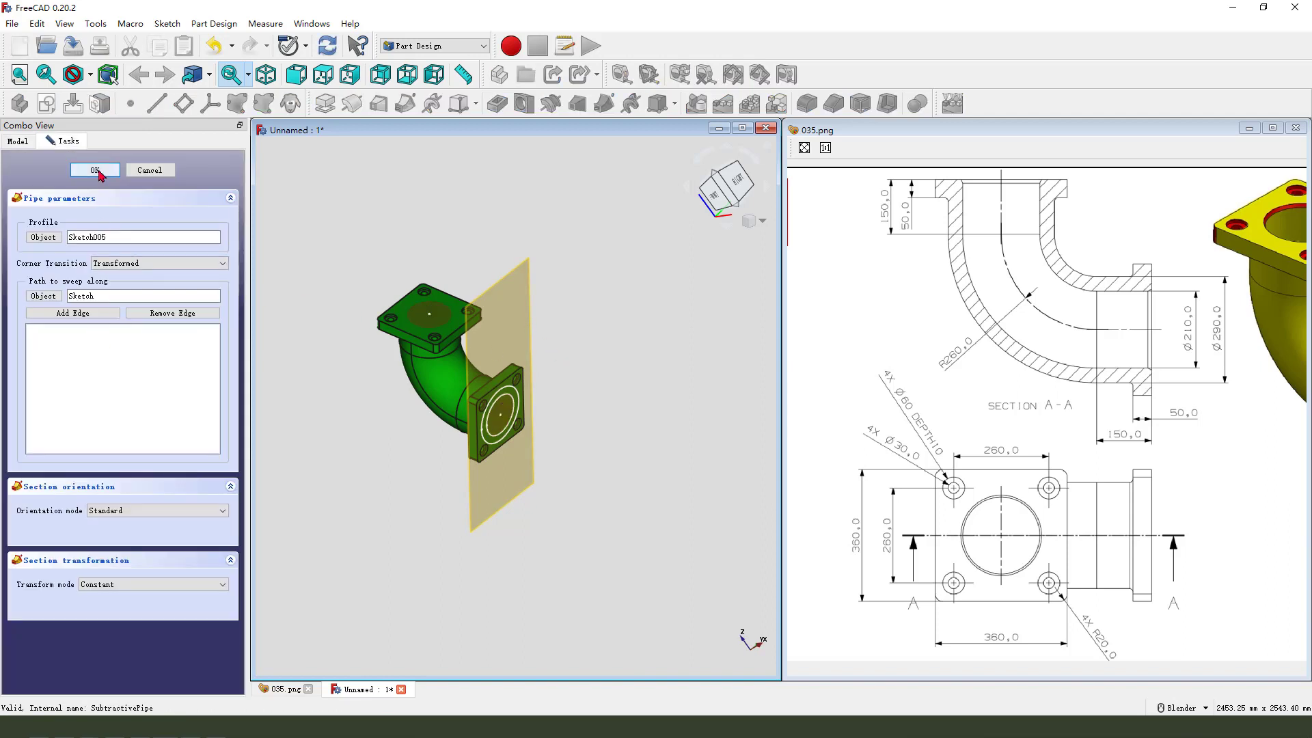
{"action": "left_click", "coordinate": [94, 169]}
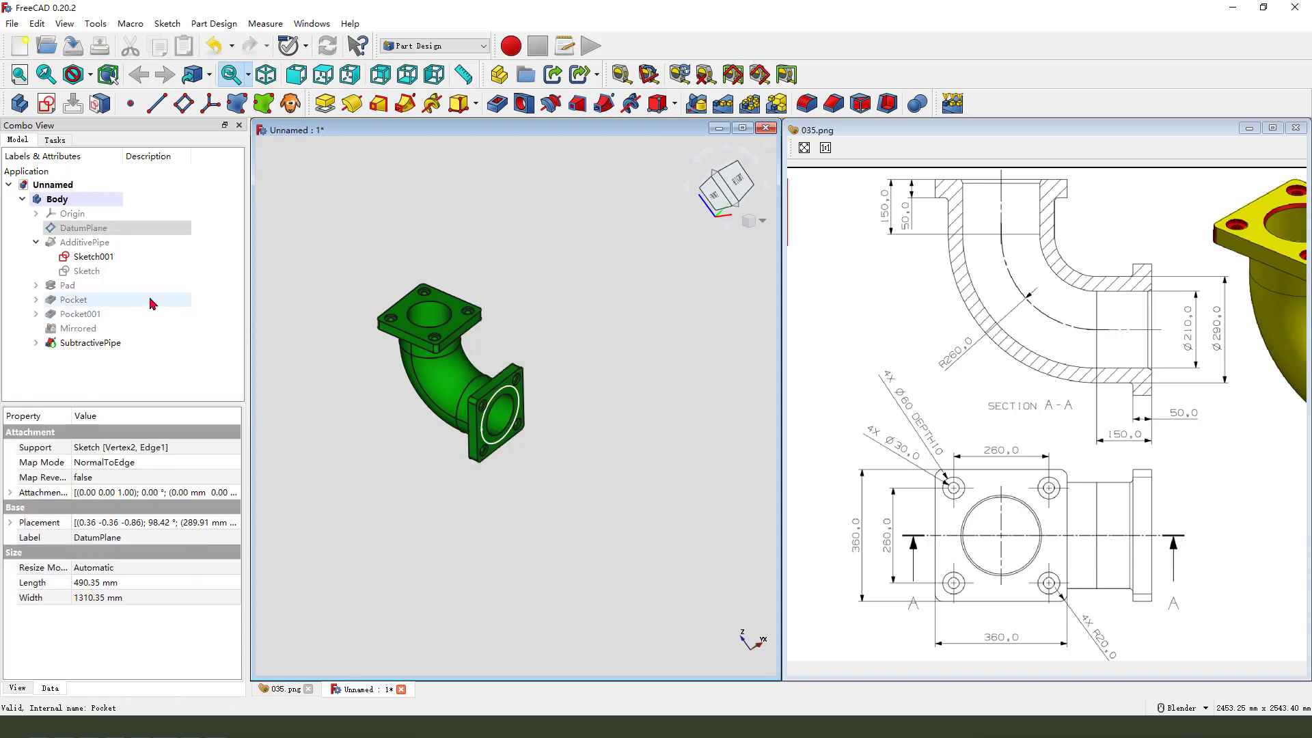
{"action": "left_click", "coordinate": [570, 479]}
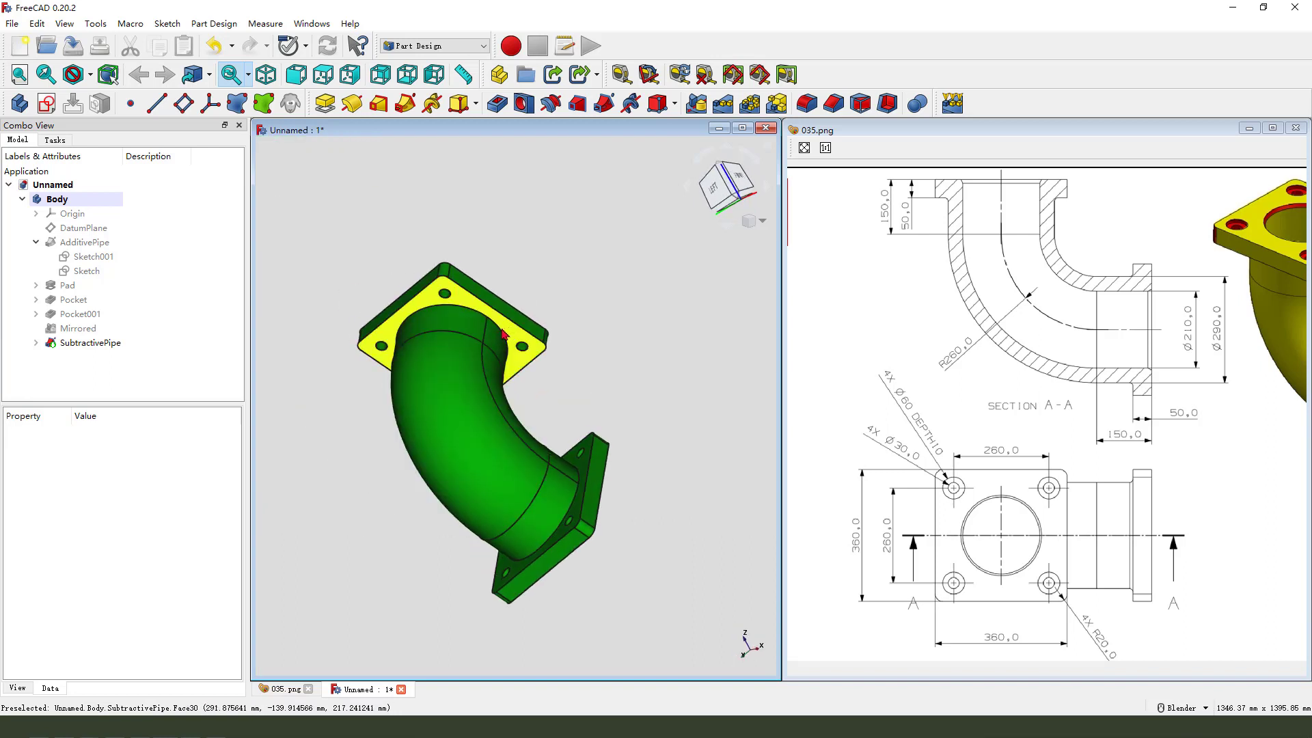
Fillet two elbow edges with 10 mm radius and chamfer two more at 10 mm
{"action": "left_click", "coordinate": [90, 342]}
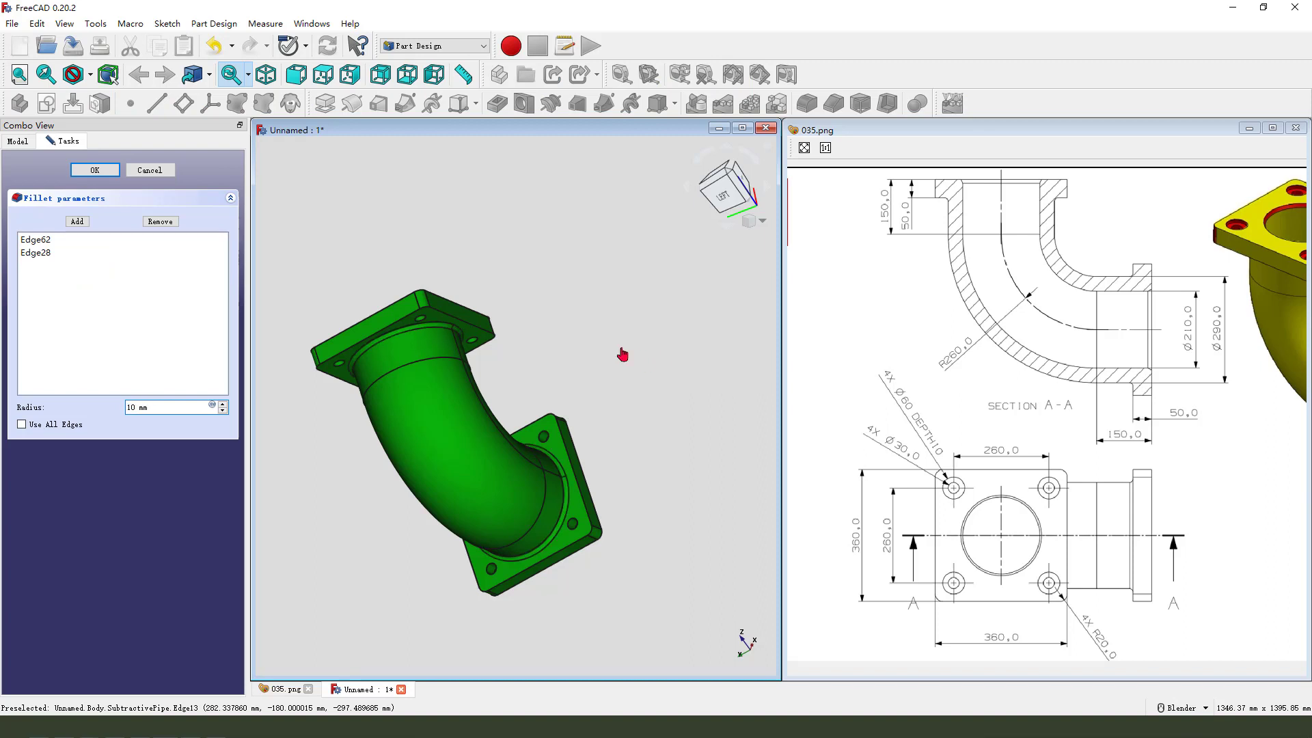
{"action": "left_click", "coordinate": [94, 170]}
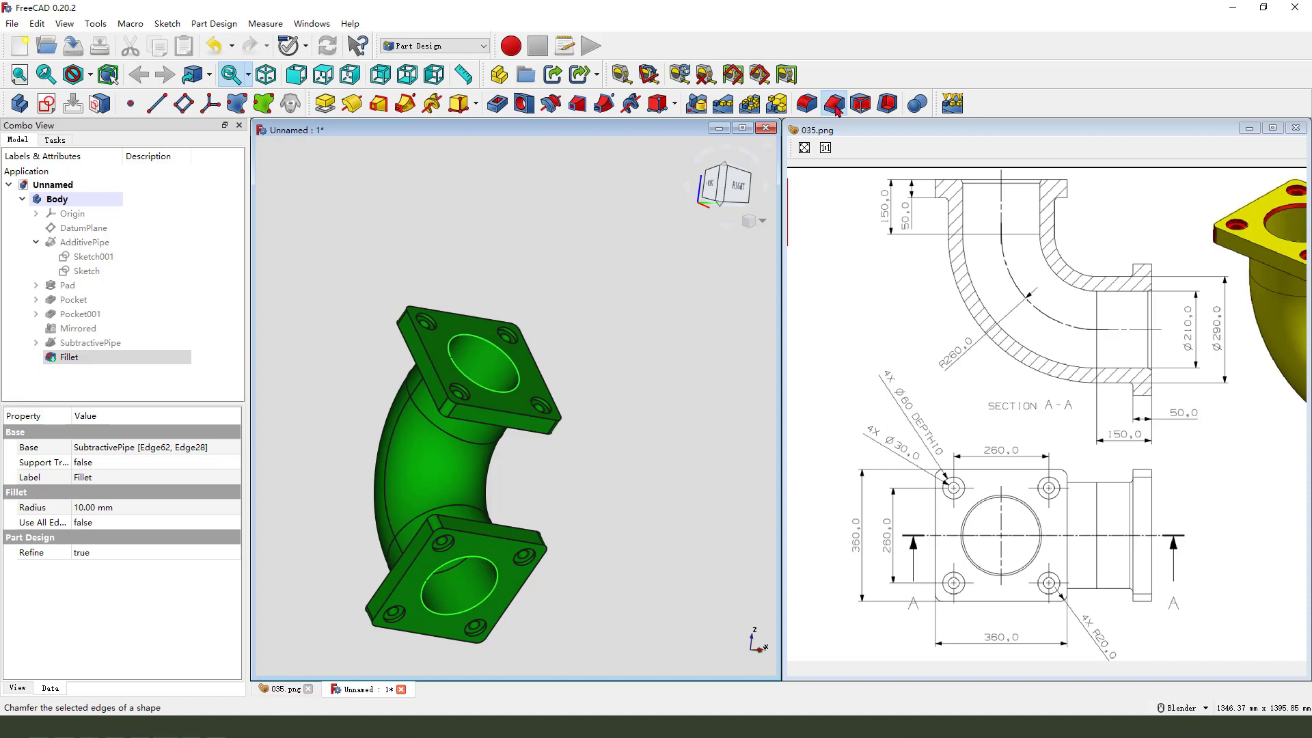
{"action": "left_click", "coordinate": [832, 102]}
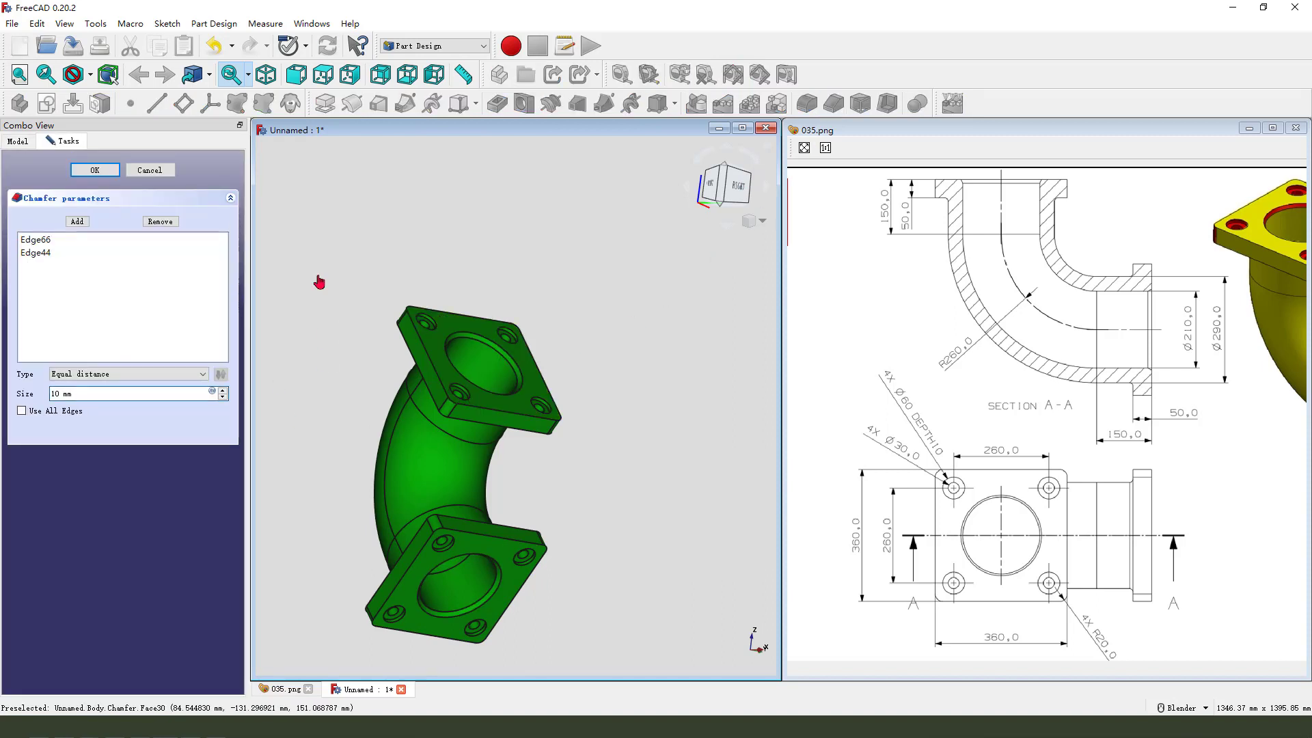
{"action": "left_click", "coordinate": [94, 169]}
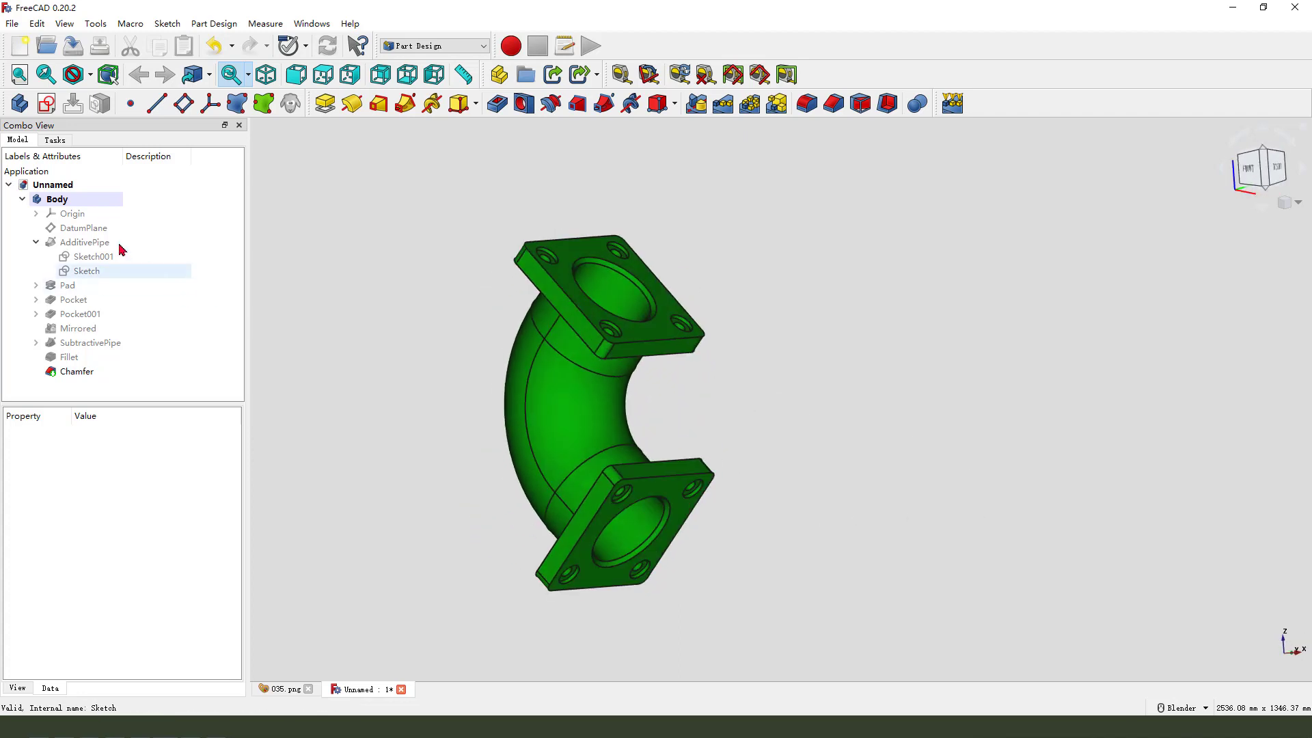
Set the Body's shape colour to yellow in its Appearance dialog
{"action": "right_click", "coordinate": [55, 199]}
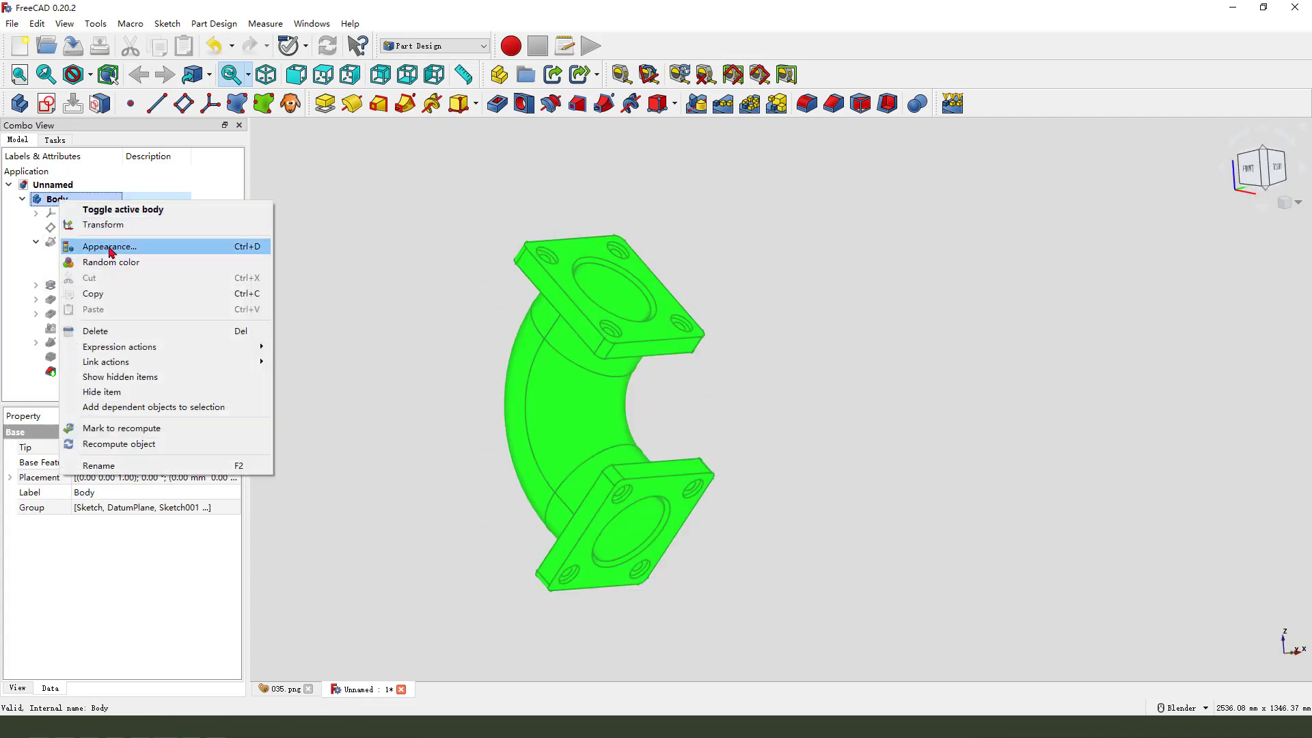
{"action": "left_click", "coordinate": [109, 247]}
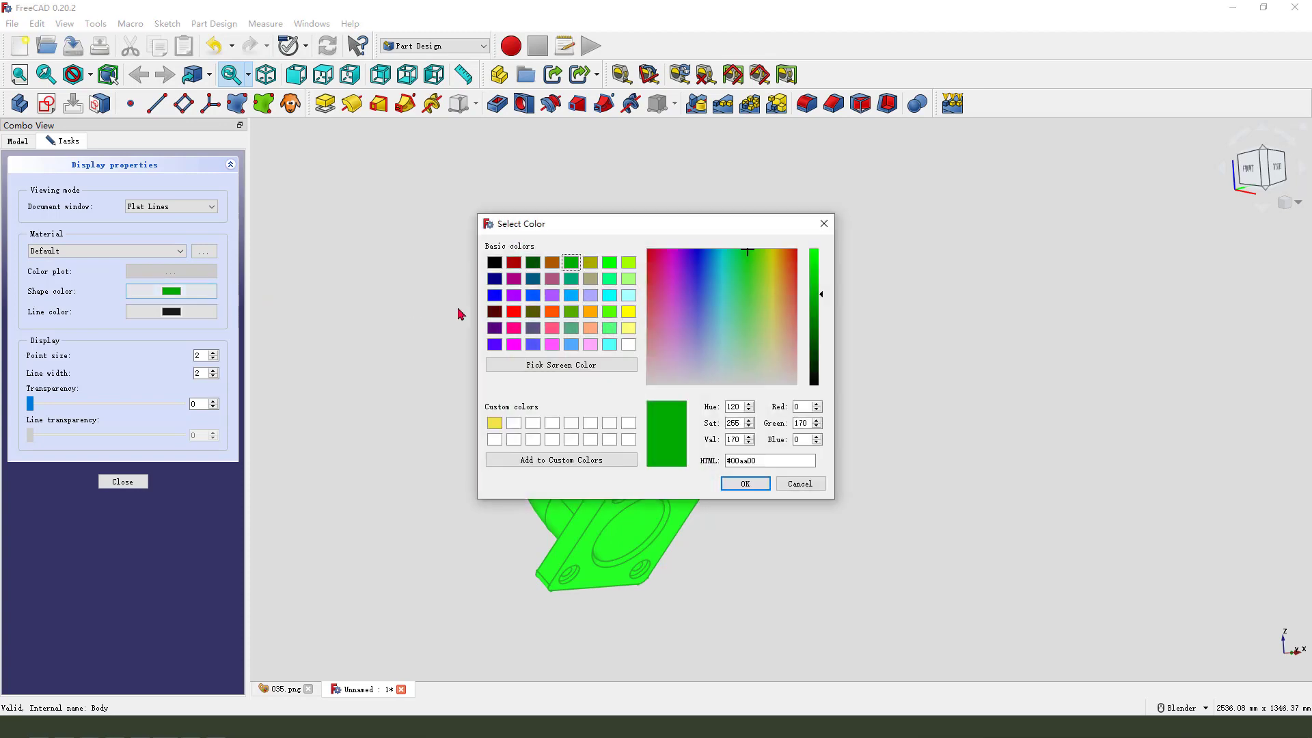
{"action": "left_click", "coordinate": [744, 483]}
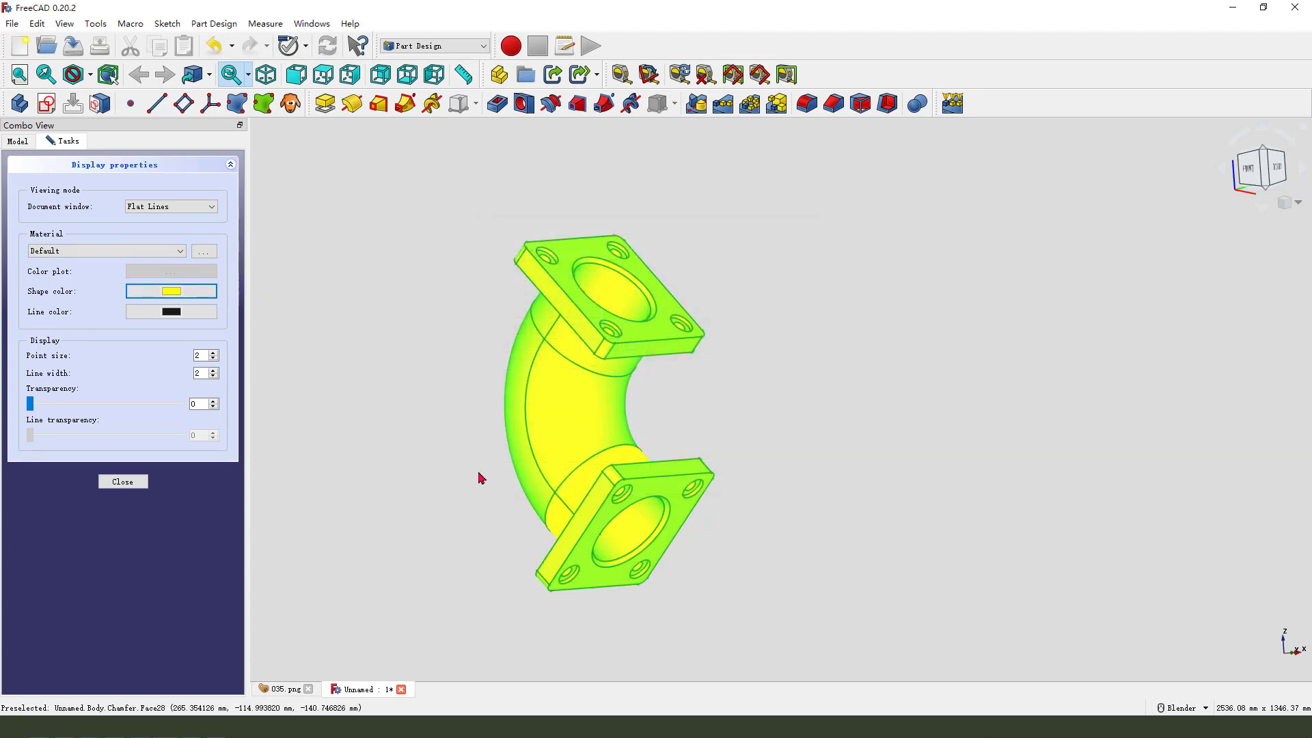
{"action": "left_click", "coordinate": [123, 481]}
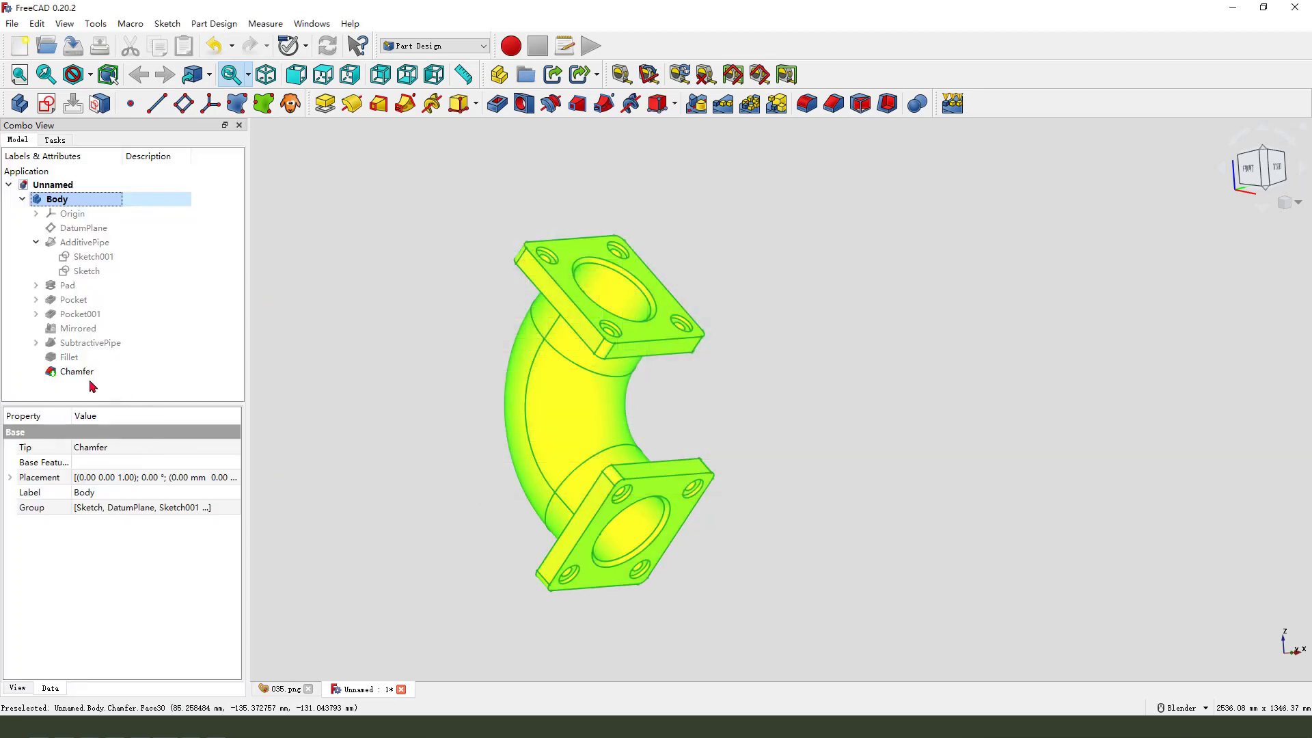
{"action": "right_click", "coordinate": [77, 371]}
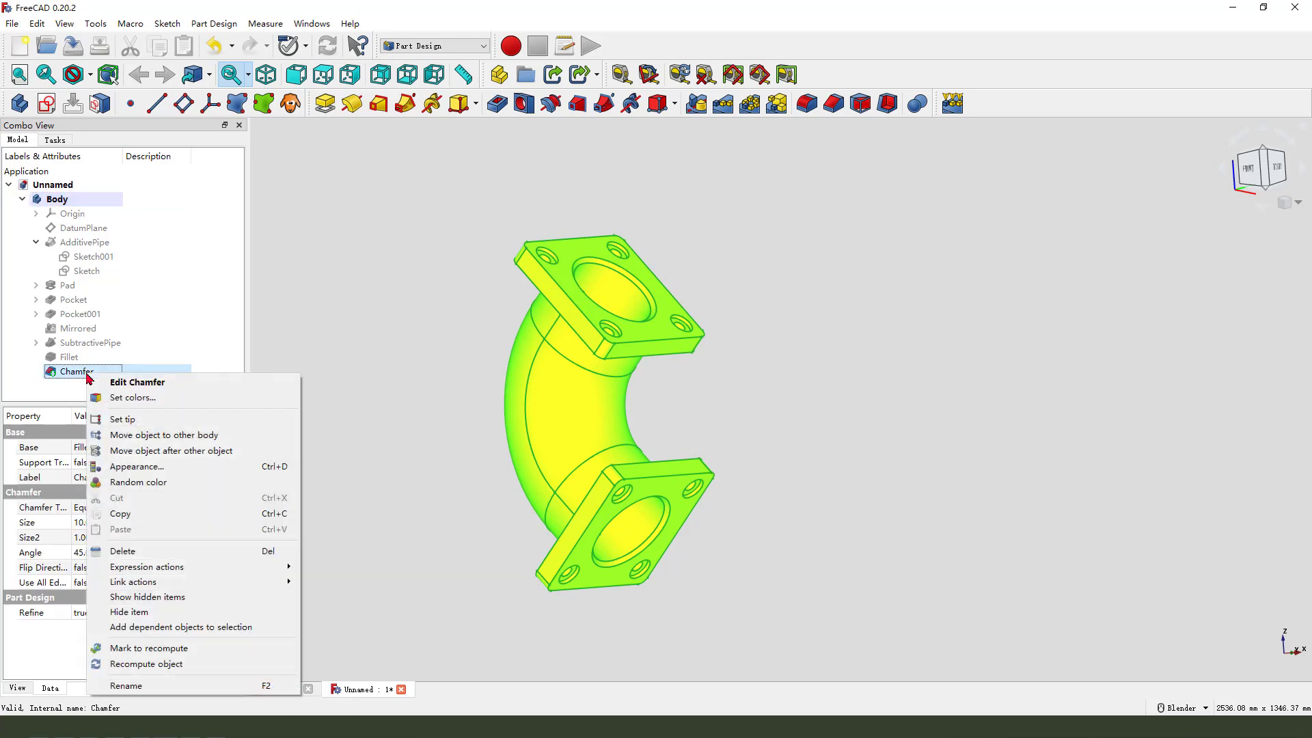
{"action": "left_click", "coordinate": [133, 397]}
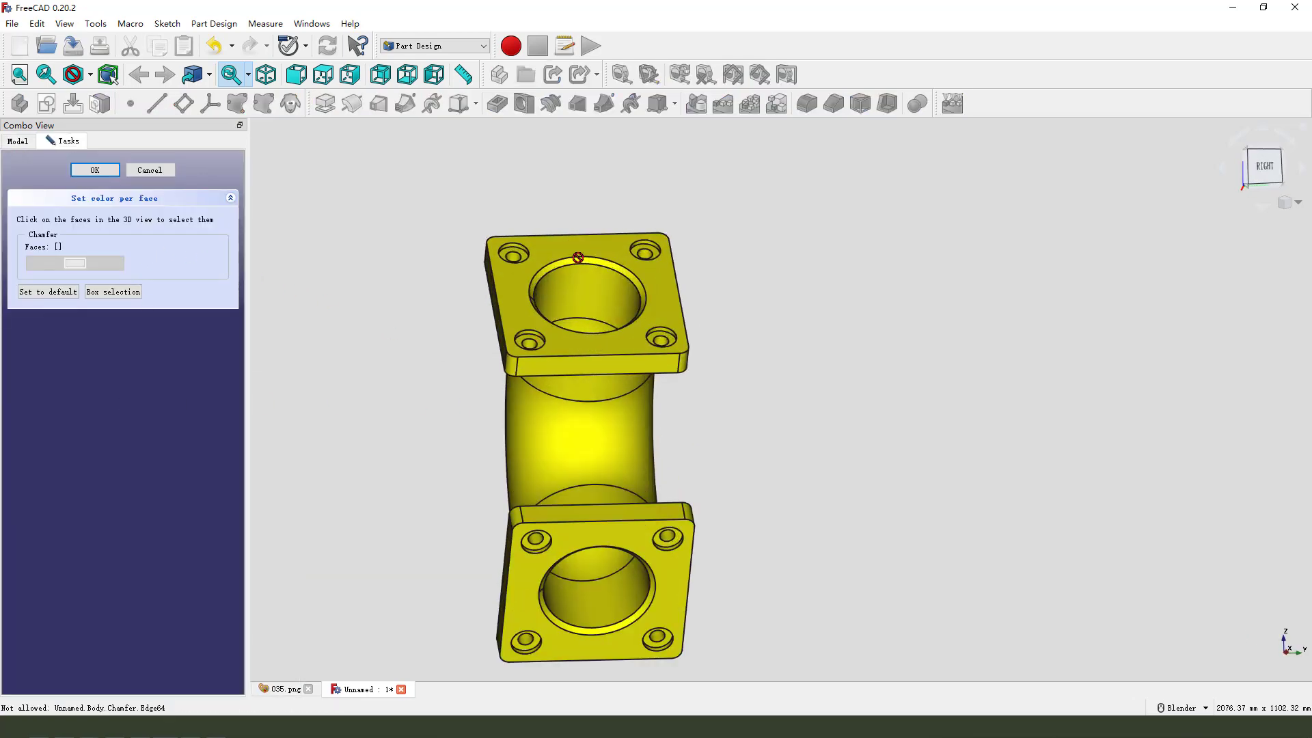
Colour the selected bolt hole and bore faces red, then orbit to view them
{"action": "left_click", "coordinate": [573, 292]}
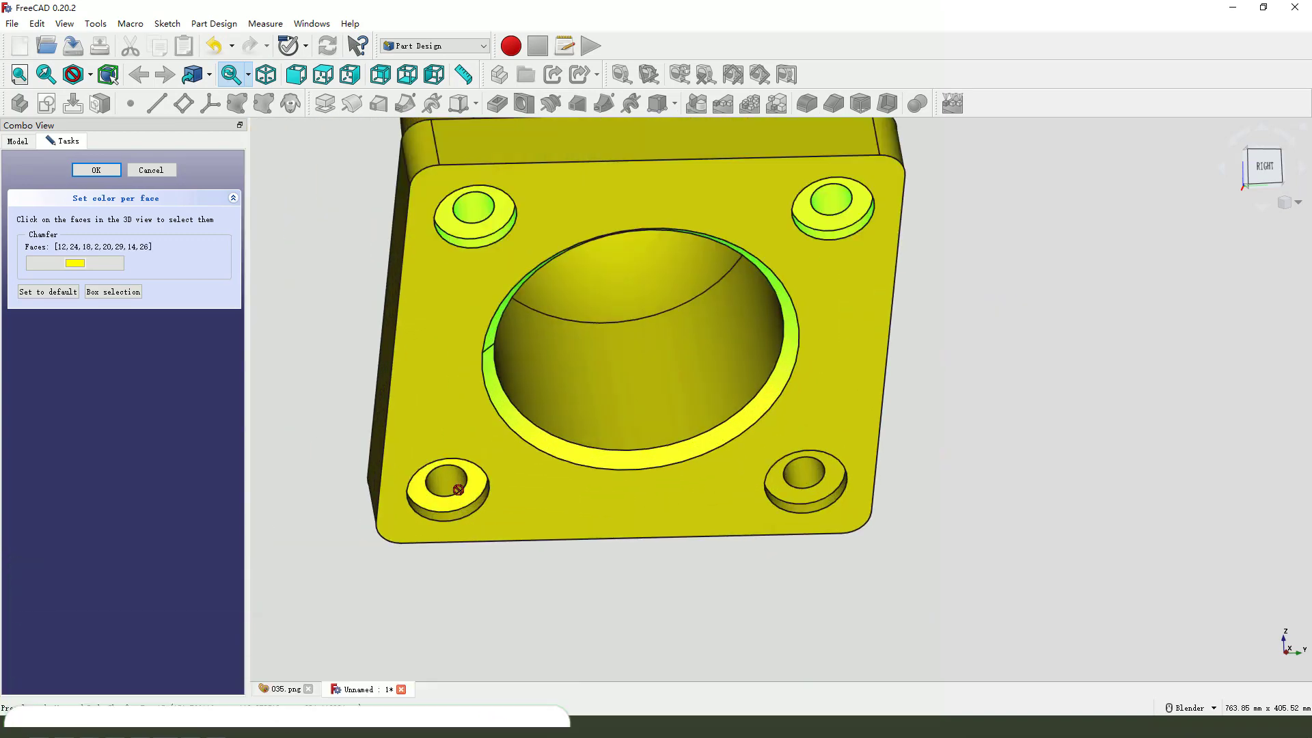
{"action": "left_click", "coordinate": [457, 491]}
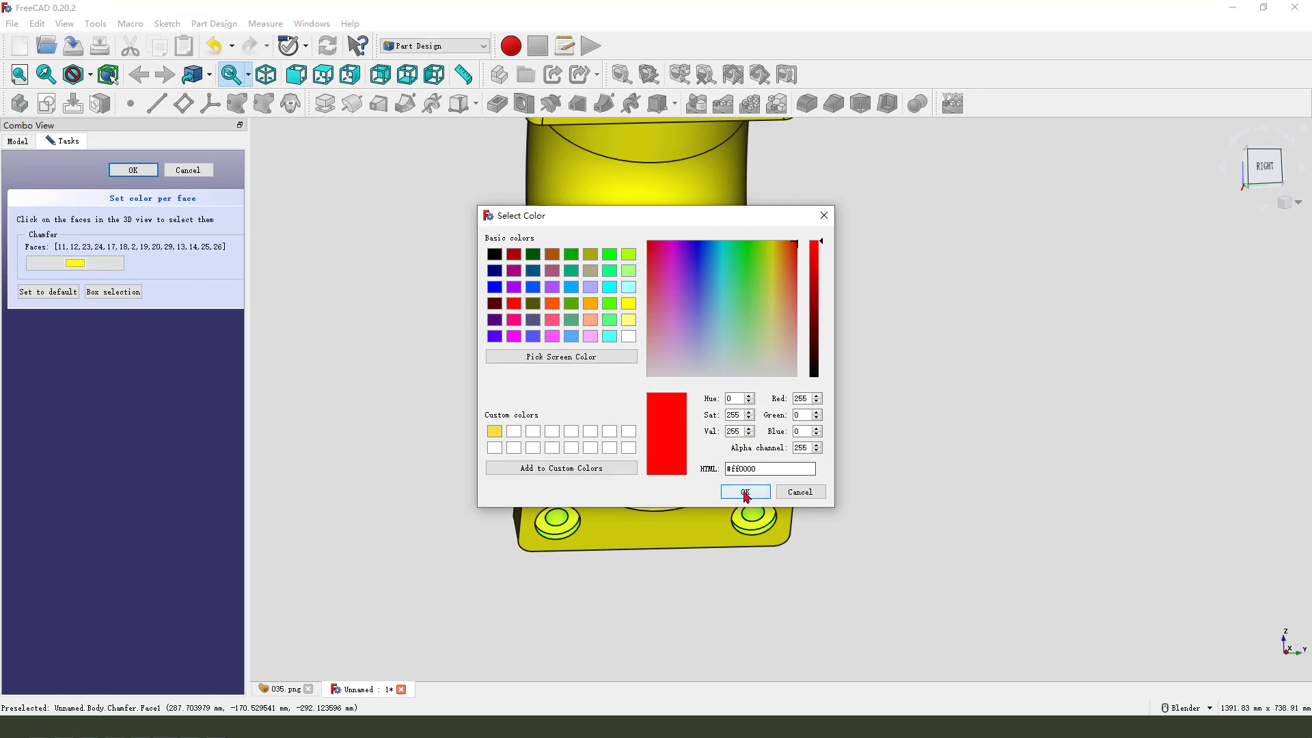
{"action": "left_click", "coordinate": [745, 491]}
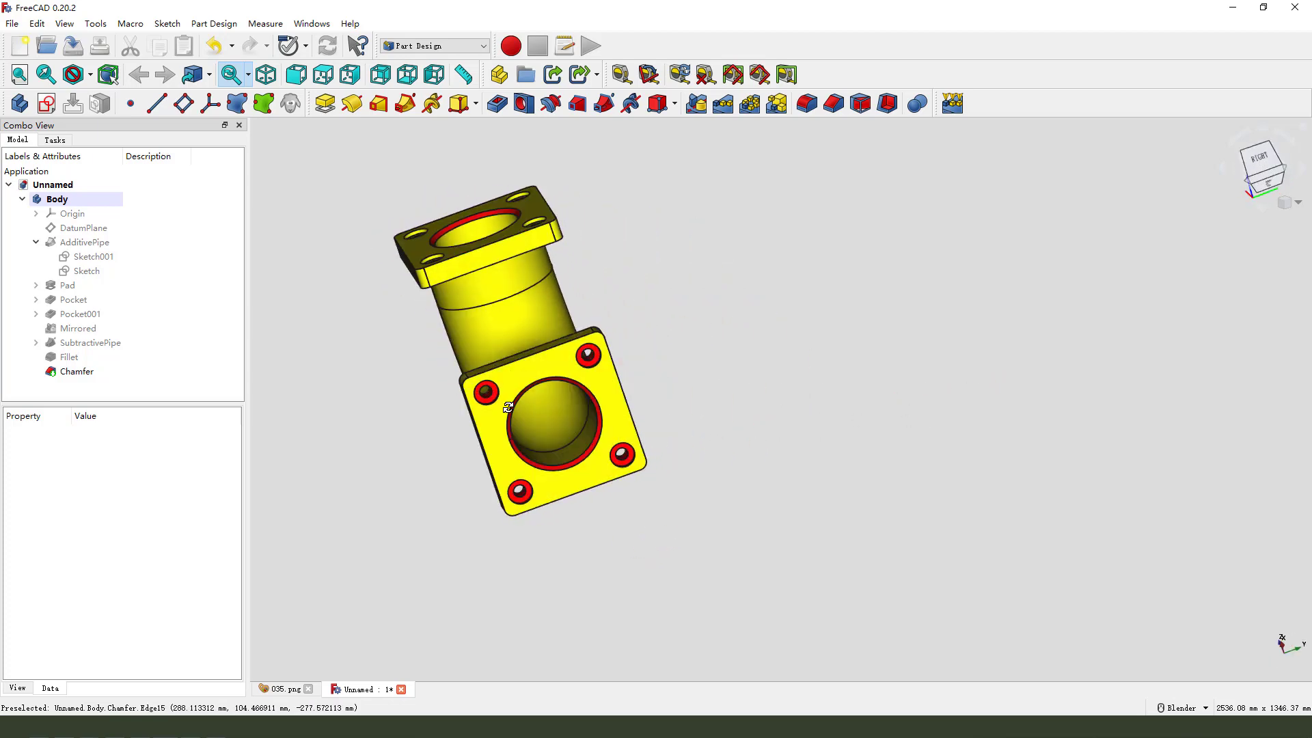
{"action": "left_click_drag", "start_coordinate": [506, 406], "coordinate": [731, 455]}
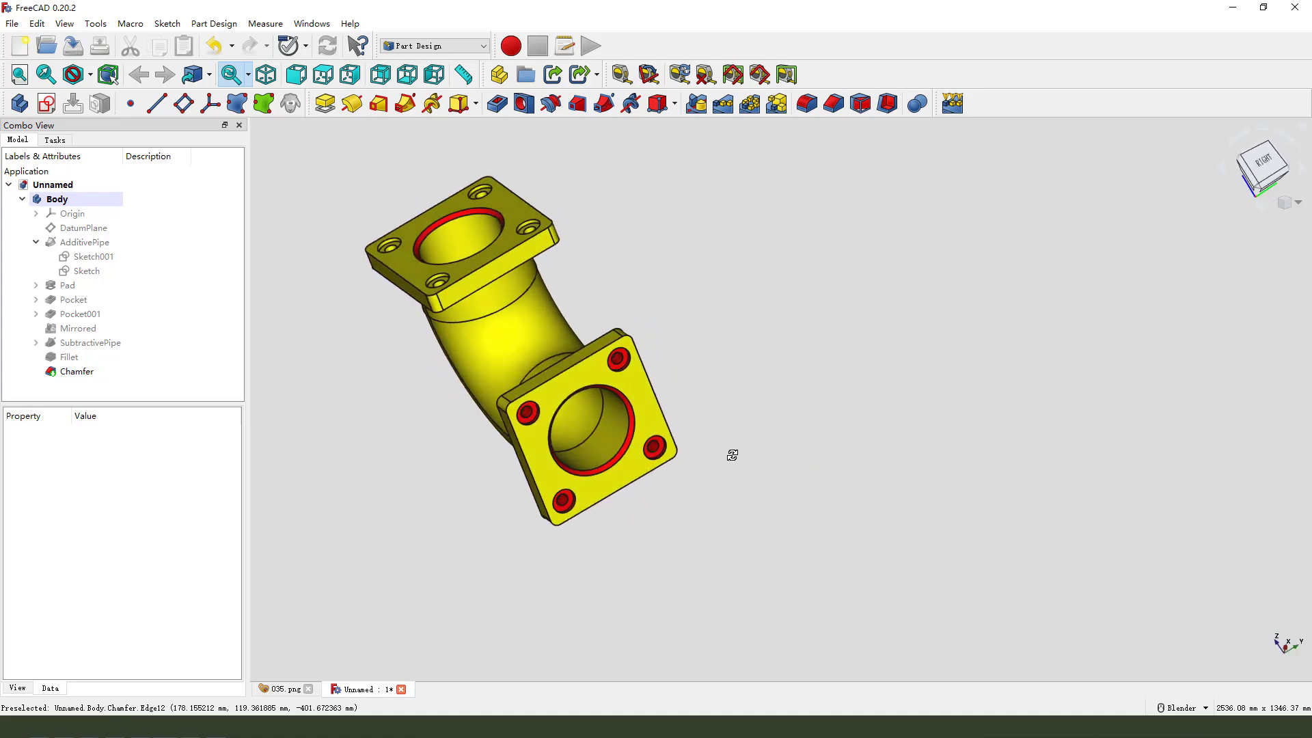